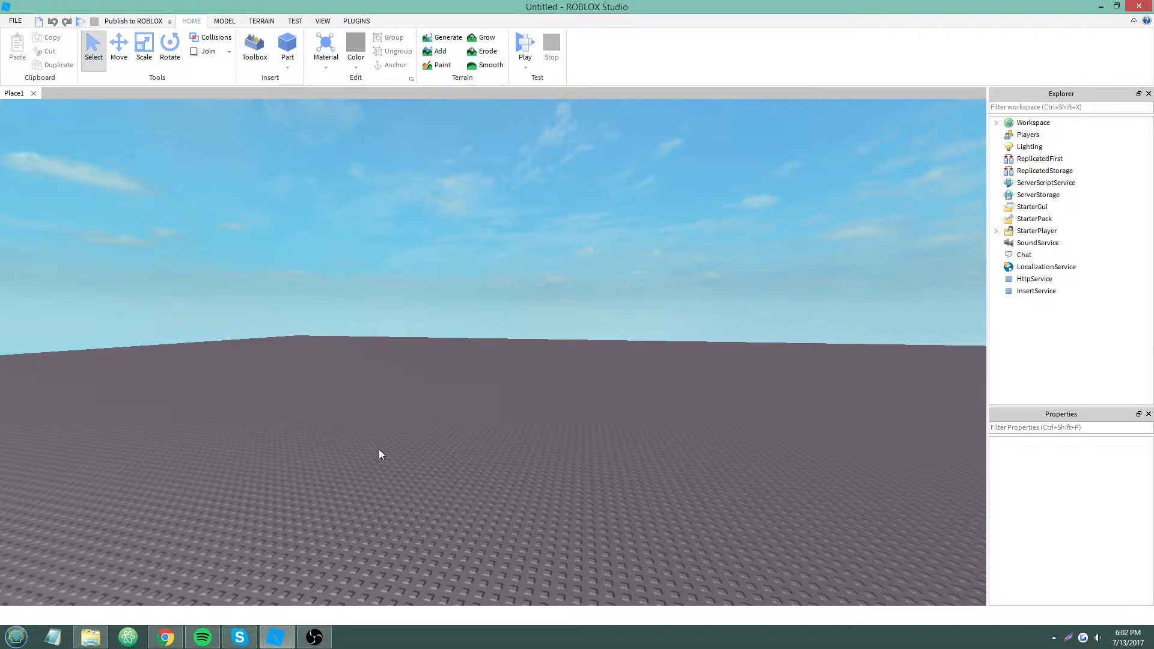
Step: Switch from Studio to the Roblox group page in the browser
{"action": "left_click", "coordinate": [165, 635]}
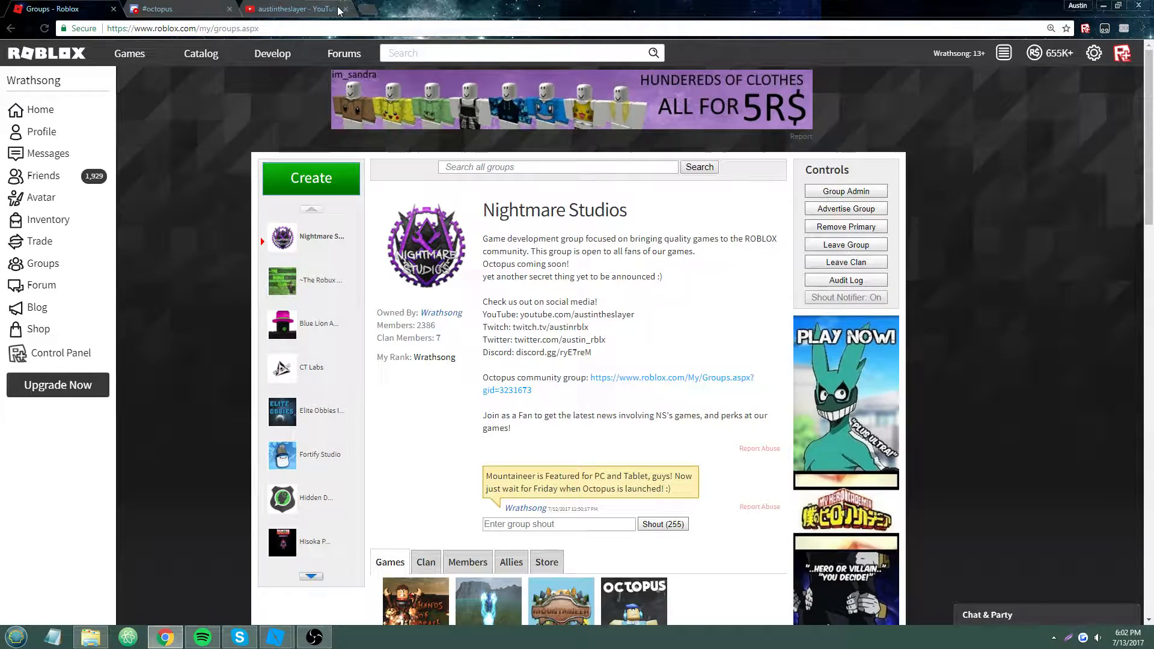
Step: Show the YouTube channel's uploaded videos, led by the Stamina Bar GUI tutorial
{"action": "left_click", "coordinate": [288, 8]}
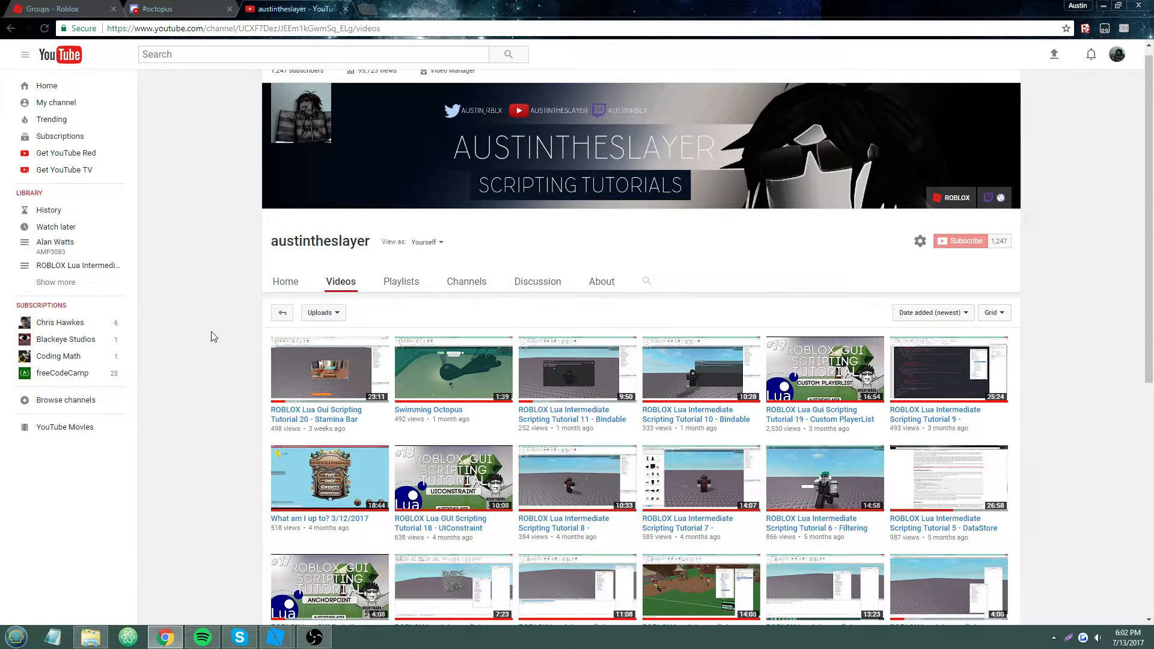
{"action": "mouse_move", "coordinate": [375, 400]}
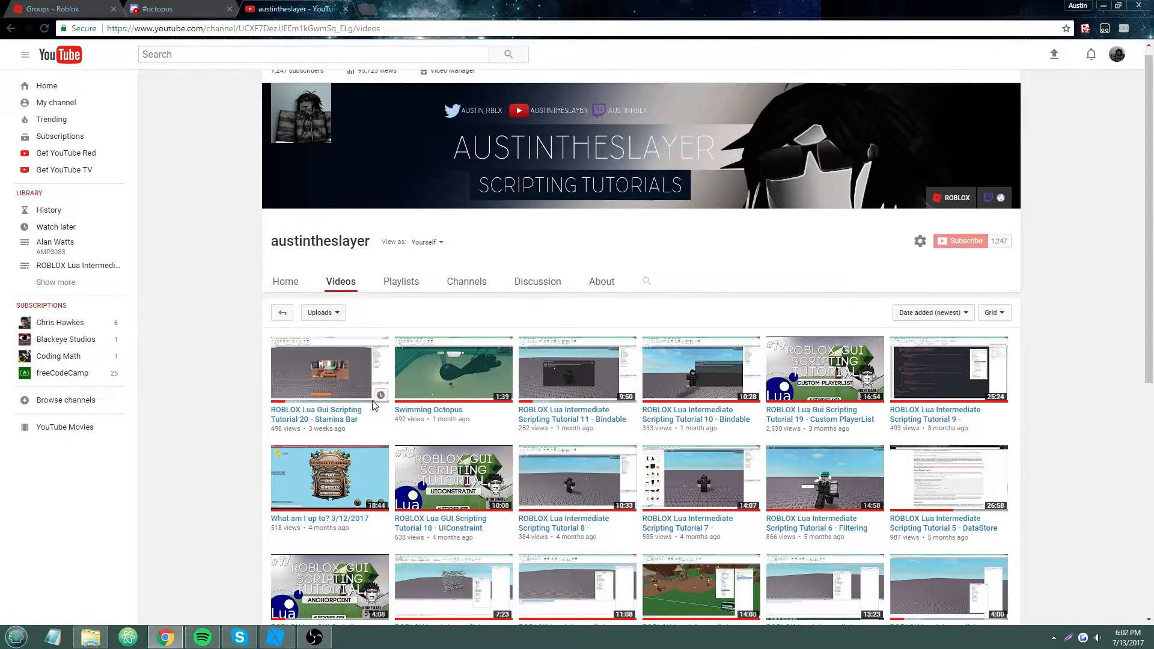
{"action": "mouse_move", "coordinate": [206, 426]}
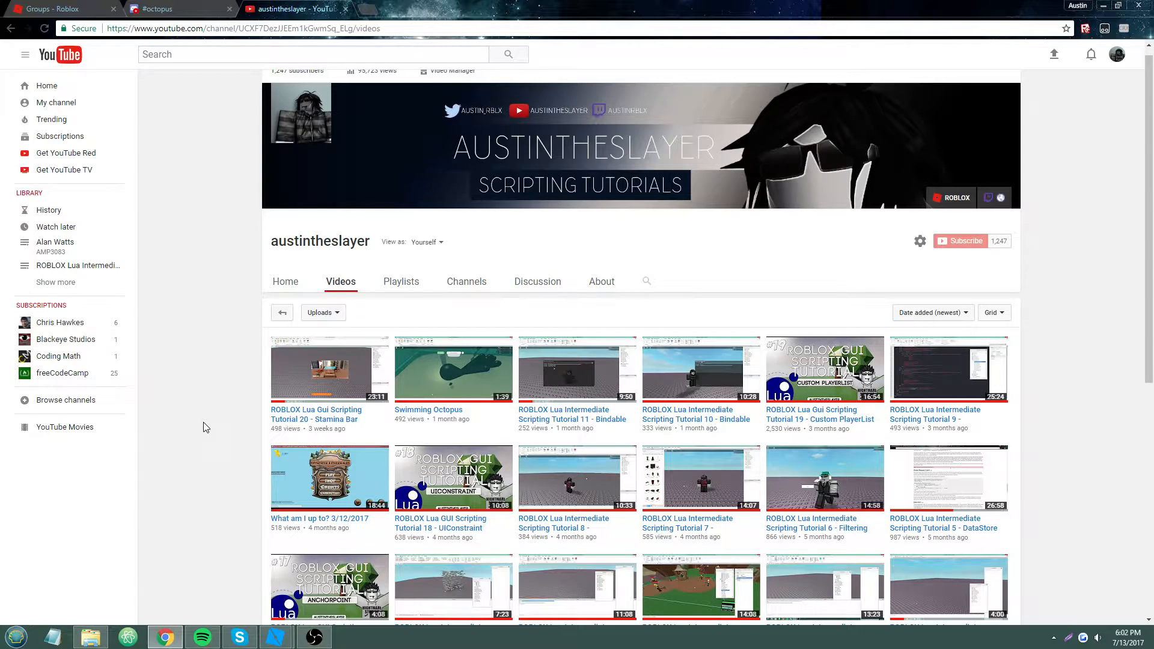
{"action": "mouse_move", "coordinate": [469, 422]}
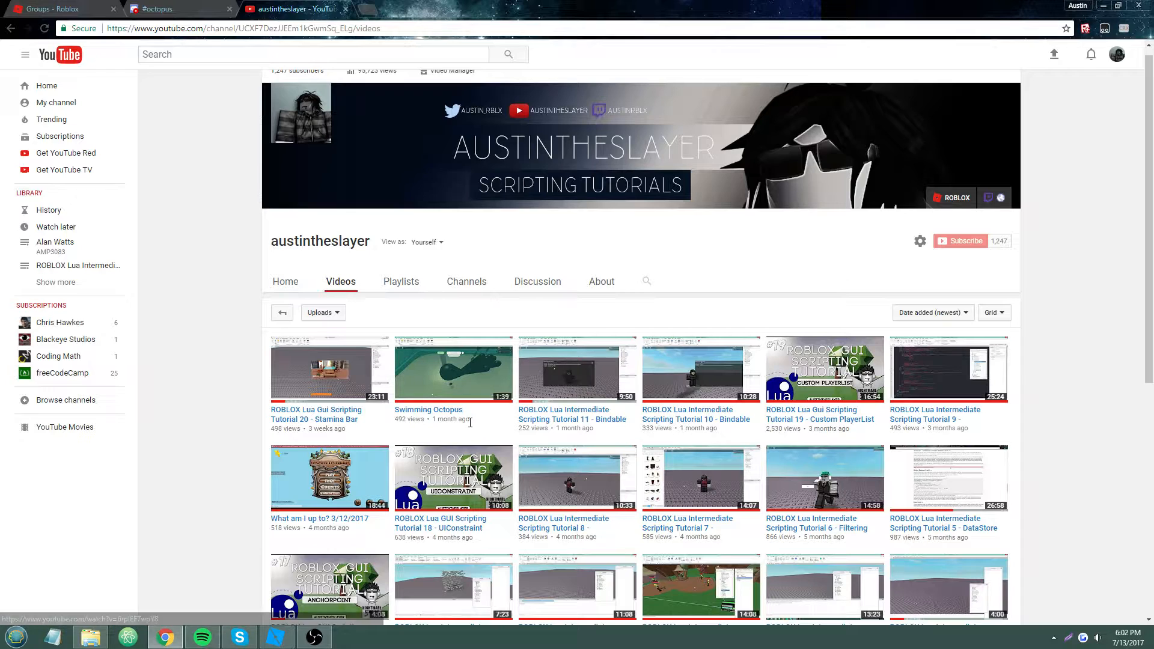
{"action": "mouse_move", "coordinate": [428, 410]}
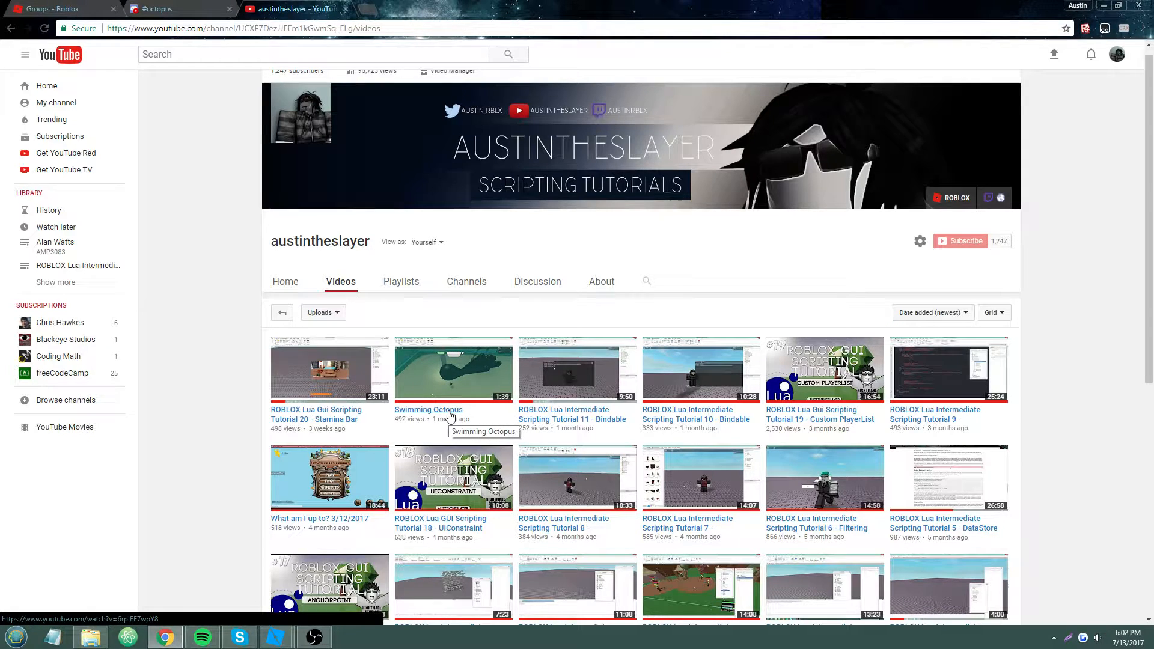
{"action": "mouse_move", "coordinate": [452, 419]}
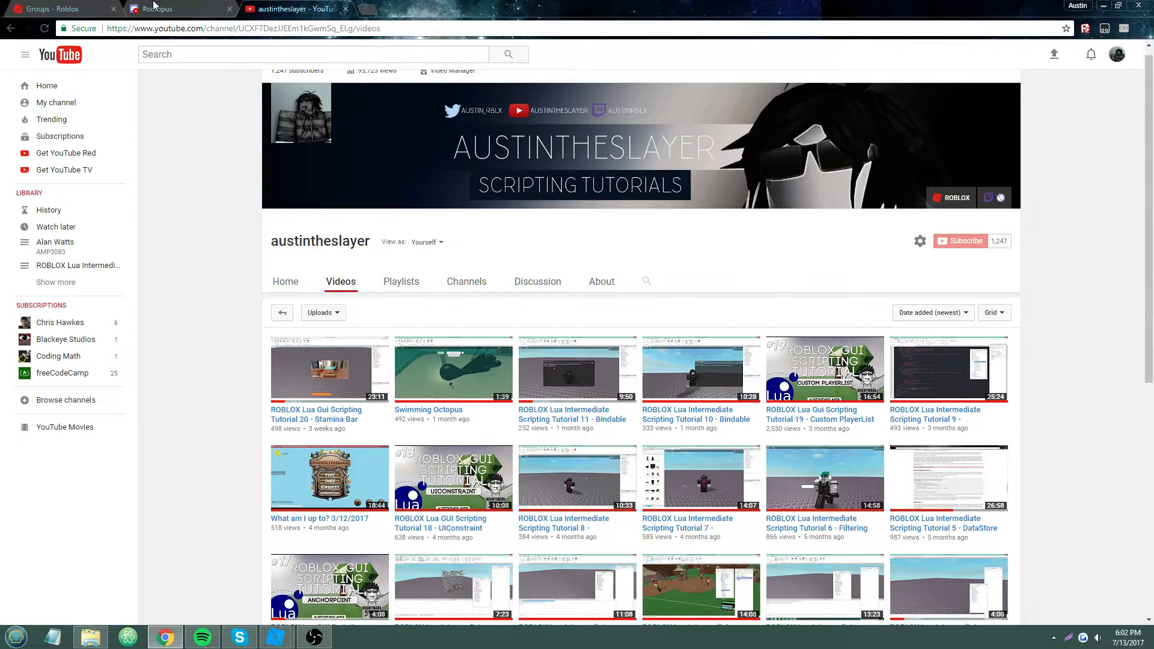
{"action": "mouse_move", "coordinate": [155, 188]}
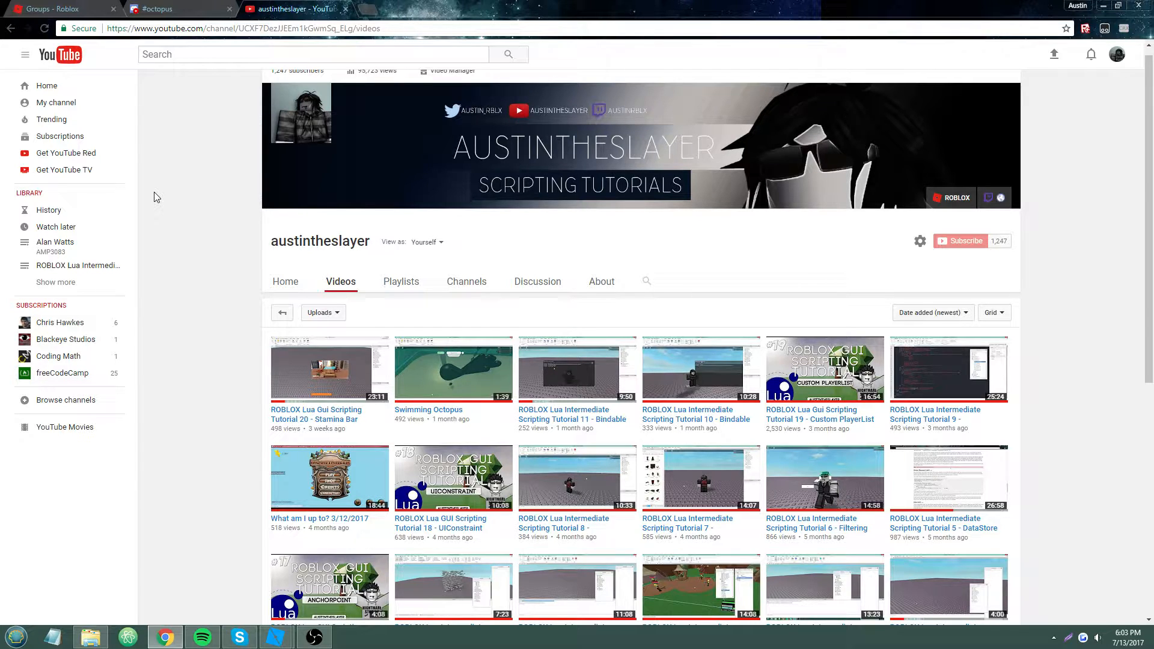
Step: Browse the Roblox games listing, then return to the Nightmare Studios group page
{"action": "left_click", "coordinate": [55, 9]}
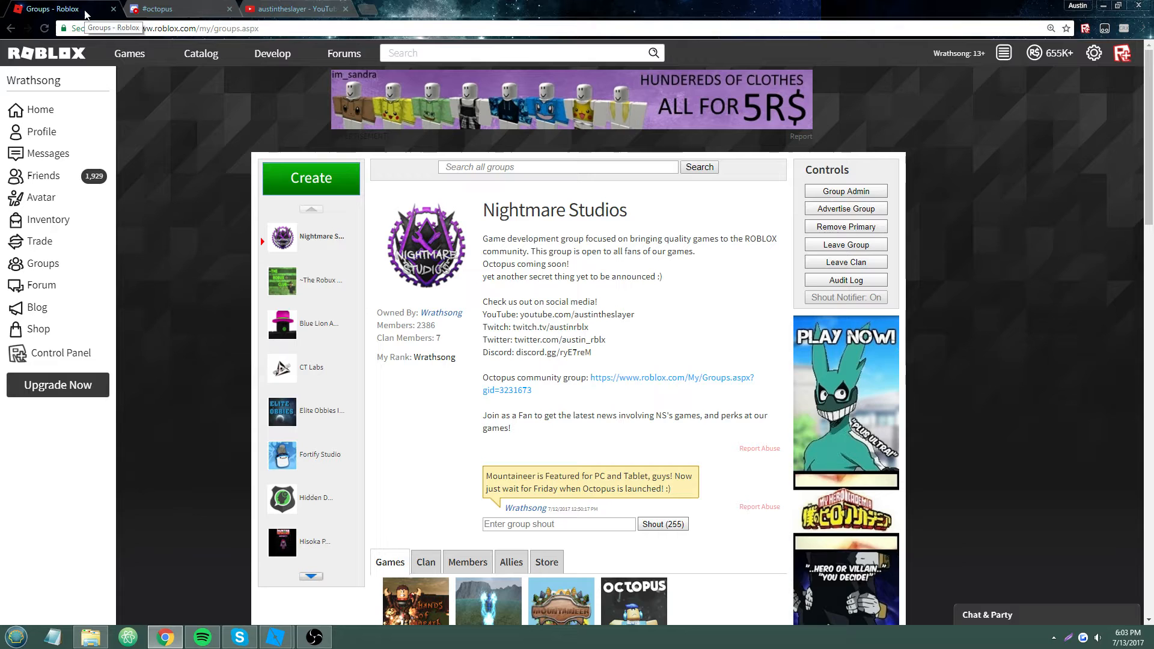
{"action": "scroll", "scroll_direction": "down", "scroll_amount": 3}
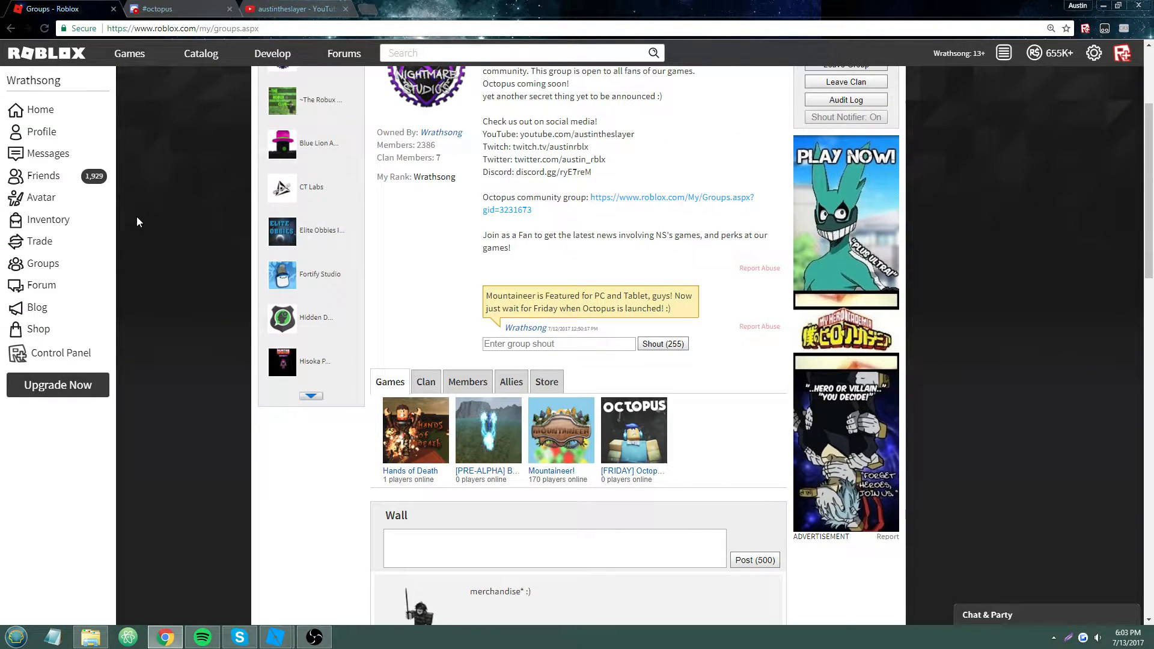
{"action": "mouse_move", "coordinate": [600, 588]}
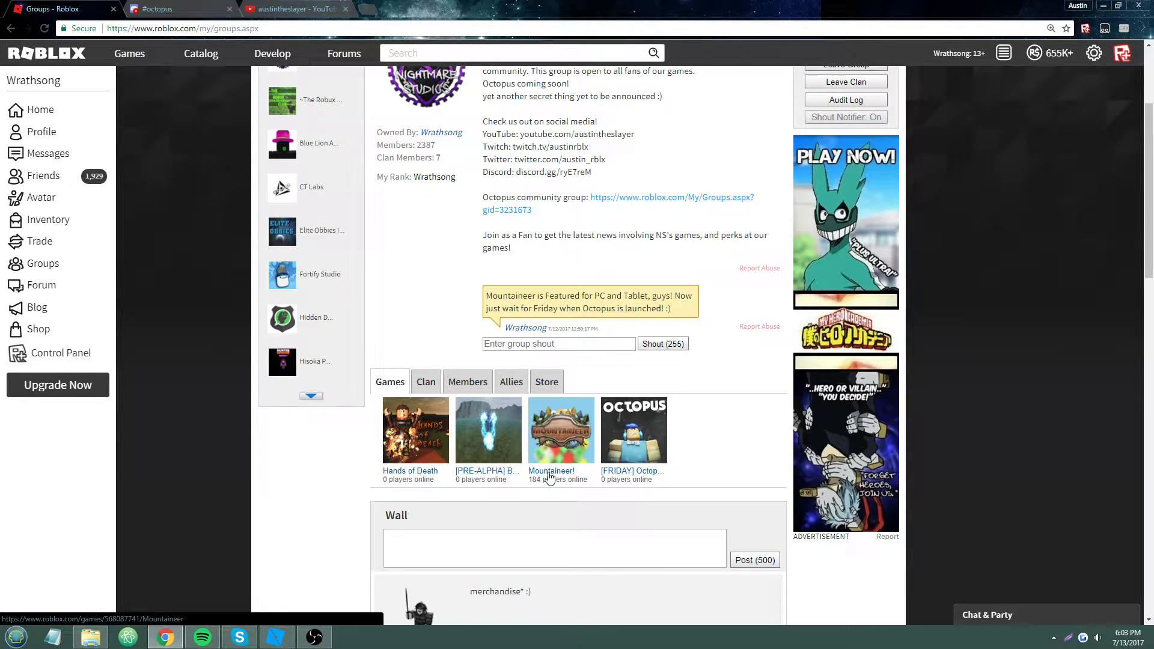
{"action": "mouse_move", "coordinate": [561, 430]}
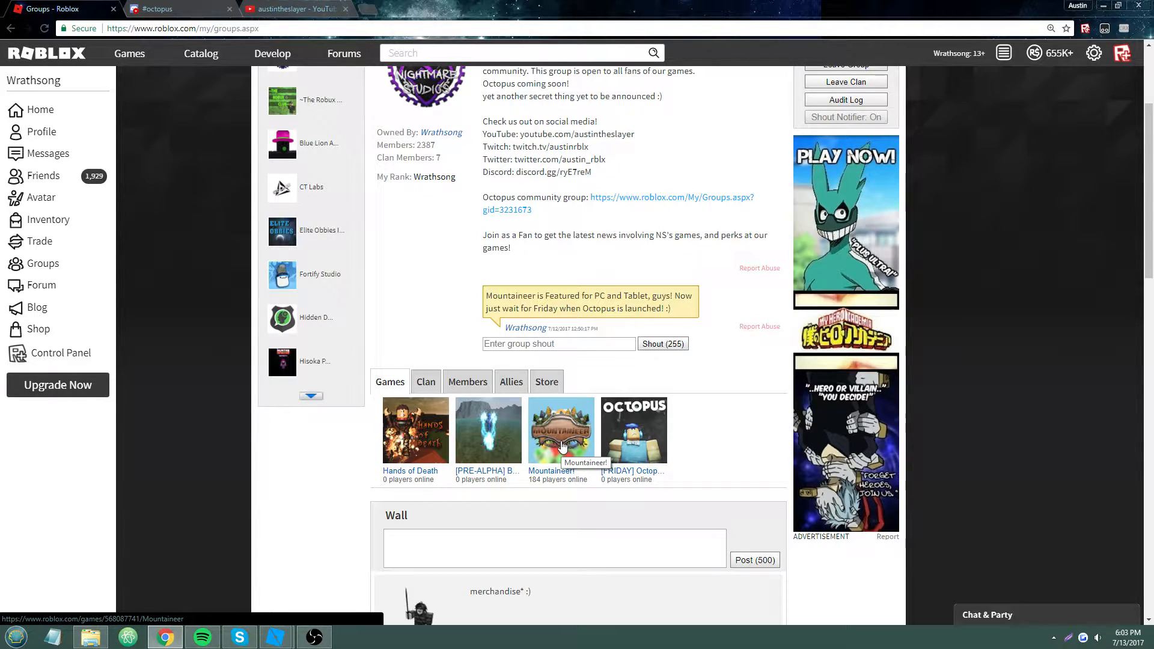
{"action": "mouse_move", "coordinate": [573, 449]}
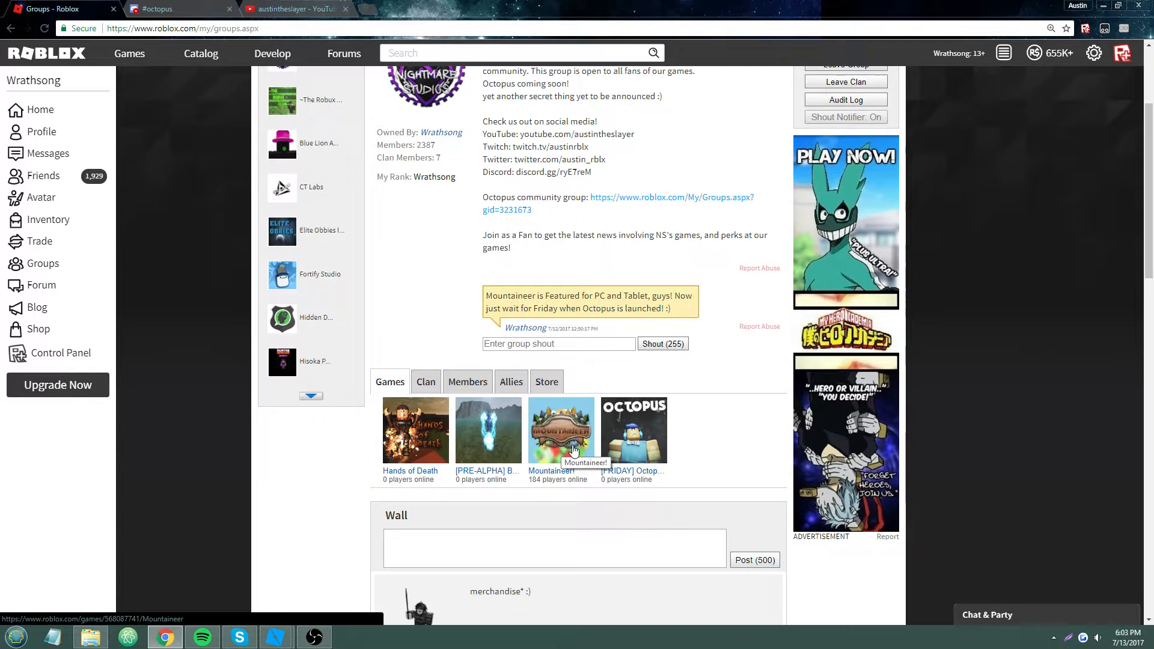
{"action": "mouse_move", "coordinate": [129, 53]}
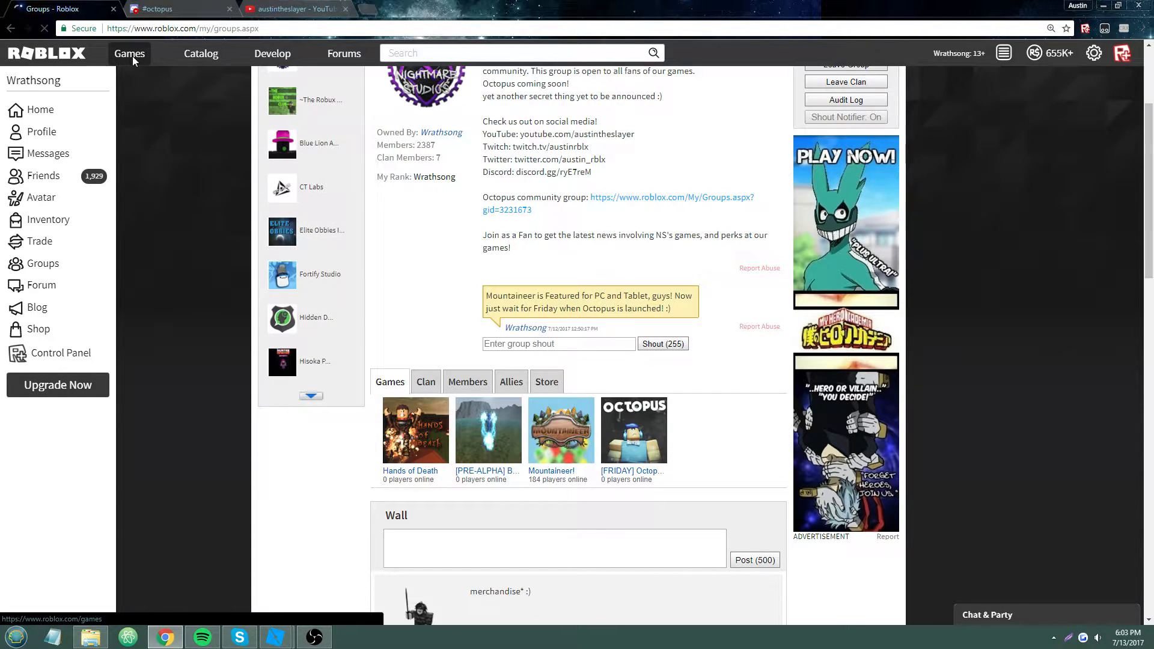
{"action": "left_click", "coordinate": [129, 53]}
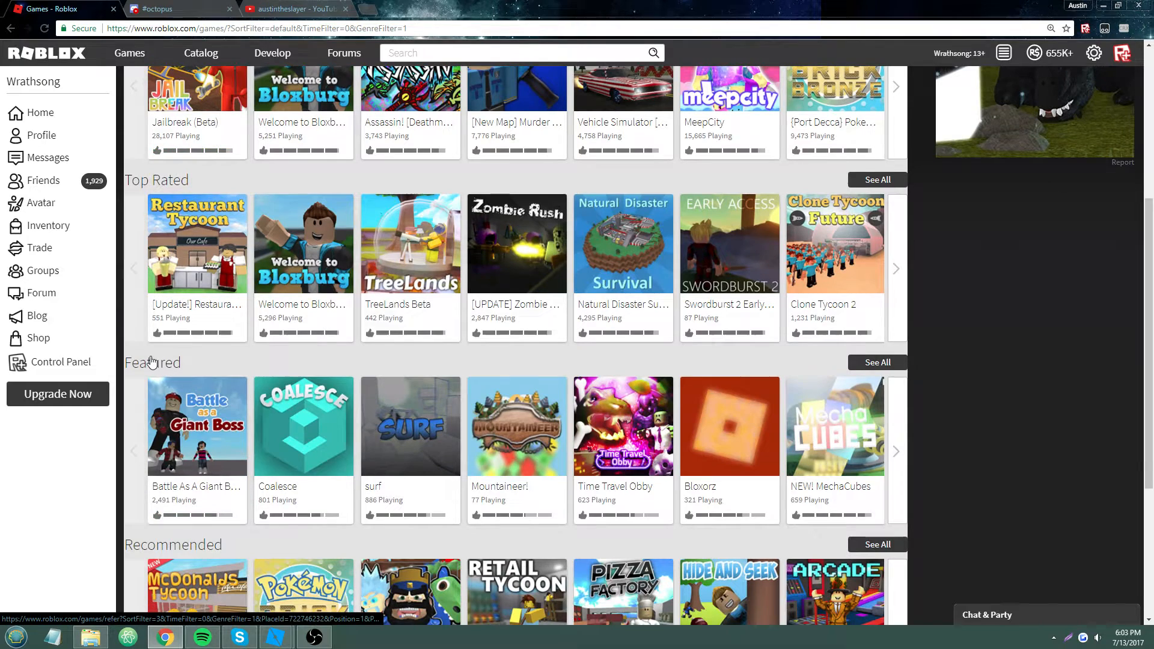
{"action": "mouse_move", "coordinate": [515, 426]}
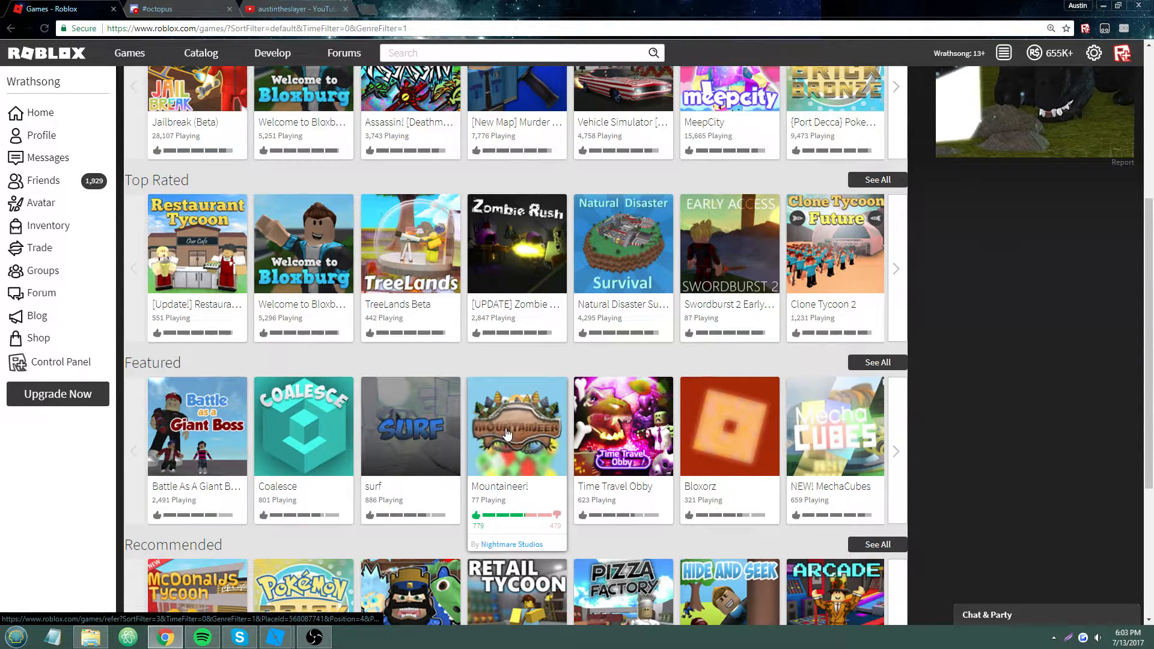
{"action": "scroll", "scroll_direction": "up", "scroll_amount": 3}
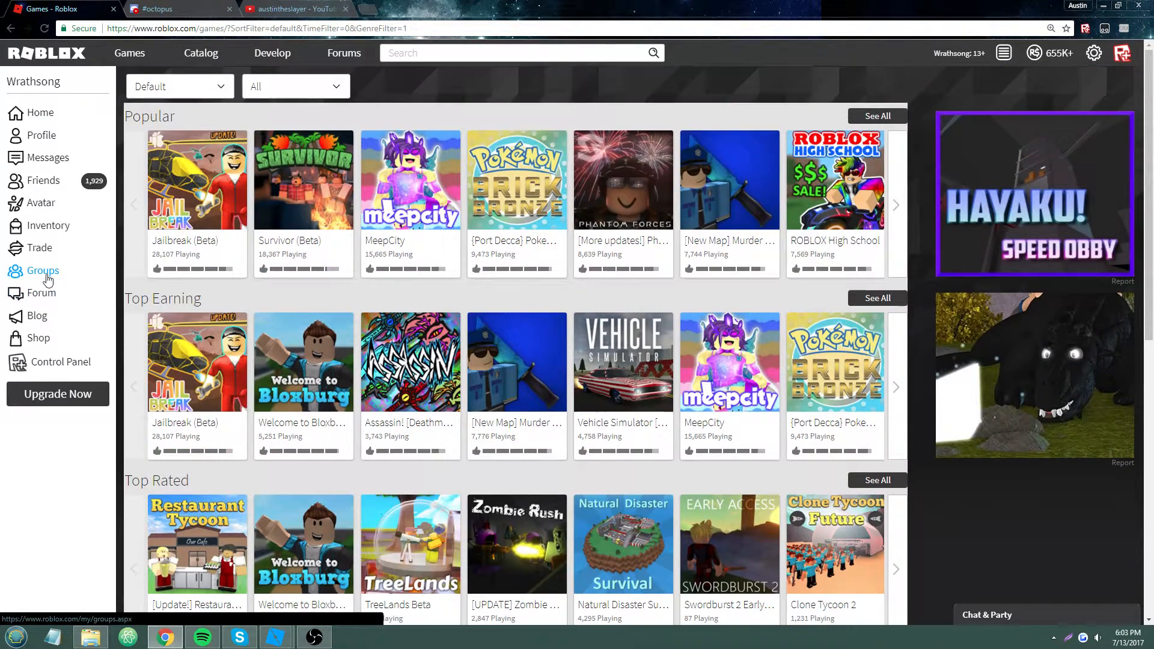
{"action": "left_click", "coordinate": [42, 271]}
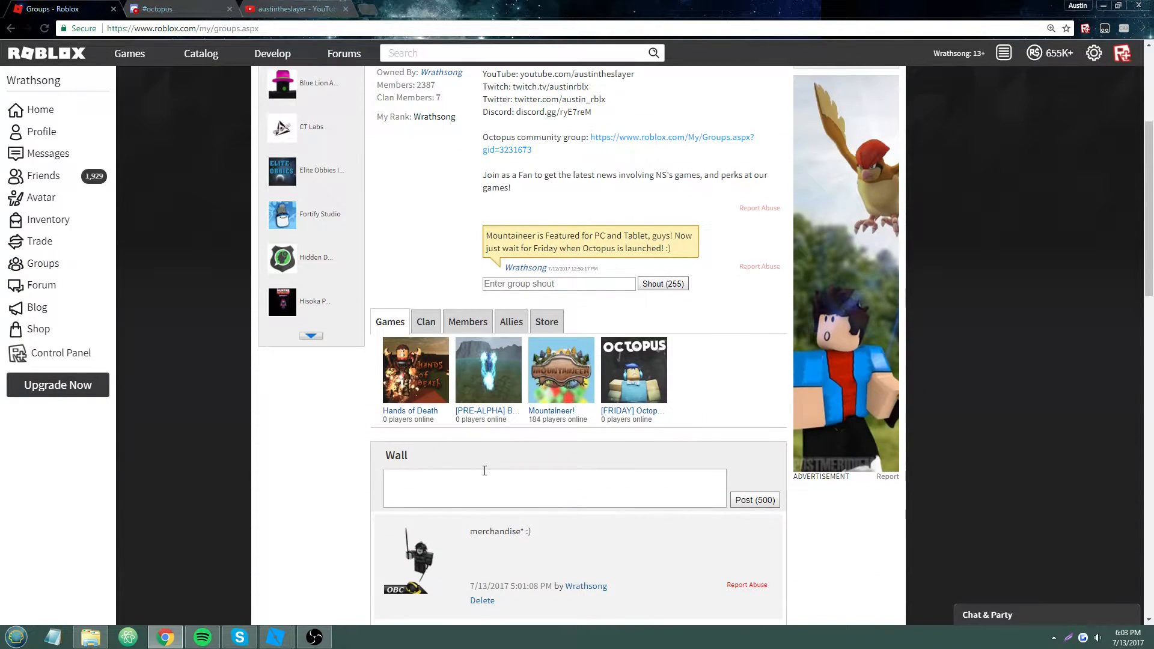
{"action": "scroll", "scroll_direction": "up", "scroll_amount": 3}
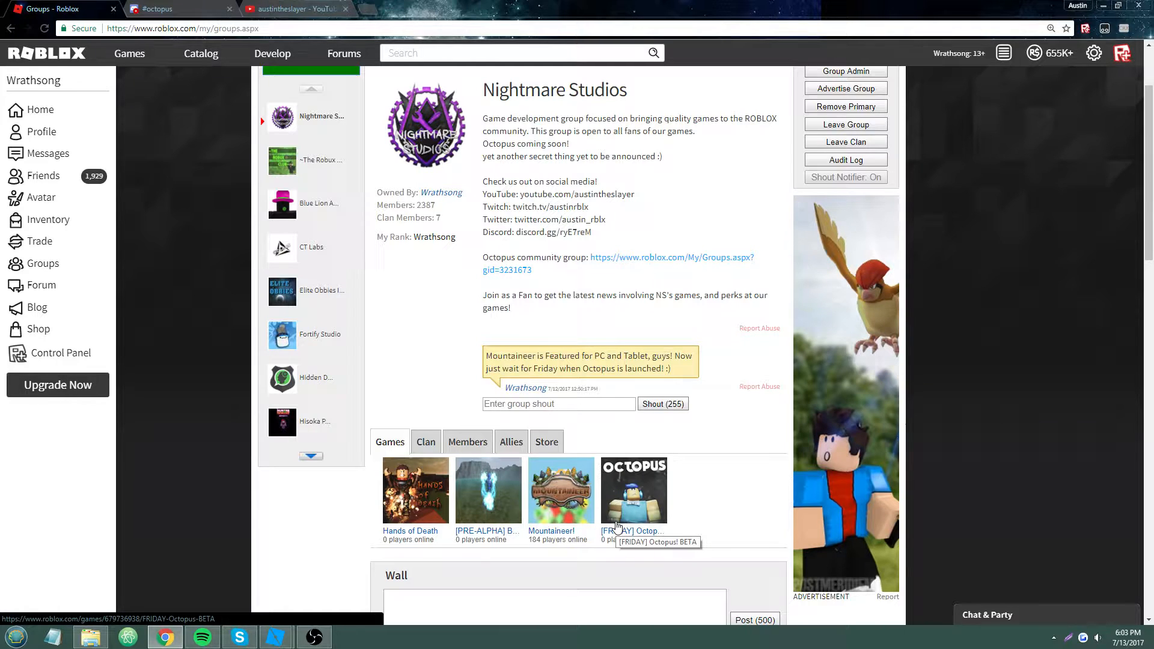
{"action": "mouse_move", "coordinate": [607, 484]}
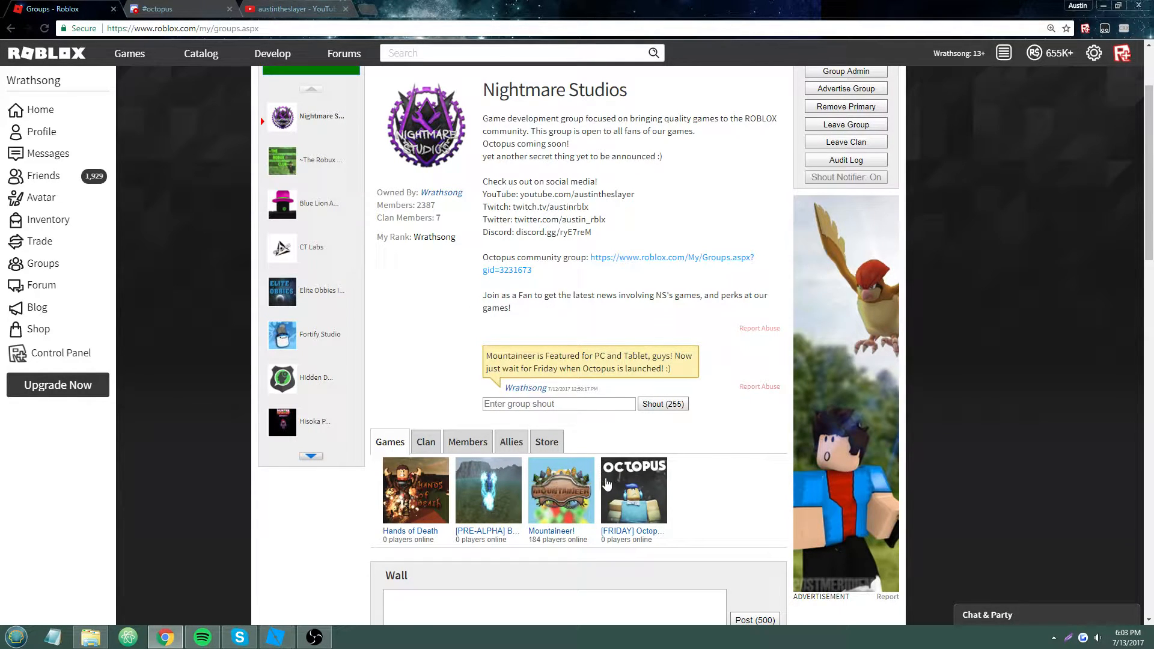
{"action": "mouse_move", "coordinate": [633, 490]}
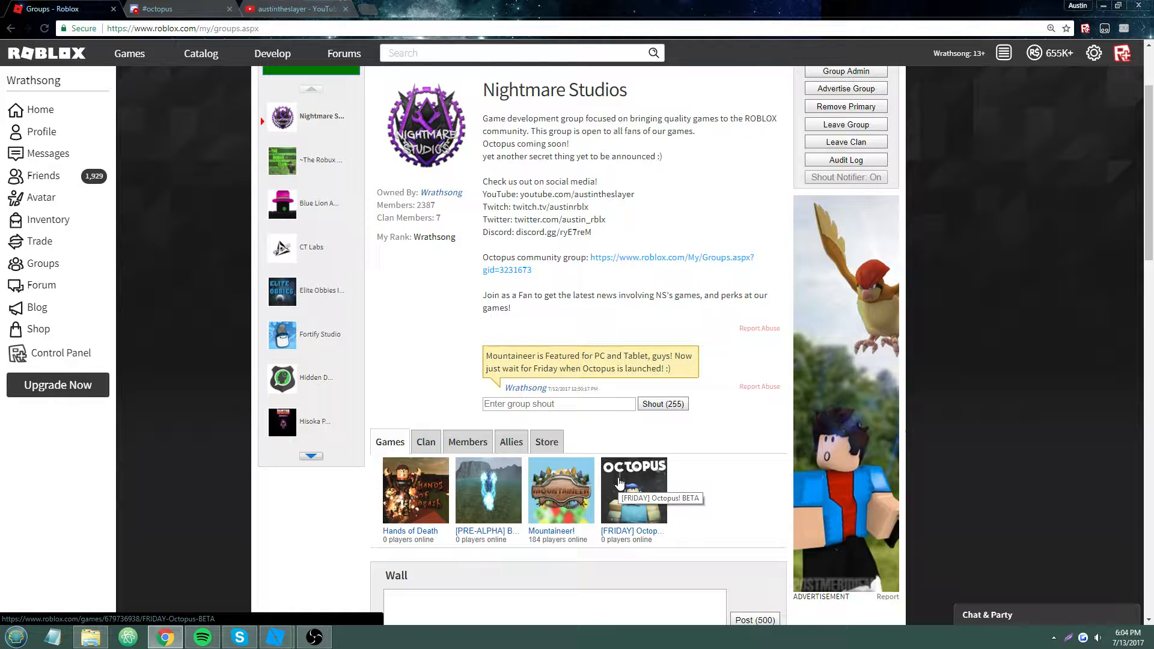
{"action": "mouse_move", "coordinate": [279, 626]}
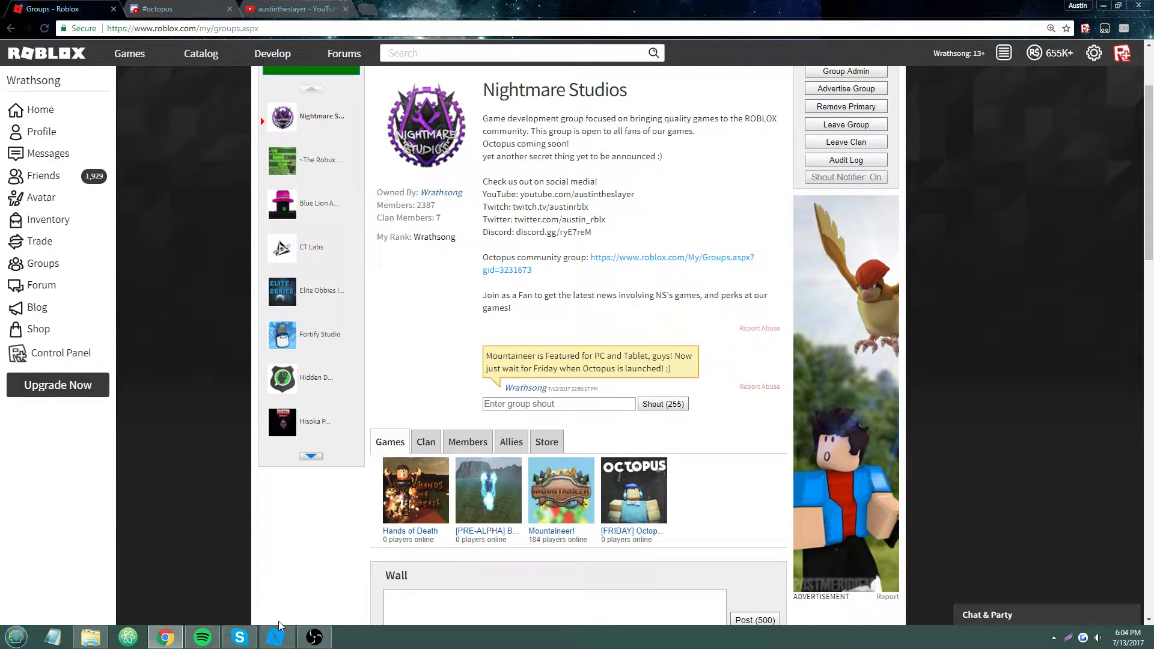
Step: Bring the empty Untitled Studio place back to the front
{"action": "left_click", "coordinate": [275, 637]}
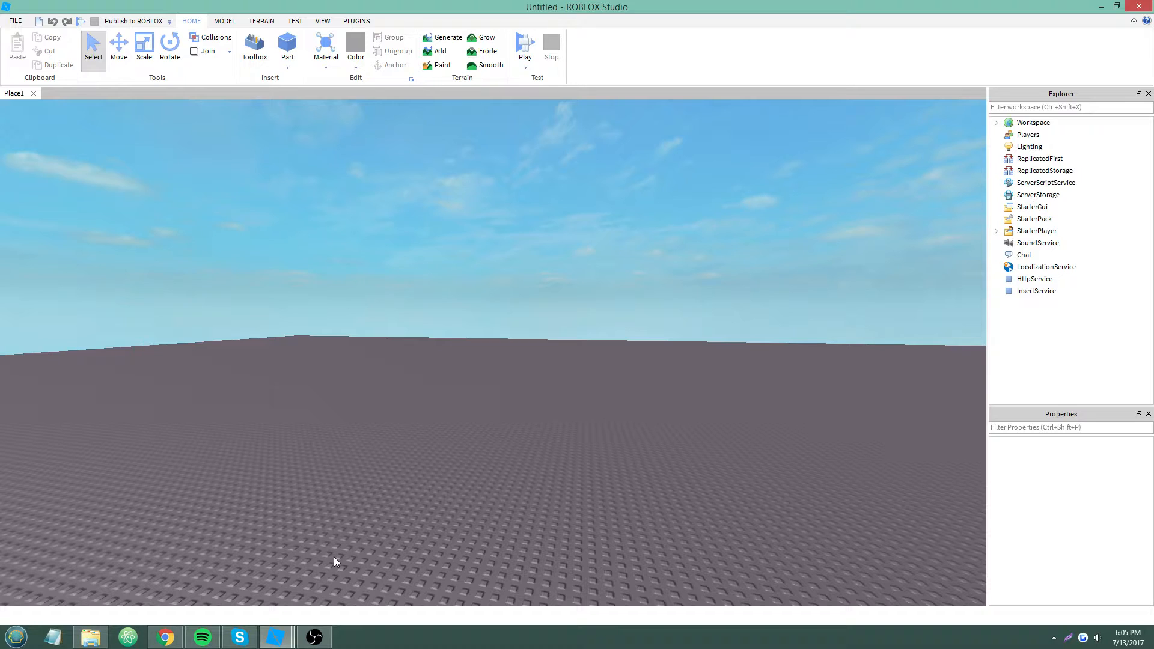
{"action": "mouse_move", "coordinate": [54, 76]}
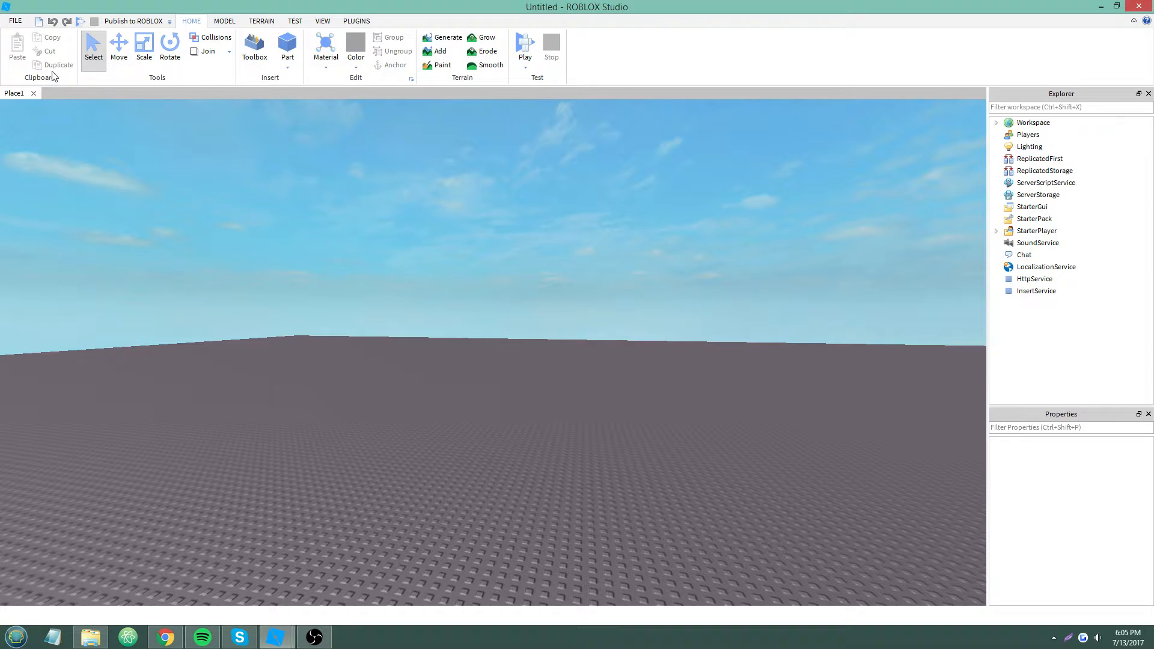
Step: Open stamBar.rbxl and expand StarterGui > ScreenGui to show the stam script and top frame
{"action": "left_click", "coordinate": [13, 20]}
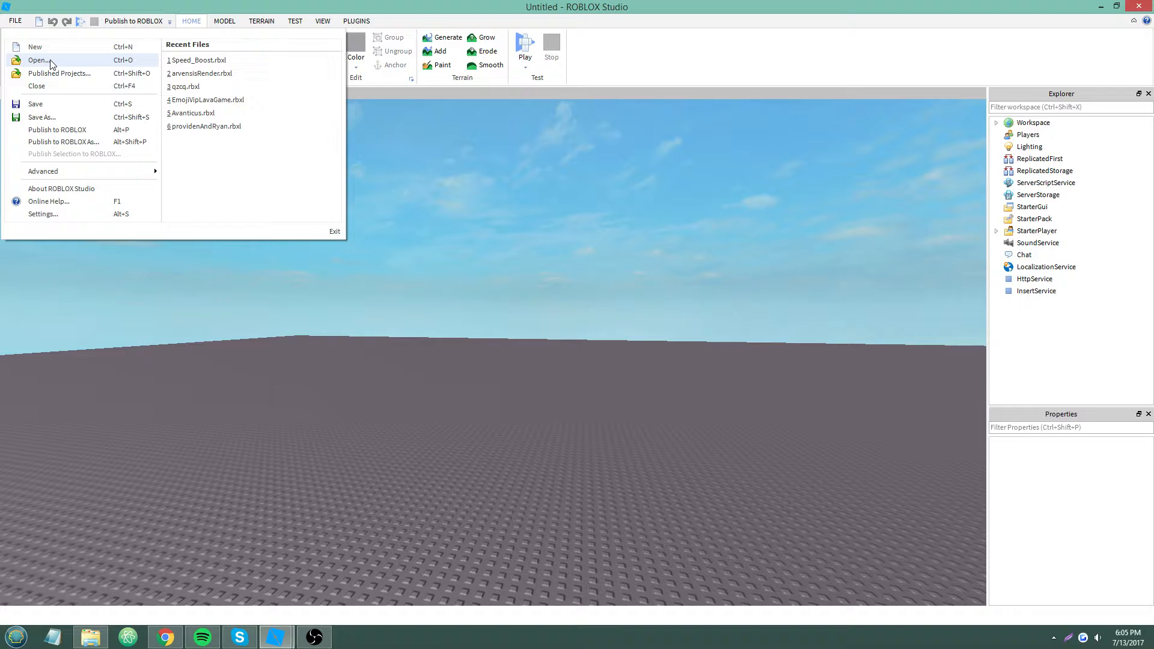
{"action": "left_click", "coordinate": [38, 60]}
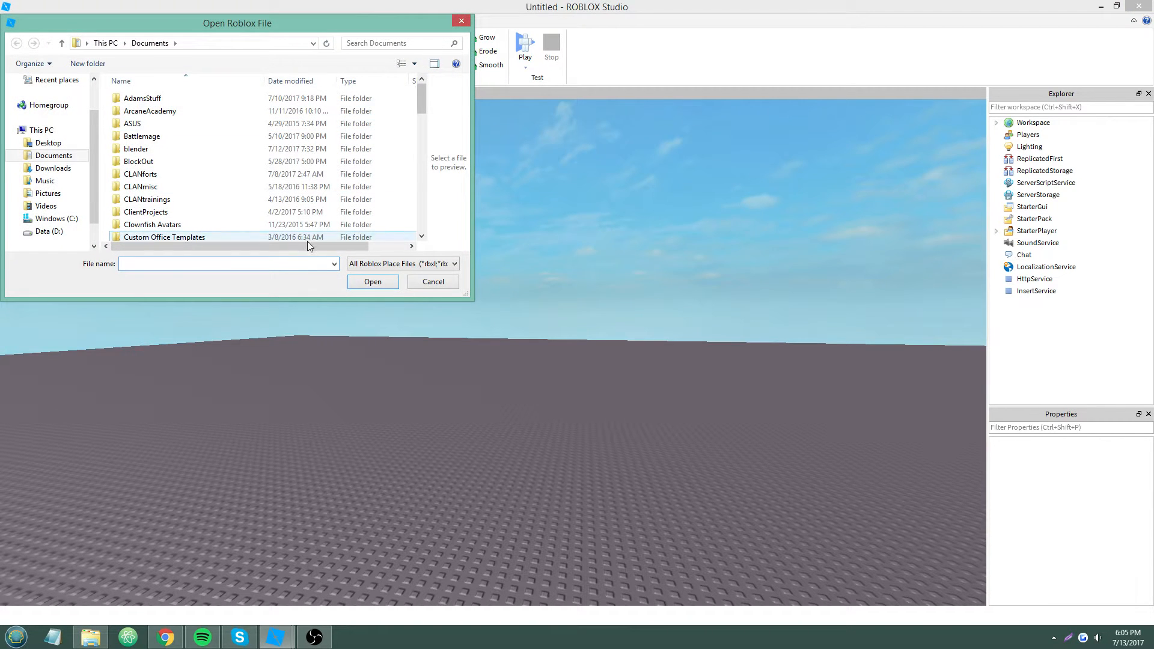
{"action": "left_click", "coordinate": [373, 282]}
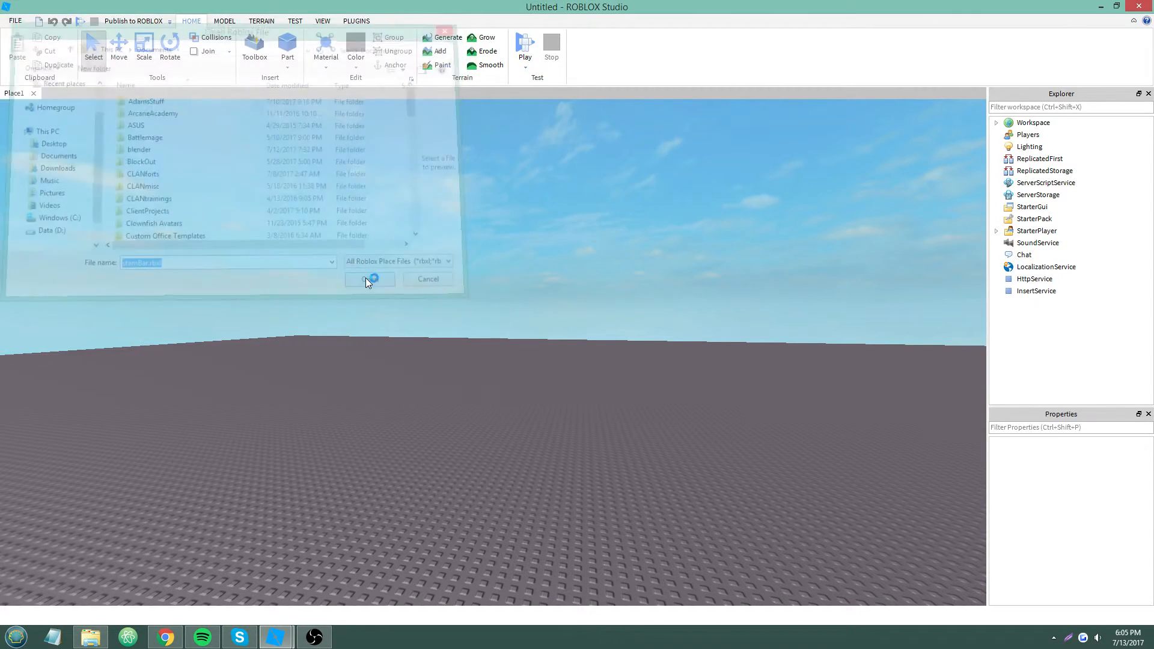
{"action": "left_click", "coordinate": [368, 279]}
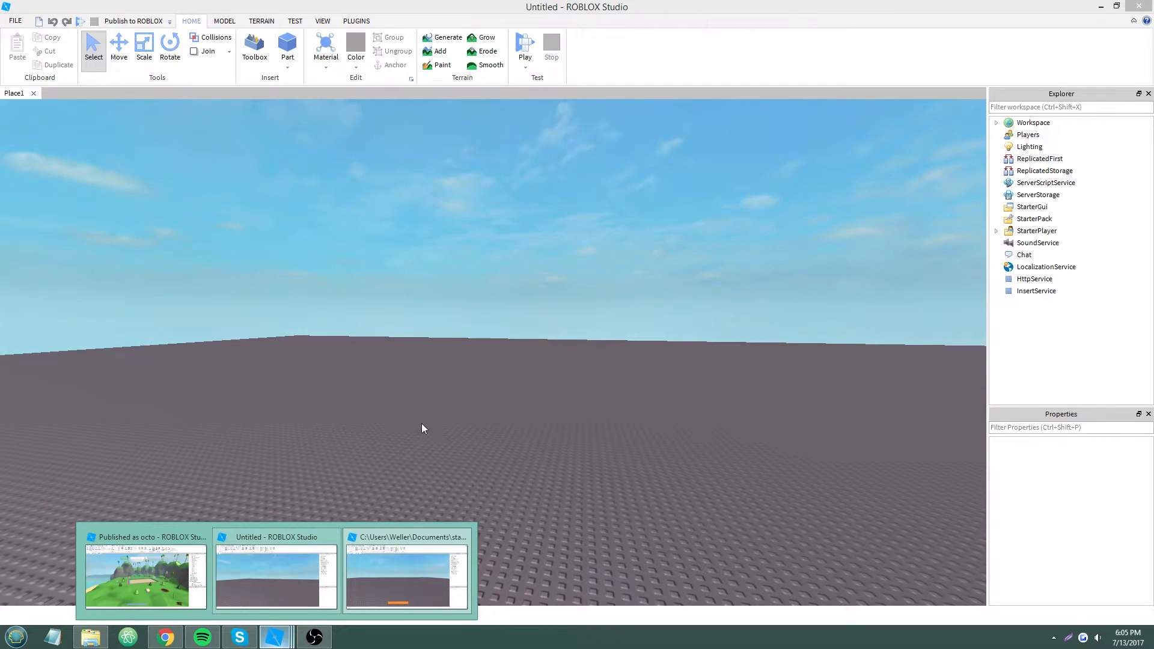
{"action": "left_click", "coordinate": [405, 577]}
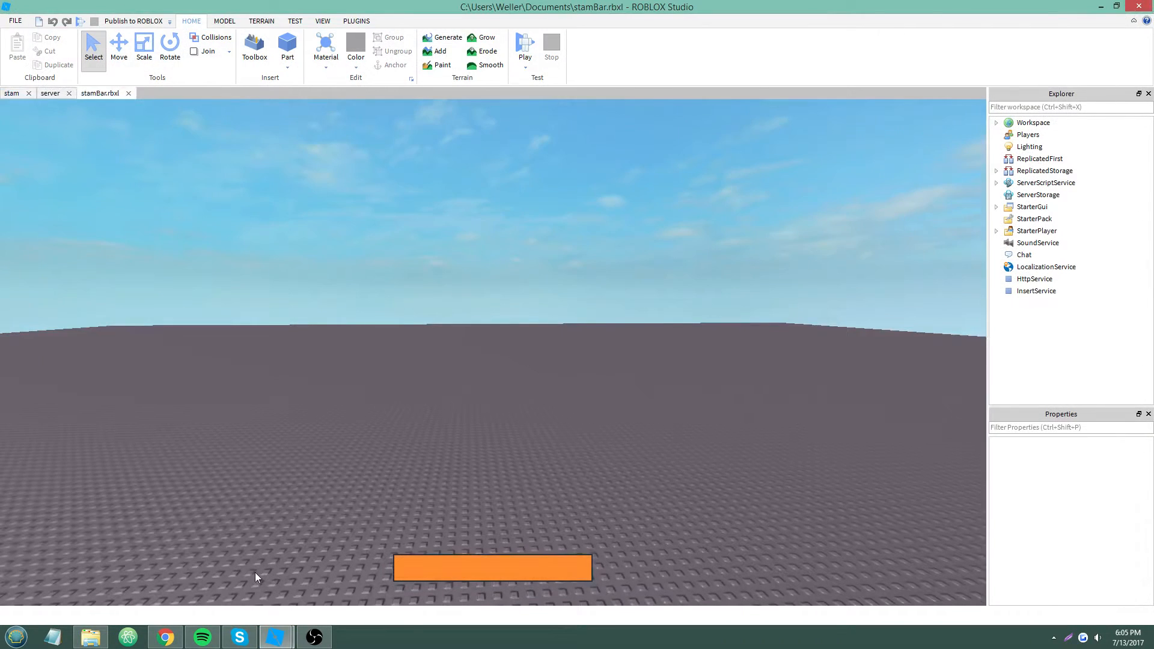
{"action": "left_click", "coordinate": [996, 207]}
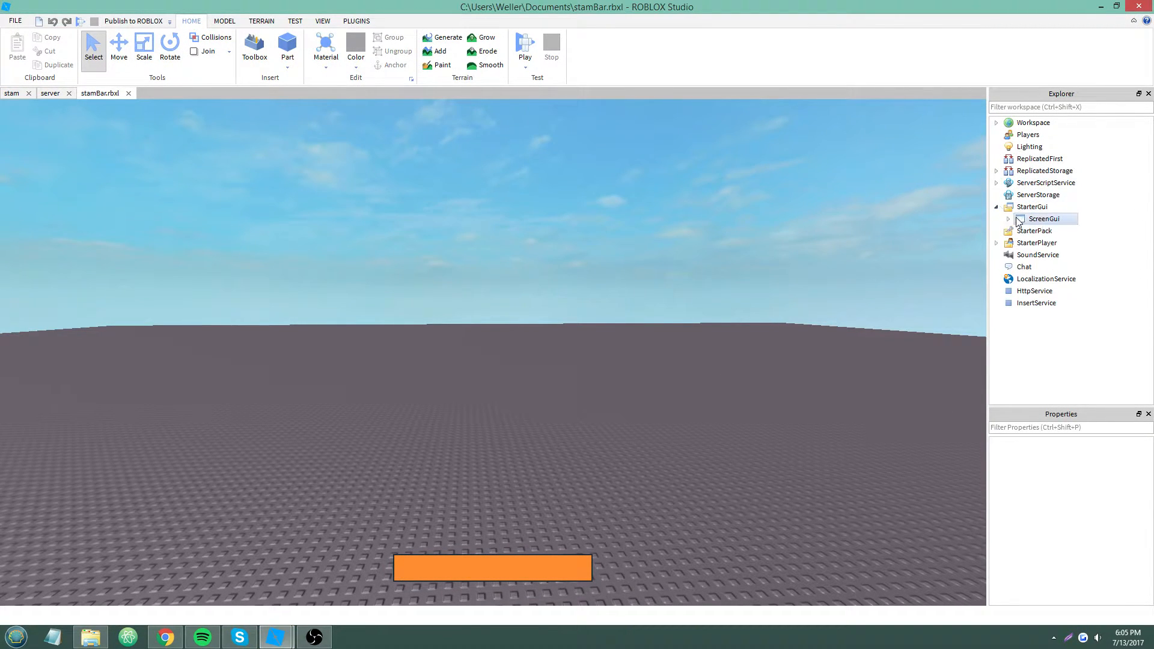
{"action": "double_click", "coordinate": [1043, 219]}
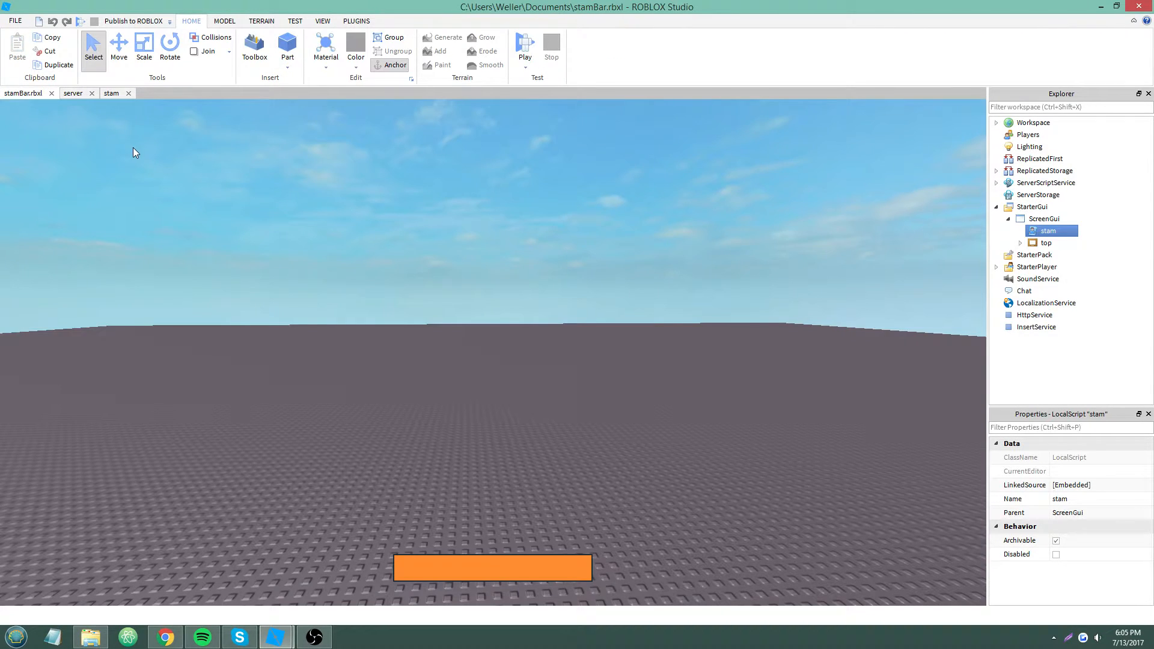
Step: Turn on the device emulator at Physical Size and choose a device from the list
{"action": "left_click", "coordinate": [295, 20]}
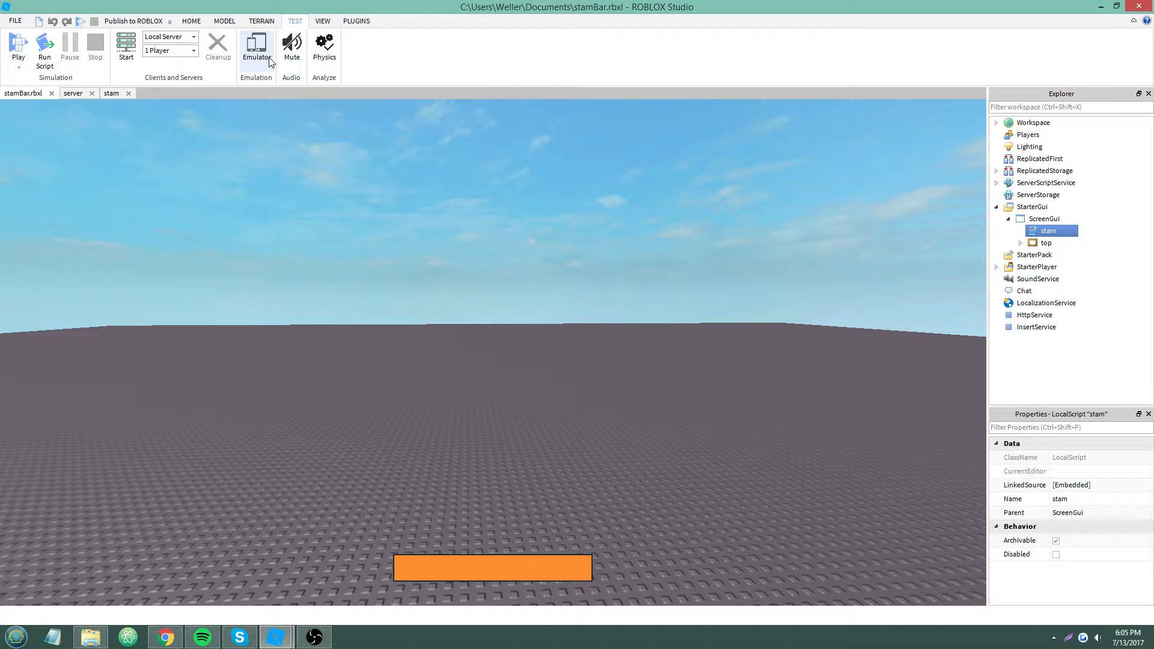
{"action": "left_click", "coordinate": [256, 48]}
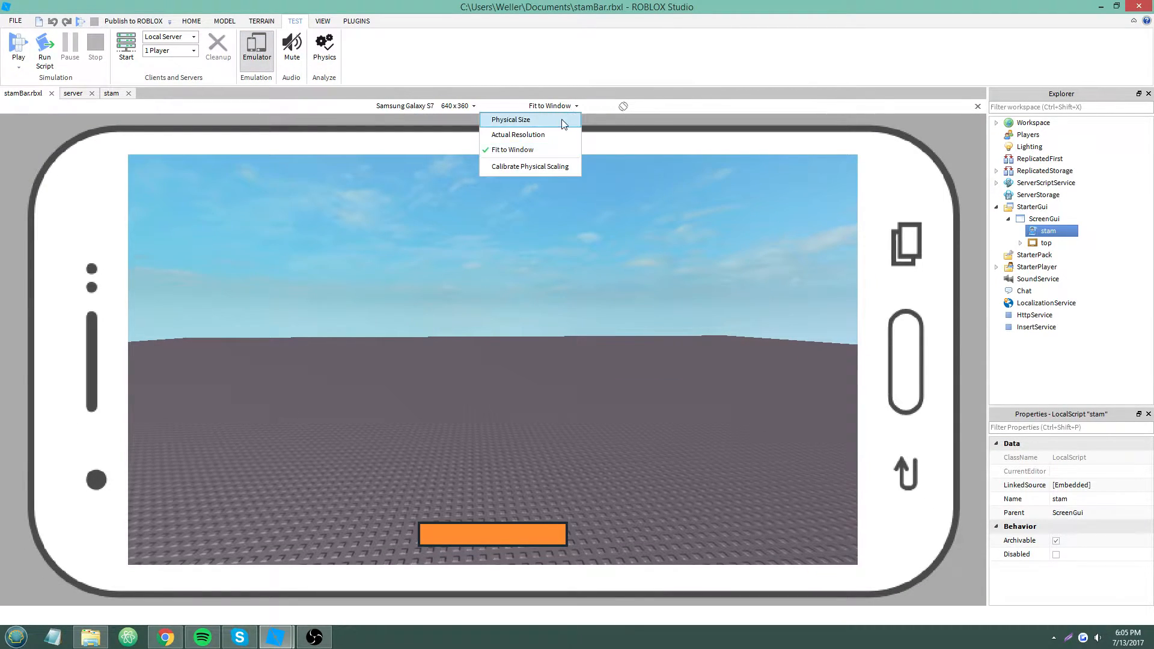
{"action": "left_click", "coordinate": [509, 119]}
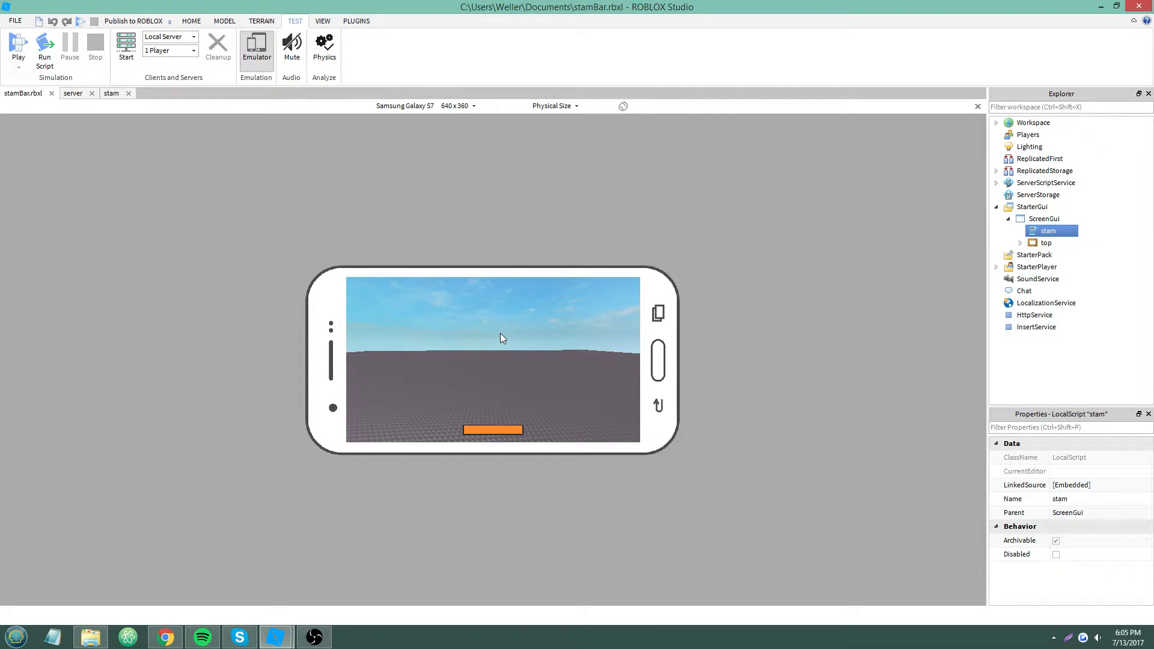
{"action": "mouse_move", "coordinate": [456, 96]}
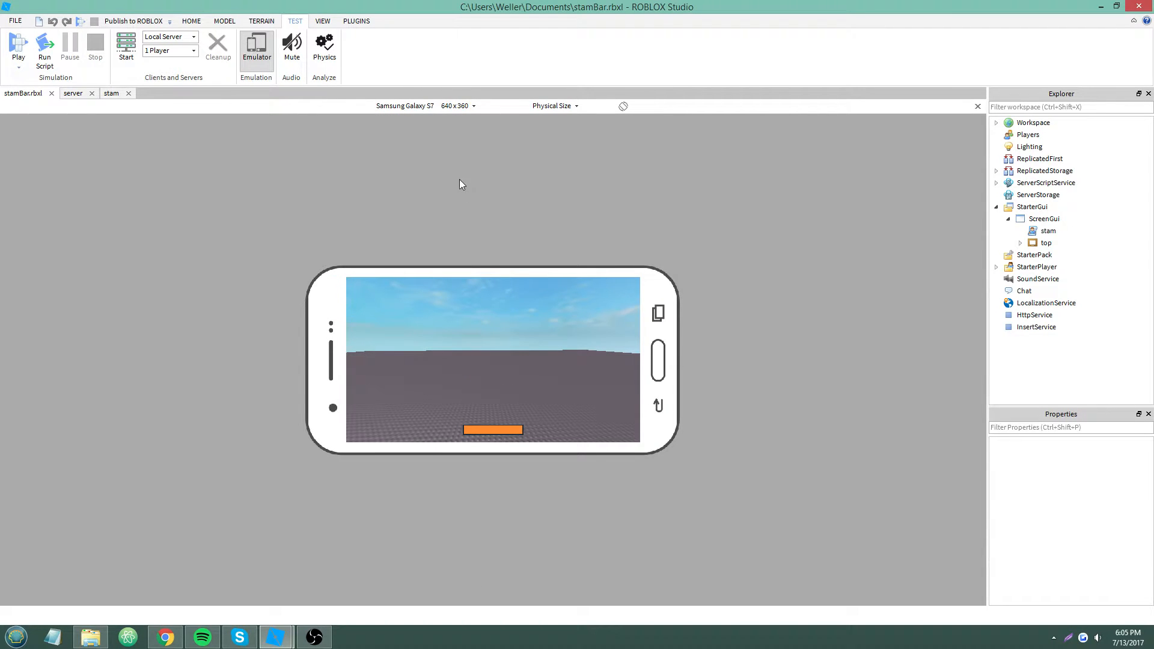
{"action": "left_click", "coordinate": [425, 105]}
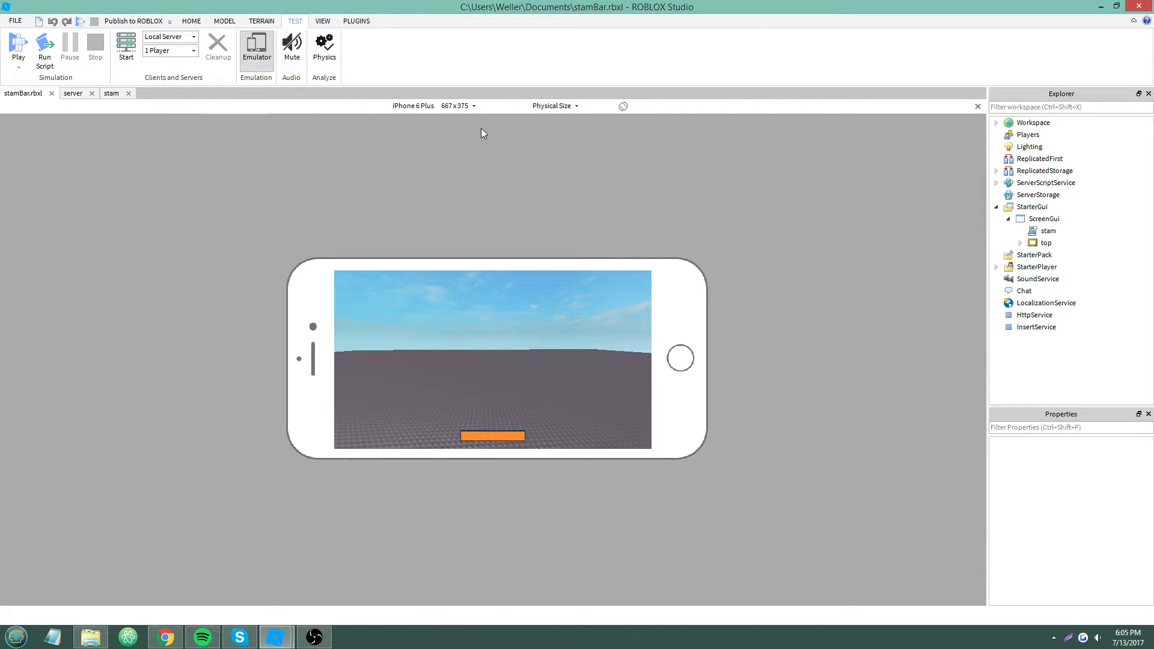
{"action": "left_click", "coordinate": [456, 105]}
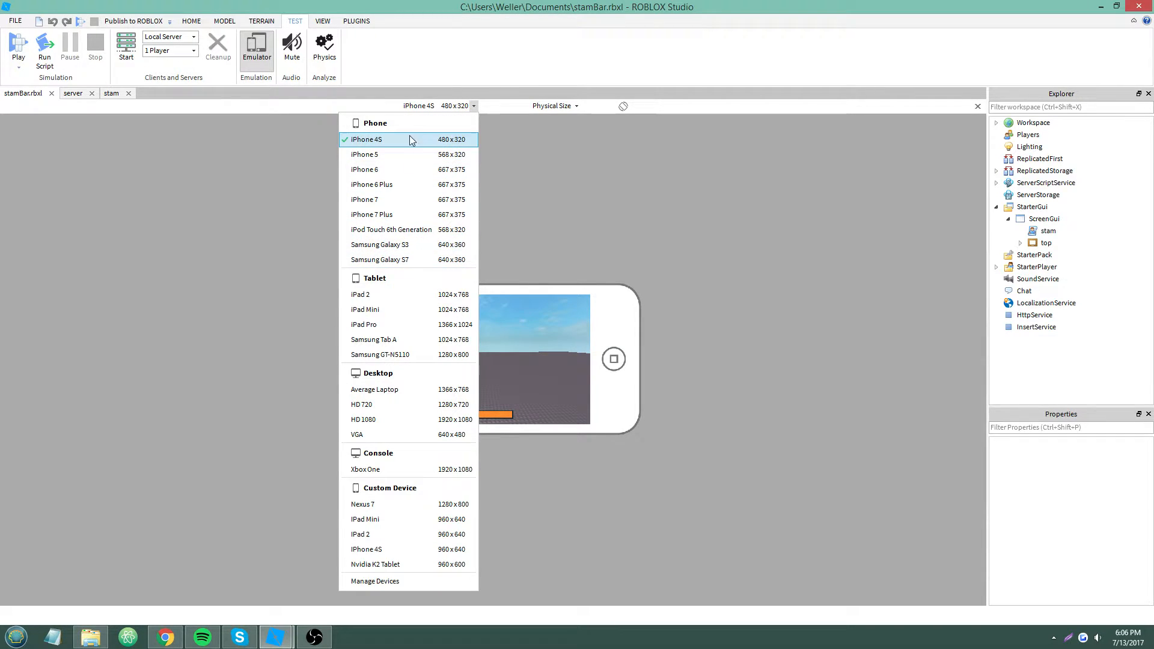
{"action": "left_click", "coordinate": [366, 139]}
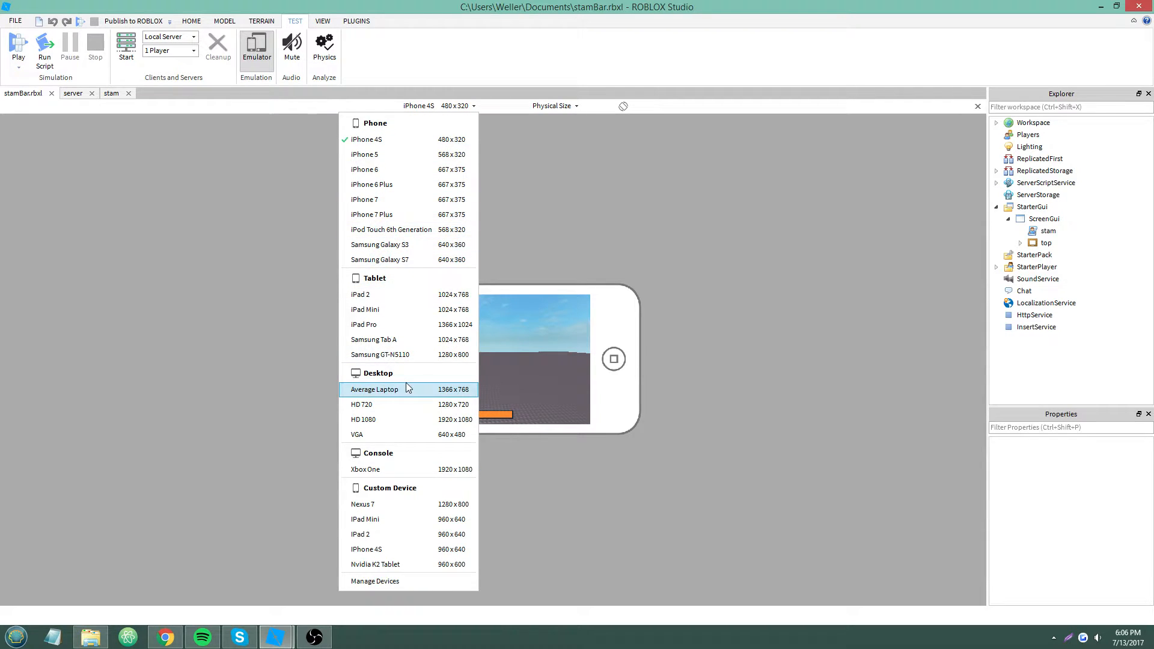
Step: Preview the Average Laptop, HD 720, Xbox One, Nvidia K2 Tablet and iPhone 4S emulations
{"action": "left_click", "coordinate": [375, 389]}
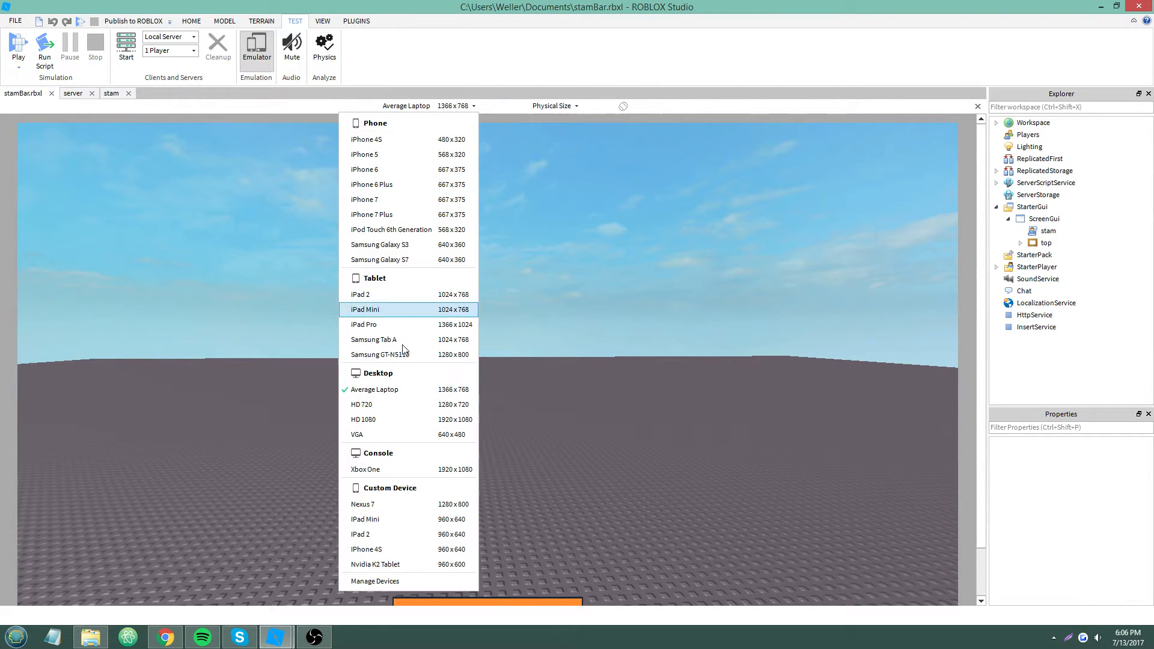
{"action": "left_click", "coordinate": [362, 404]}
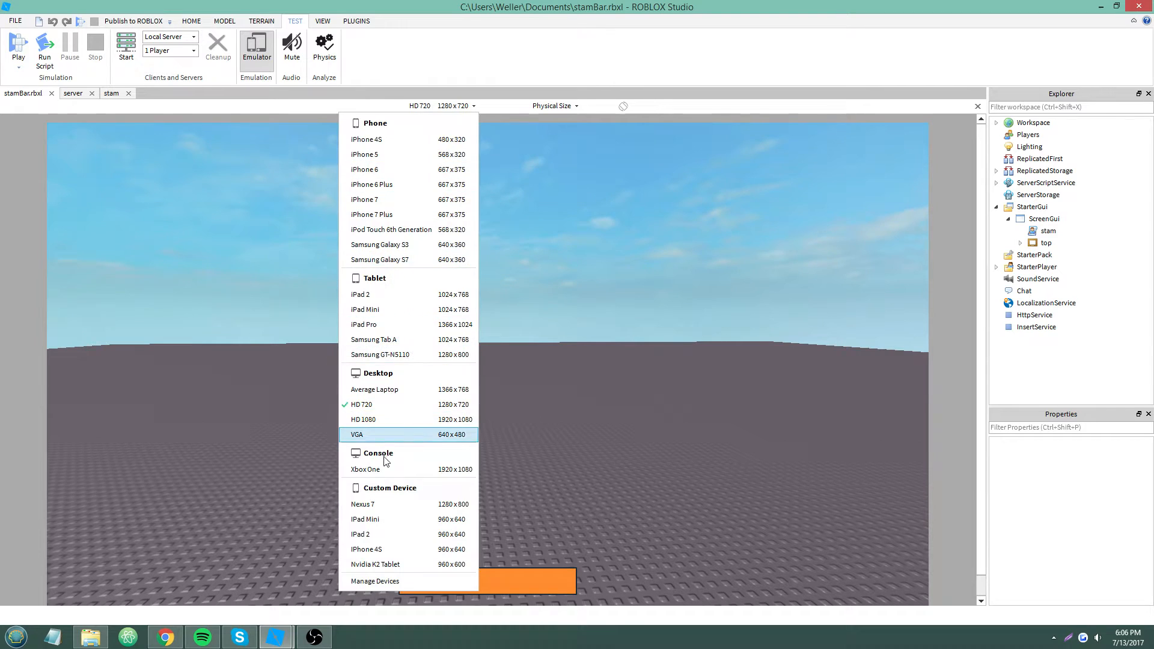
{"action": "left_click", "coordinate": [366, 469]}
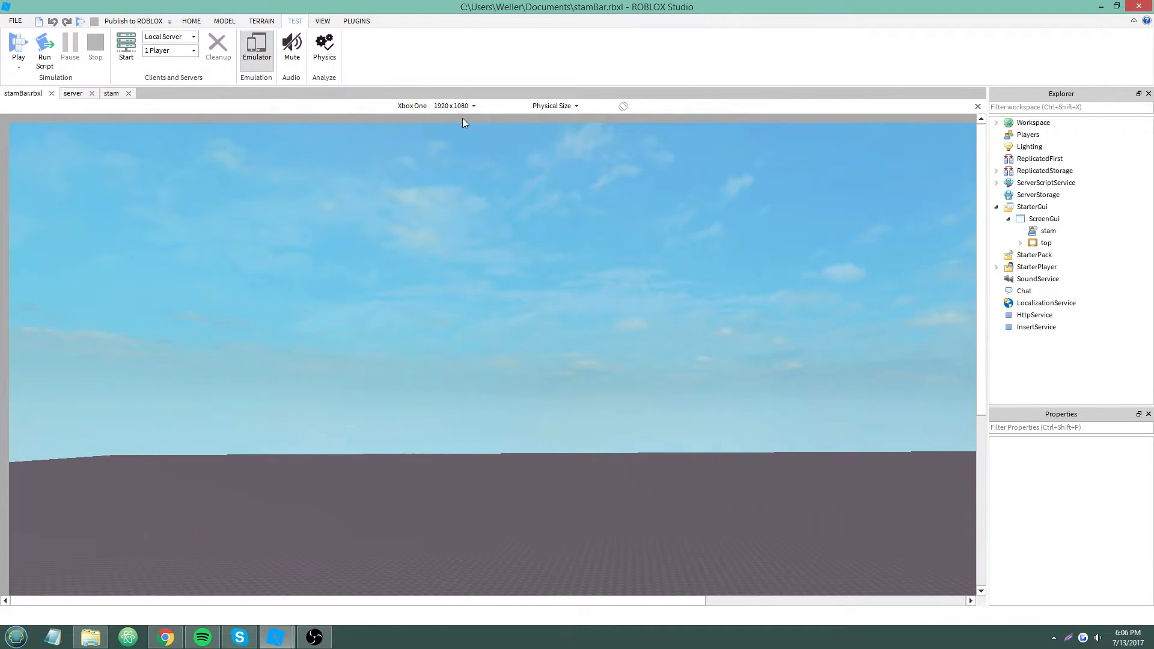
{"action": "left_click", "coordinate": [412, 105]}
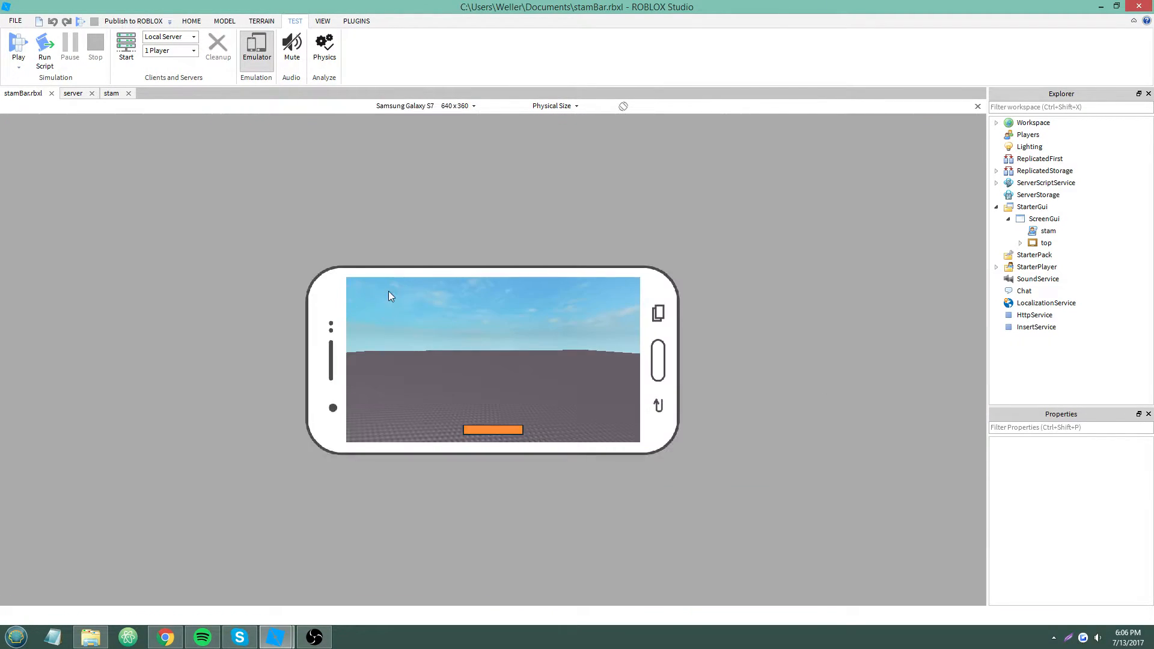
{"action": "left_click", "coordinate": [426, 105]}
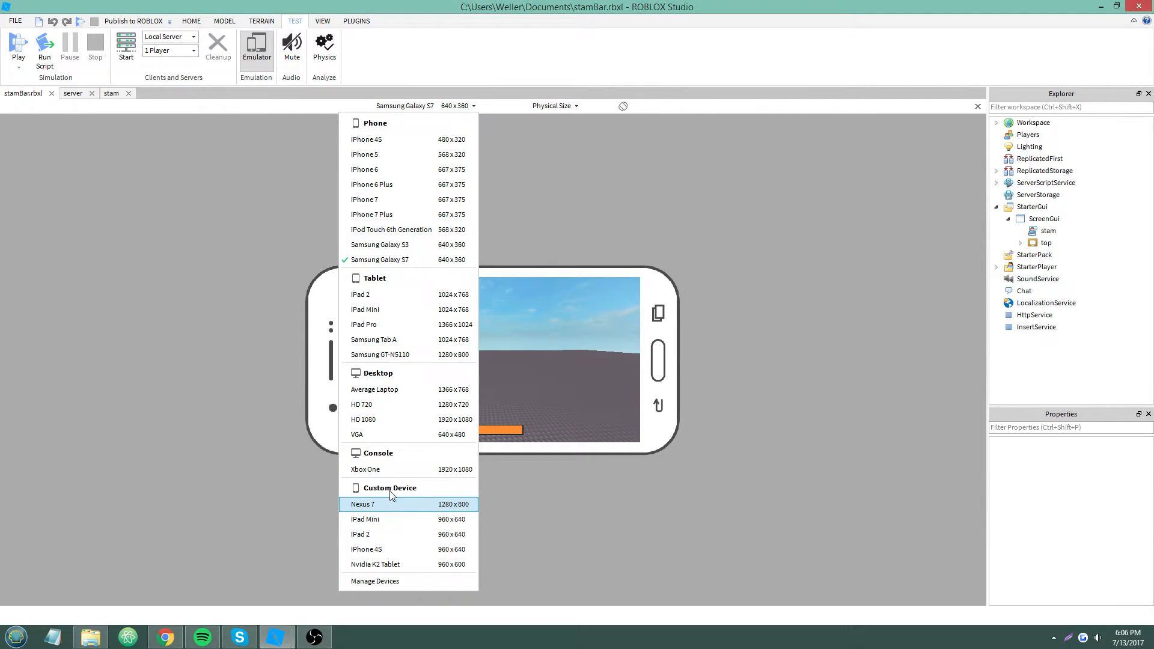
{"action": "mouse_move", "coordinate": [397, 565]}
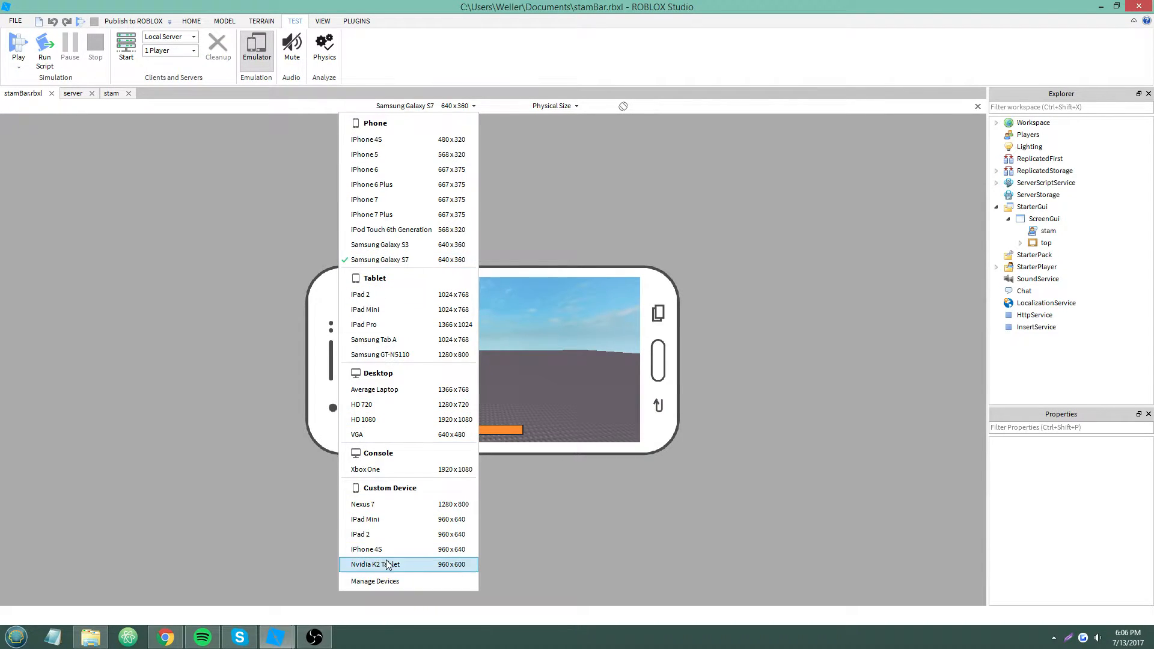
{"action": "left_click", "coordinate": [375, 564]}
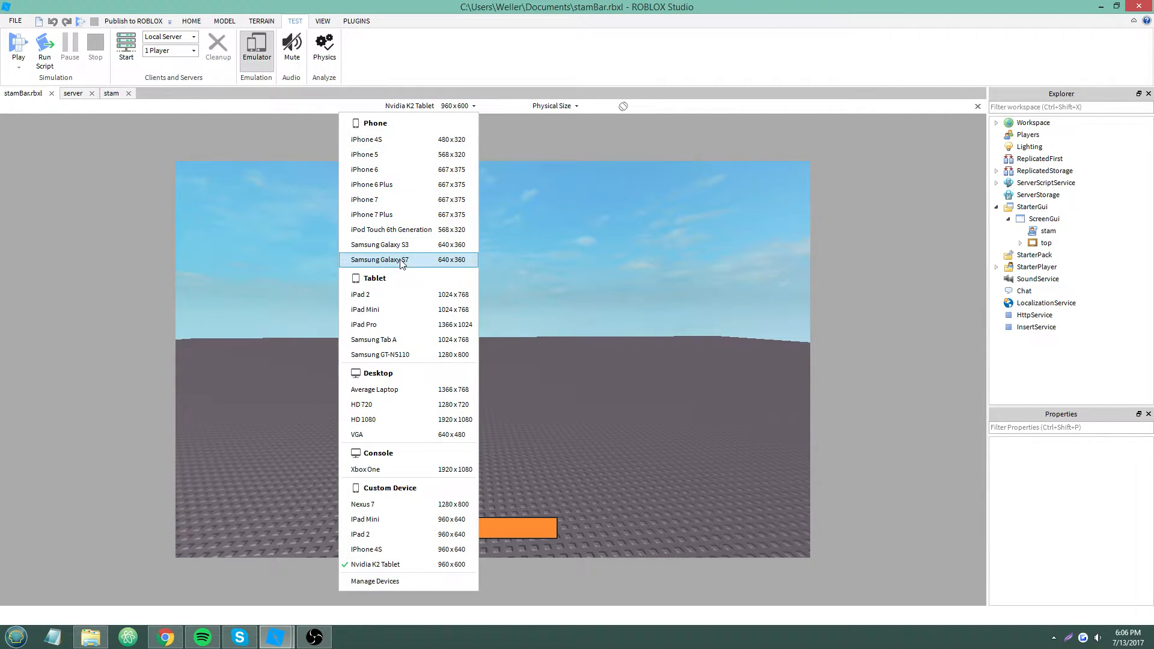
{"action": "left_click", "coordinate": [380, 259]}
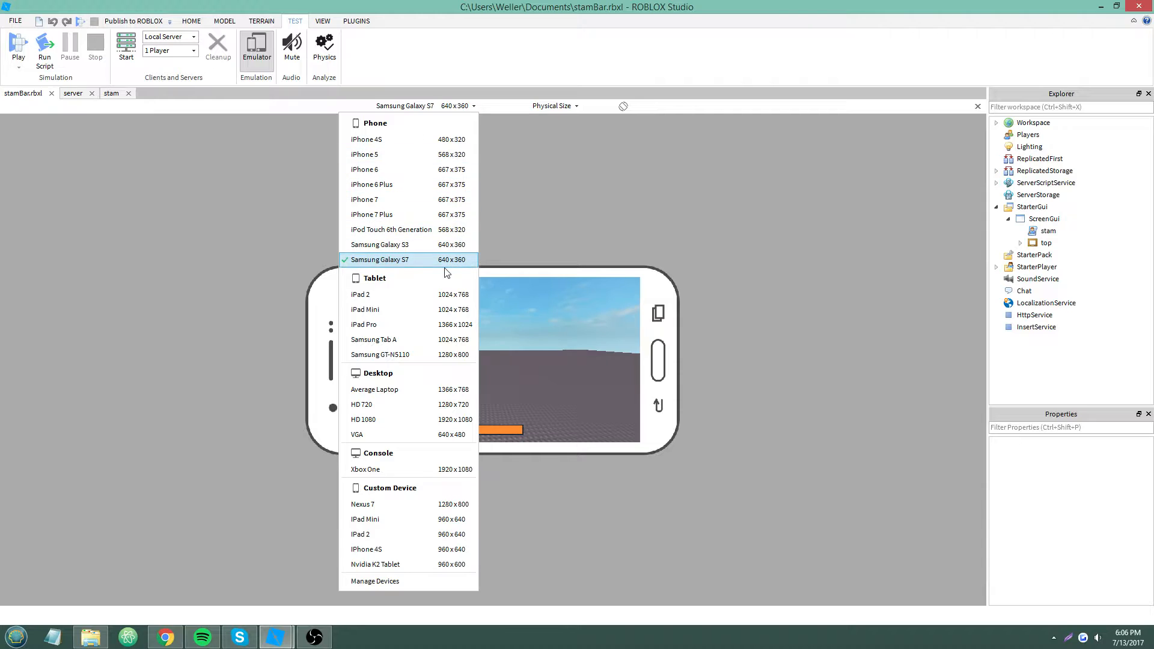
{"action": "left_click", "coordinate": [366, 139]}
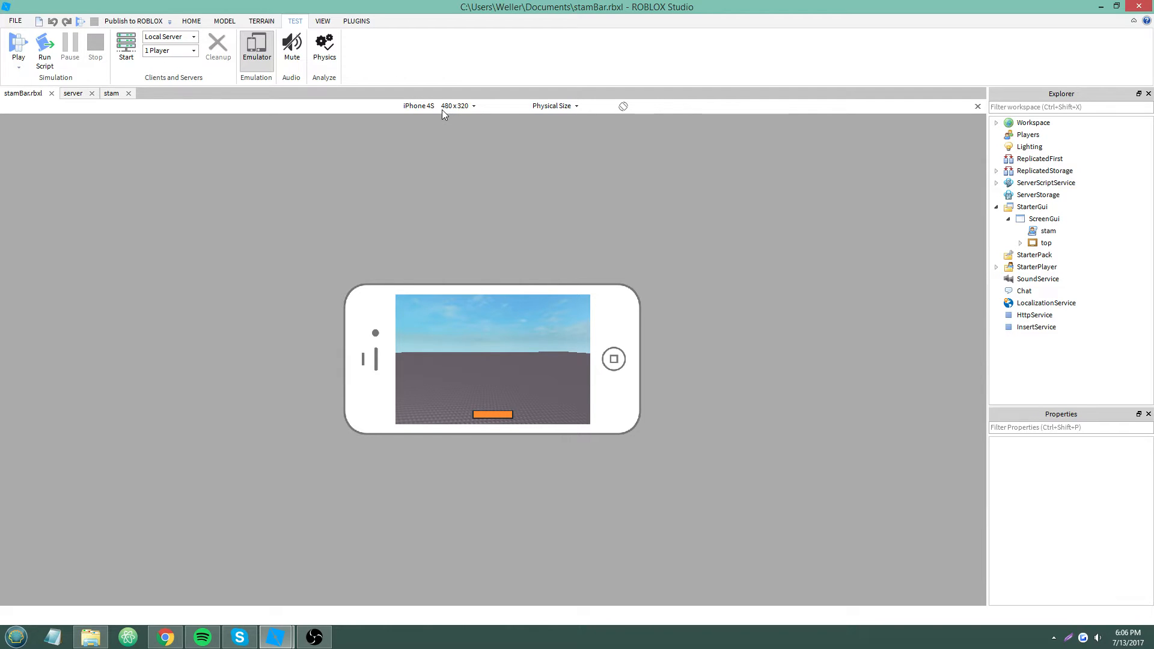
Step: Return to Samsung Galaxy S7, select the stamina bar frame, and compare the GT-N5110 tablet
{"action": "left_click", "coordinate": [456, 105]}
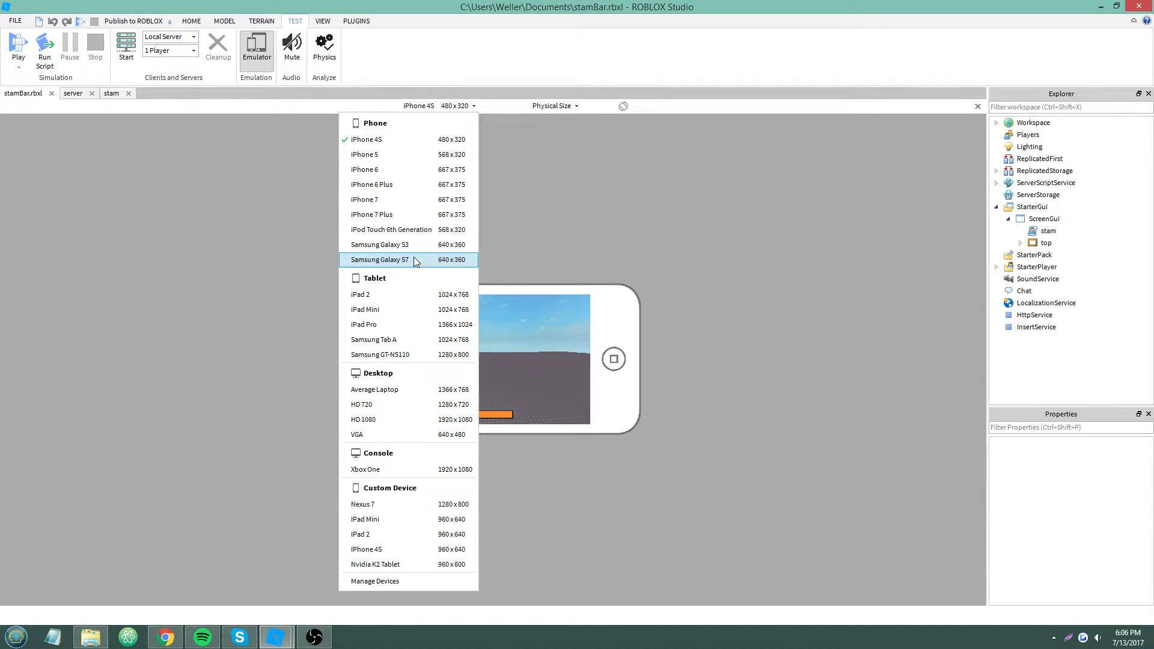
{"action": "left_click", "coordinate": [380, 259]}
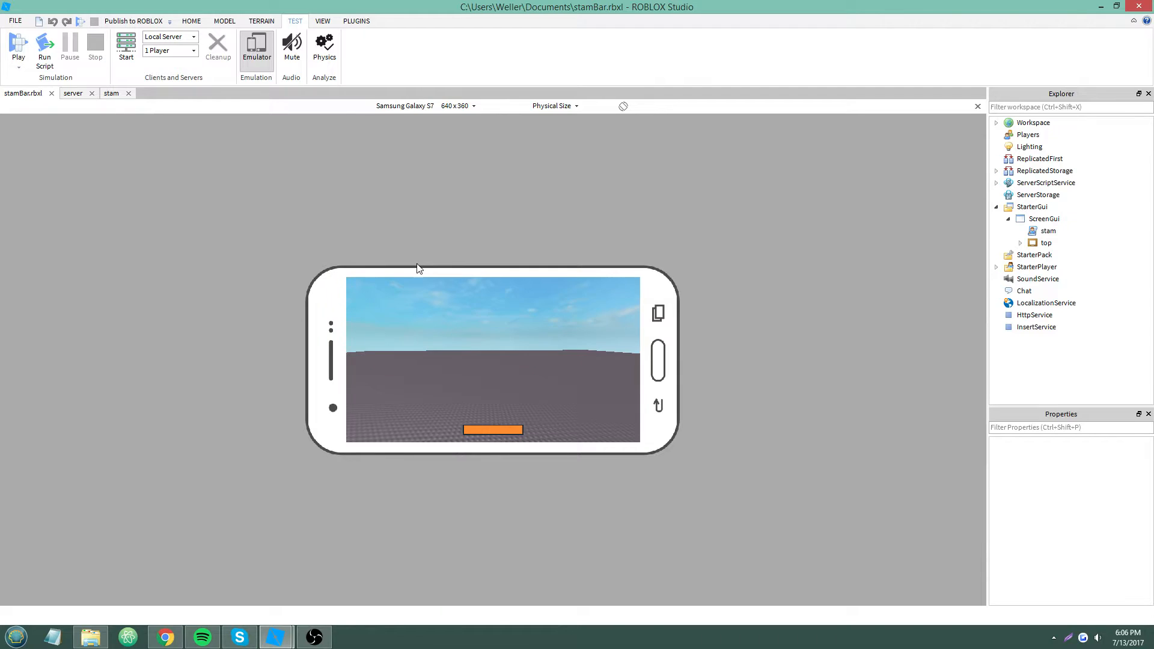
{"action": "mouse_move", "coordinate": [453, 348]}
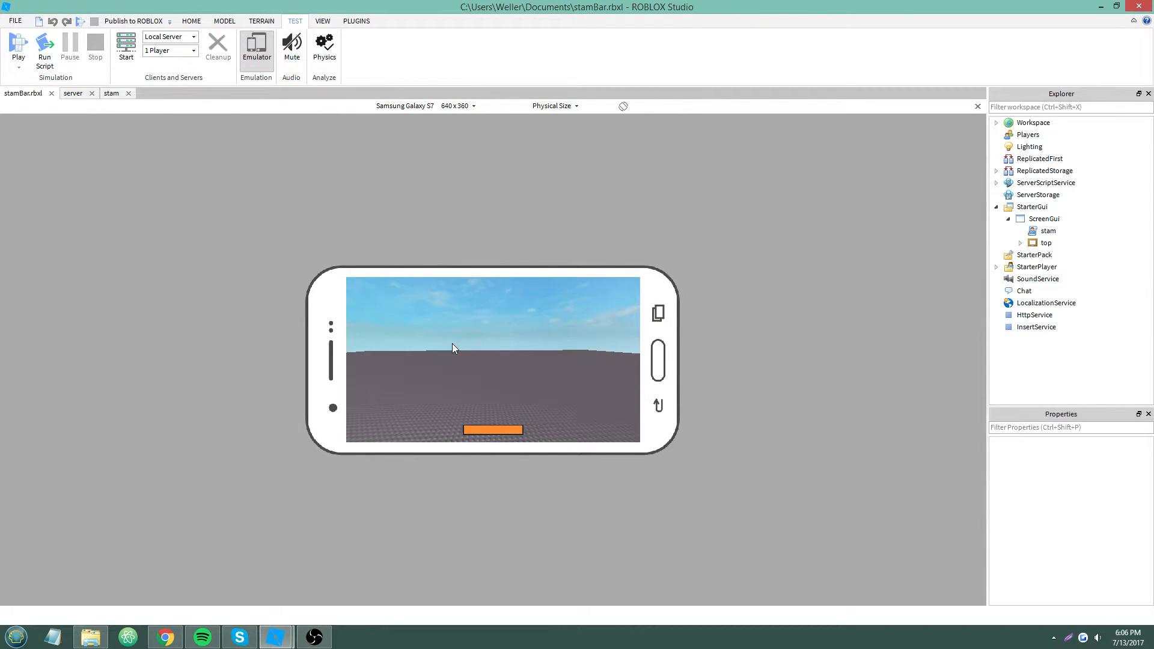
{"action": "left_click", "coordinate": [1045, 243]}
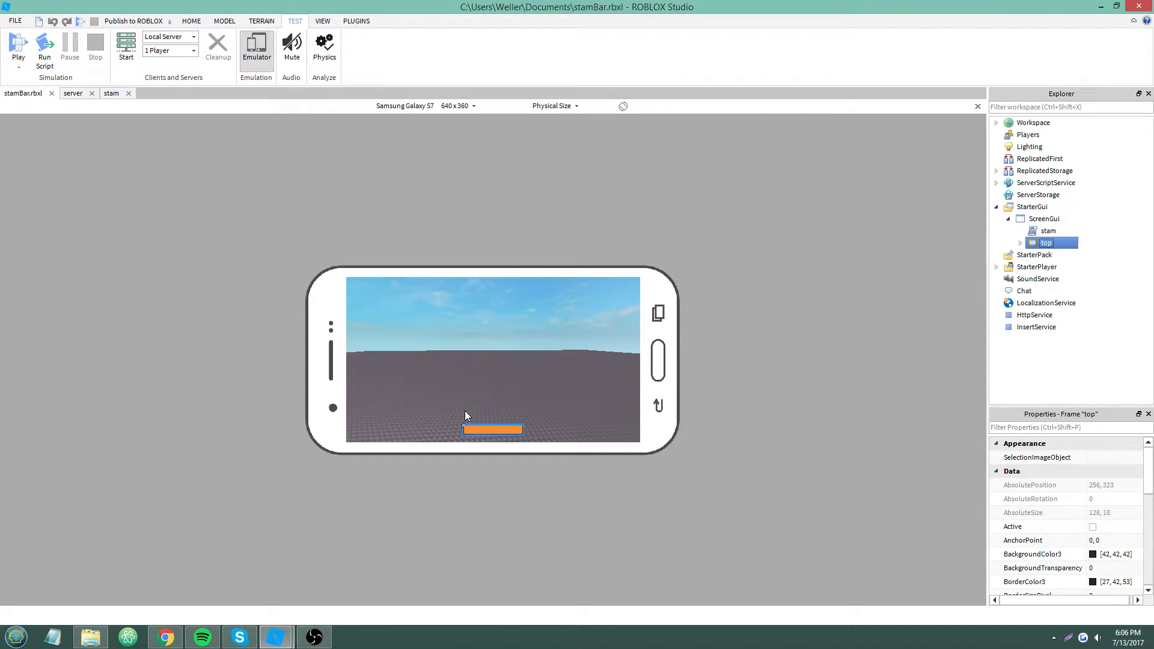
{"action": "scroll", "scroll_direction": "down", "scroll_amount": 3}
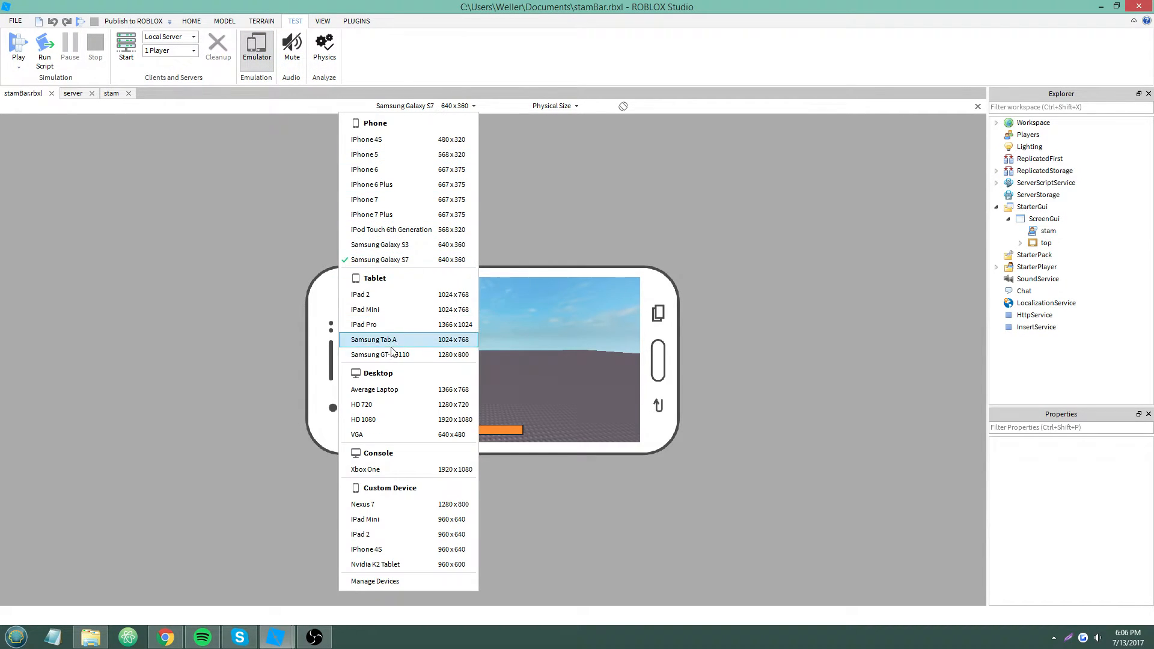
{"action": "left_click", "coordinate": [381, 355]}
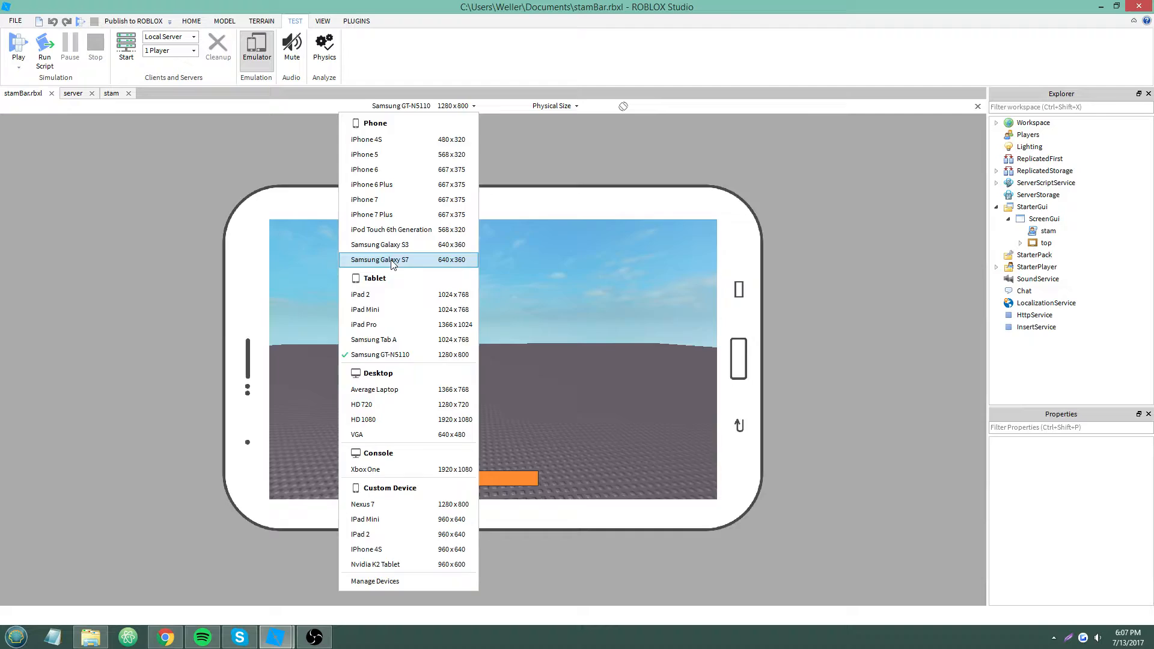
{"action": "left_click", "coordinate": [379, 259]}
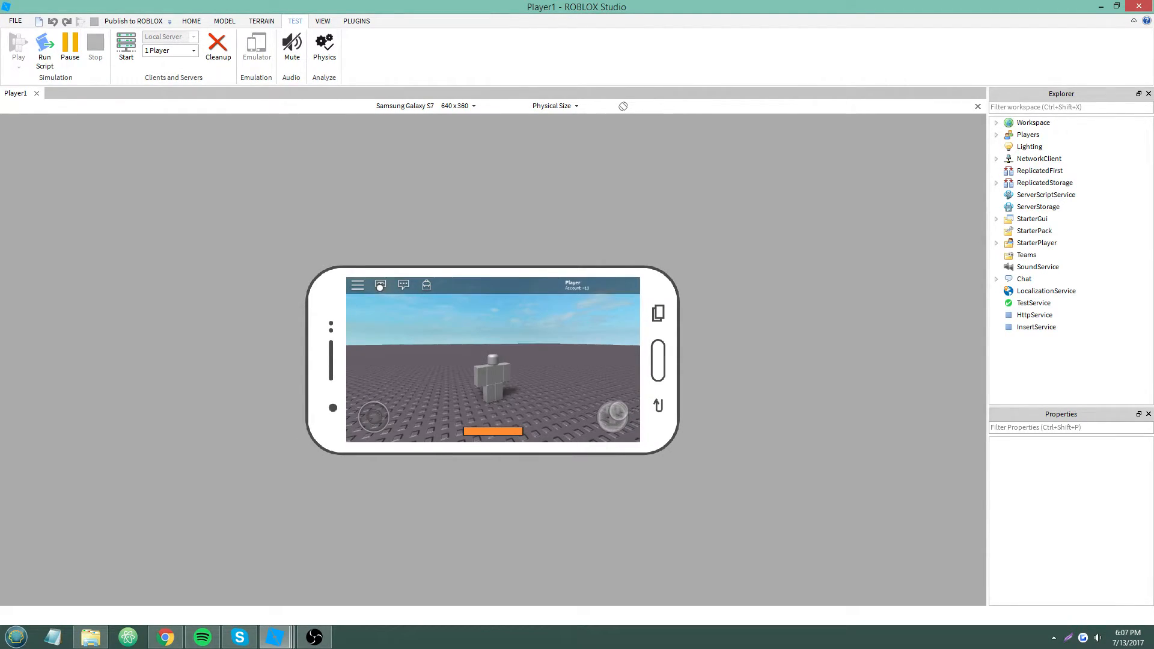
Step: Expand Player1's TouchGui controls and inspect ThumbstickFrame, DynamicThumbstickFrame and JumpButton
{"action": "left_click", "coordinate": [997, 134]}
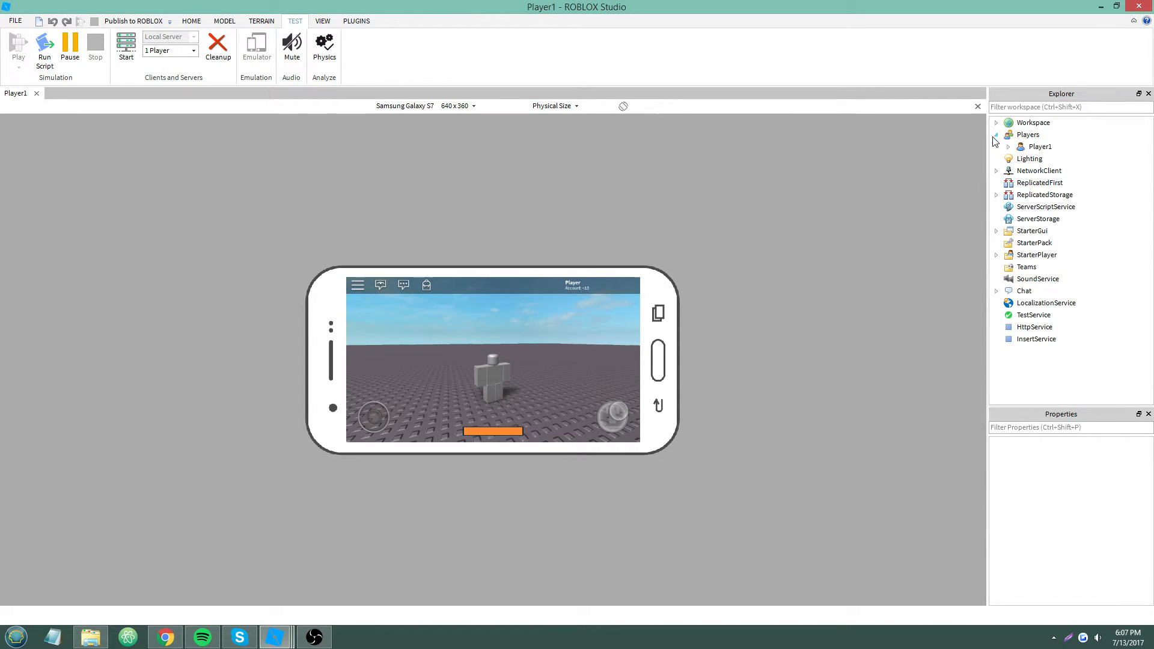
{"action": "left_click", "coordinate": [1008, 147]}
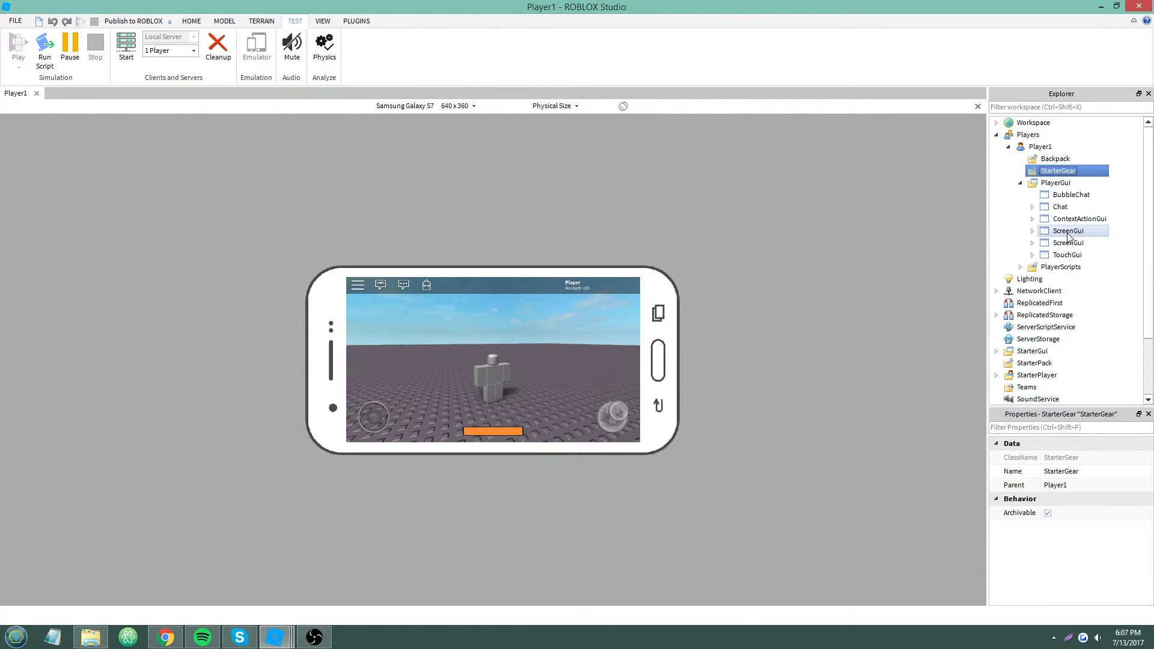
{"action": "left_click", "coordinate": [1066, 255]}
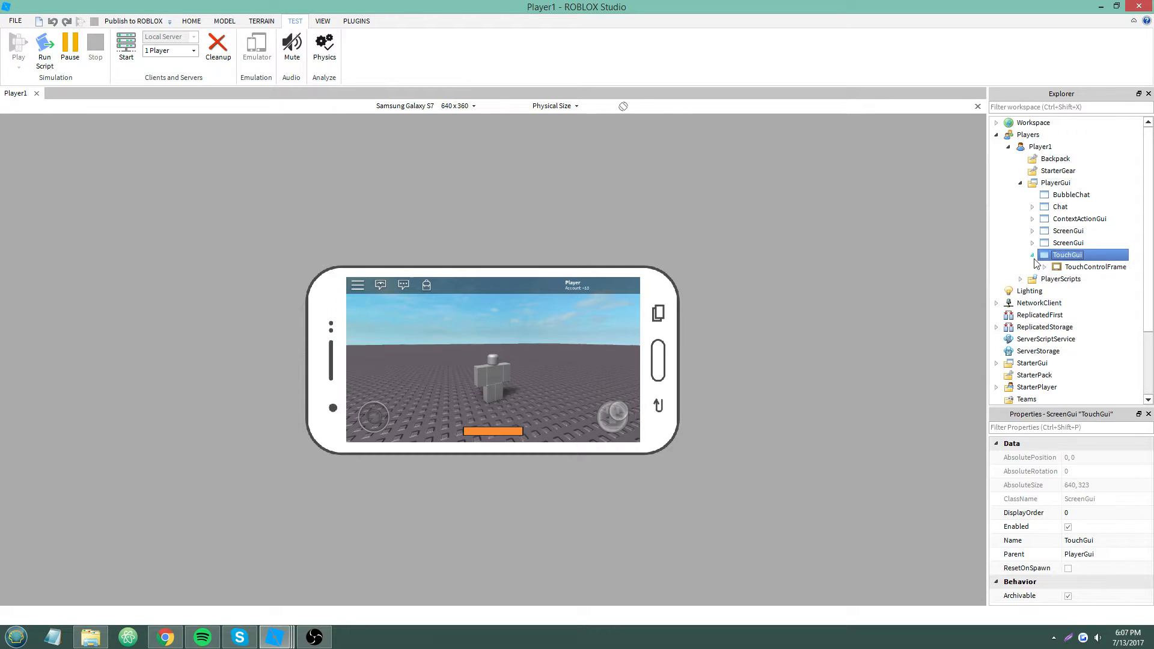
{"action": "left_click", "coordinate": [1043, 266]}
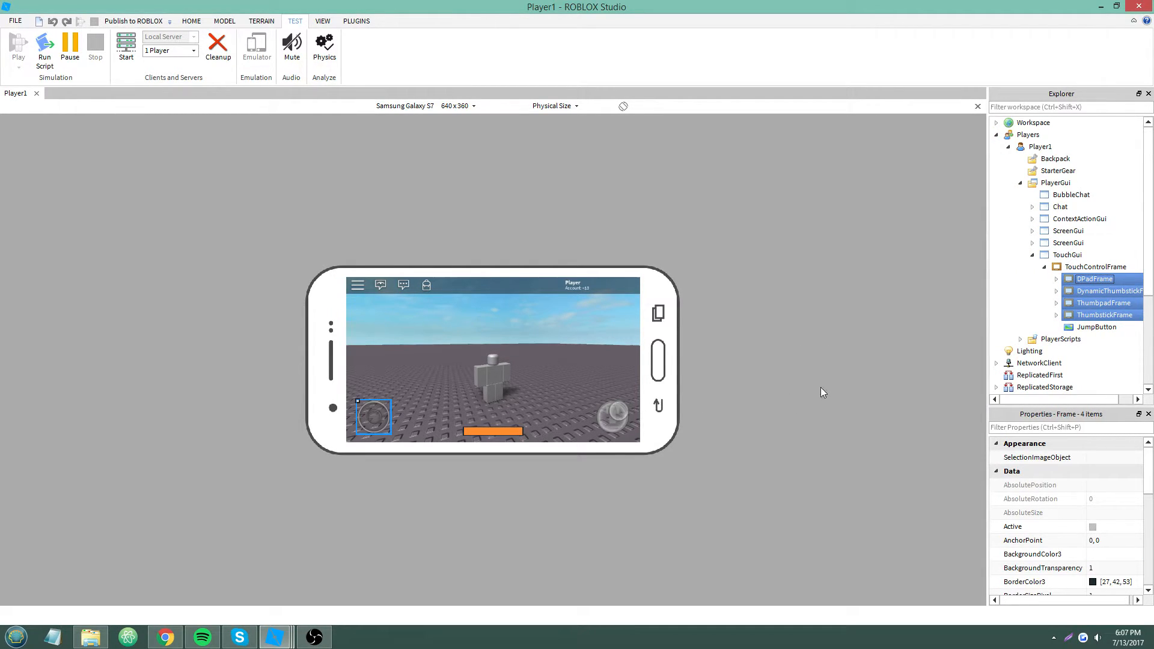
{"action": "left_click", "coordinate": [1067, 255]}
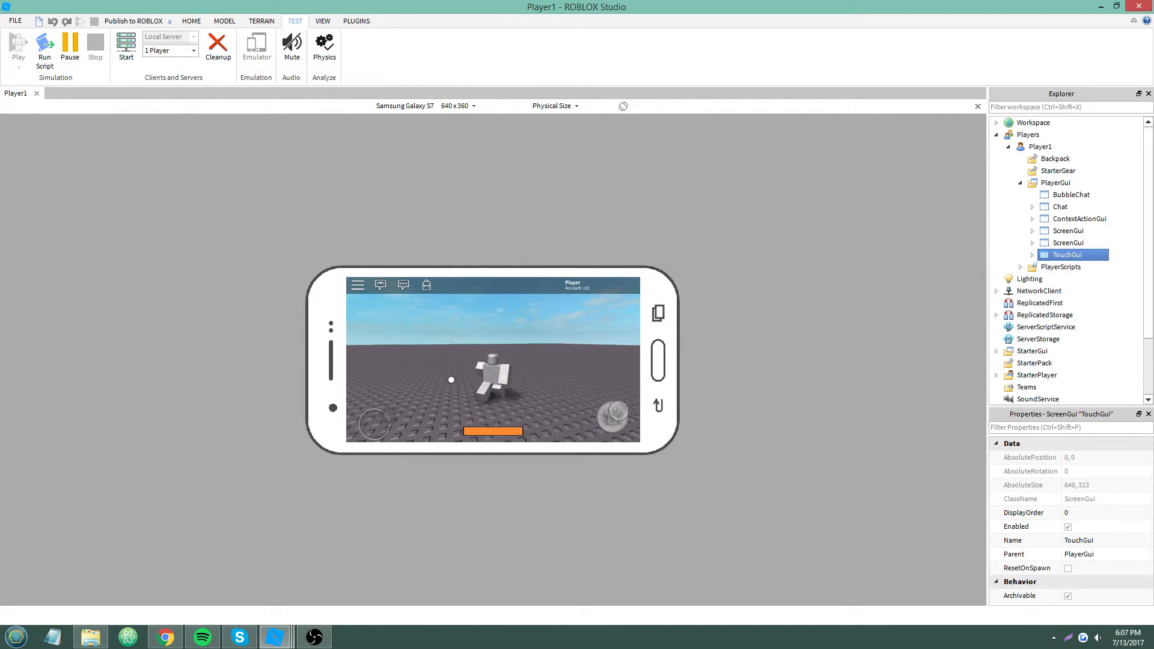
{"action": "left_click", "coordinate": [1032, 255]}
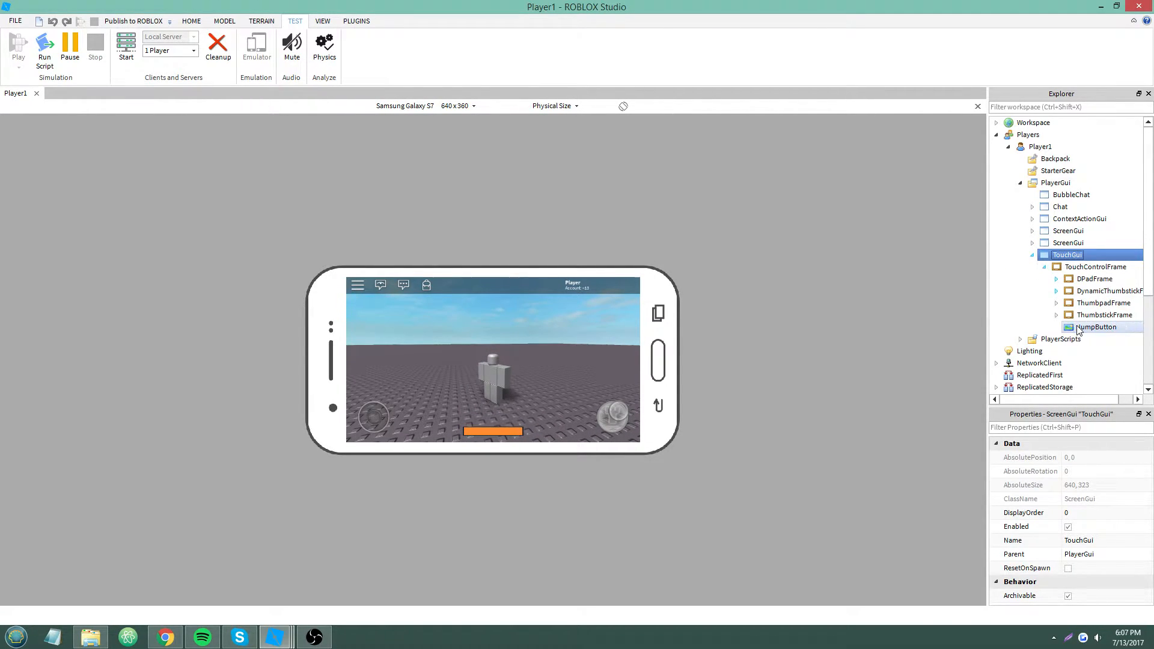
{"action": "left_click", "coordinate": [1089, 314]}
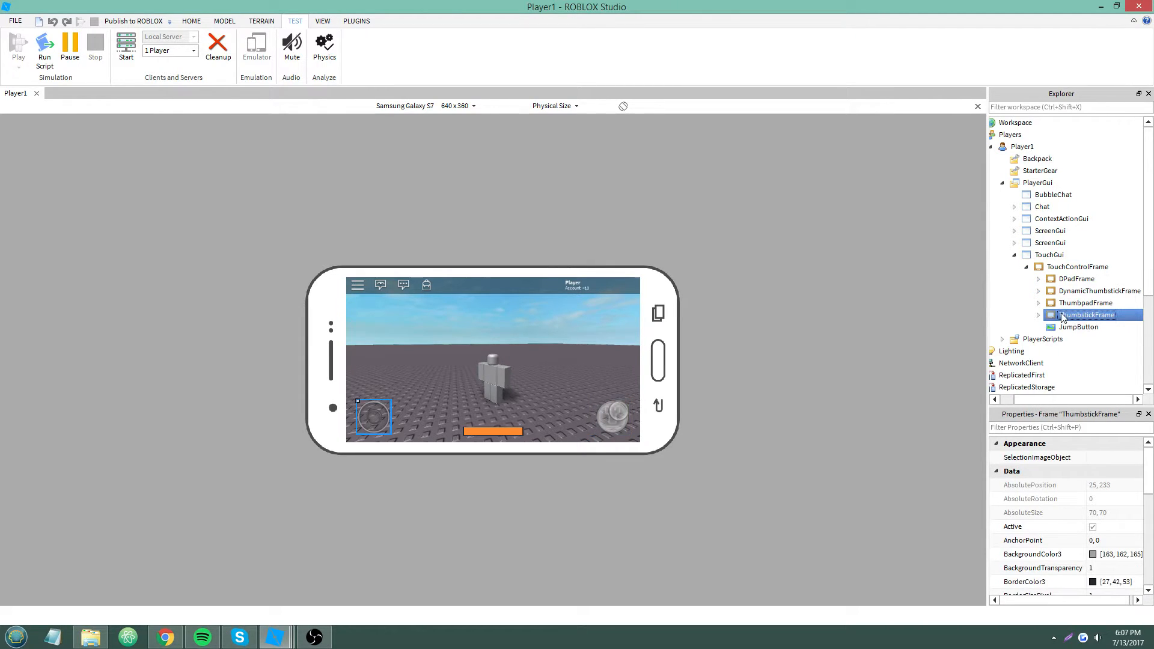
{"action": "left_click", "coordinate": [1097, 291]}
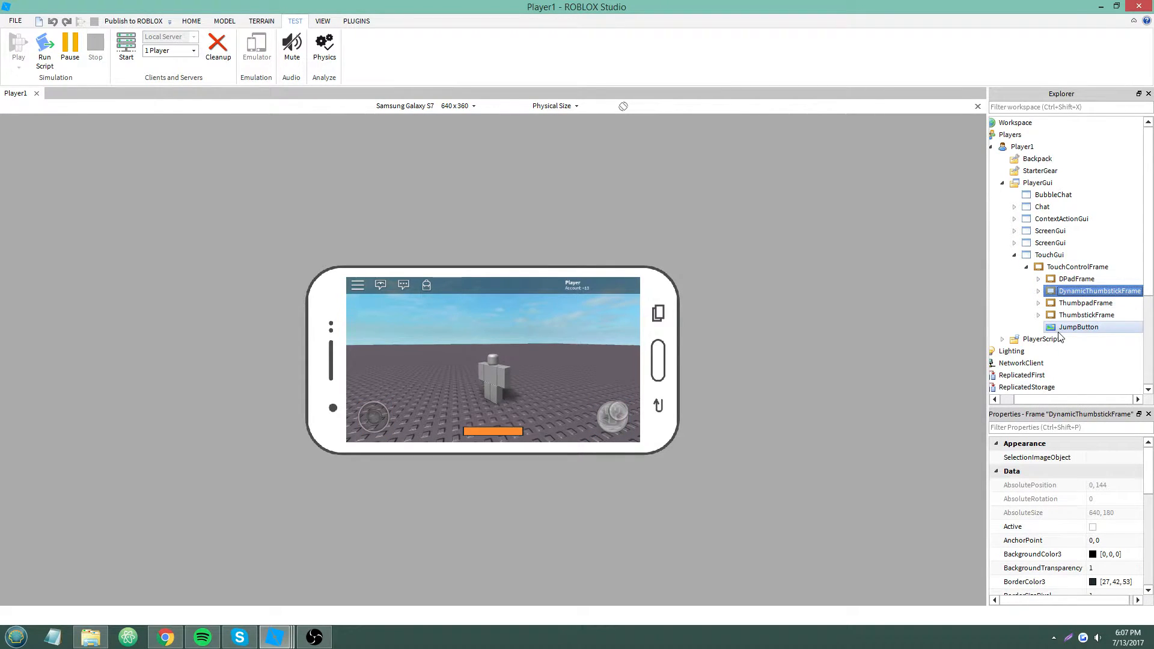
{"action": "left_click", "coordinate": [1078, 327]}
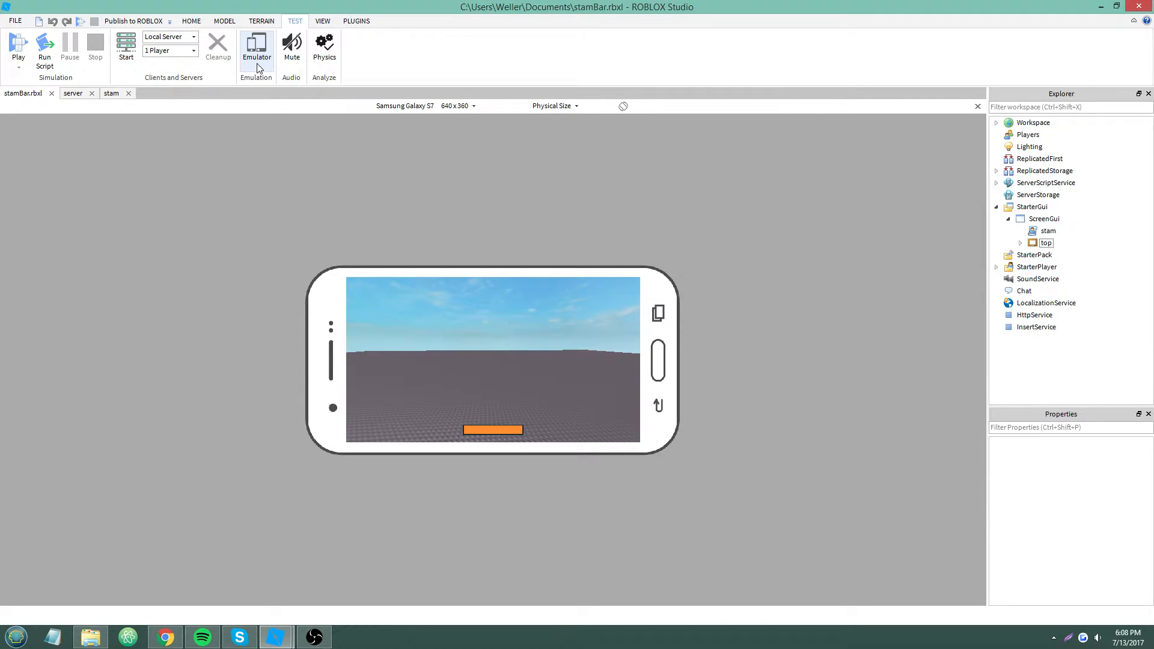
Step: Turn off the phone emulation view after the test ends
{"action": "left_click", "coordinate": [111, 93]}
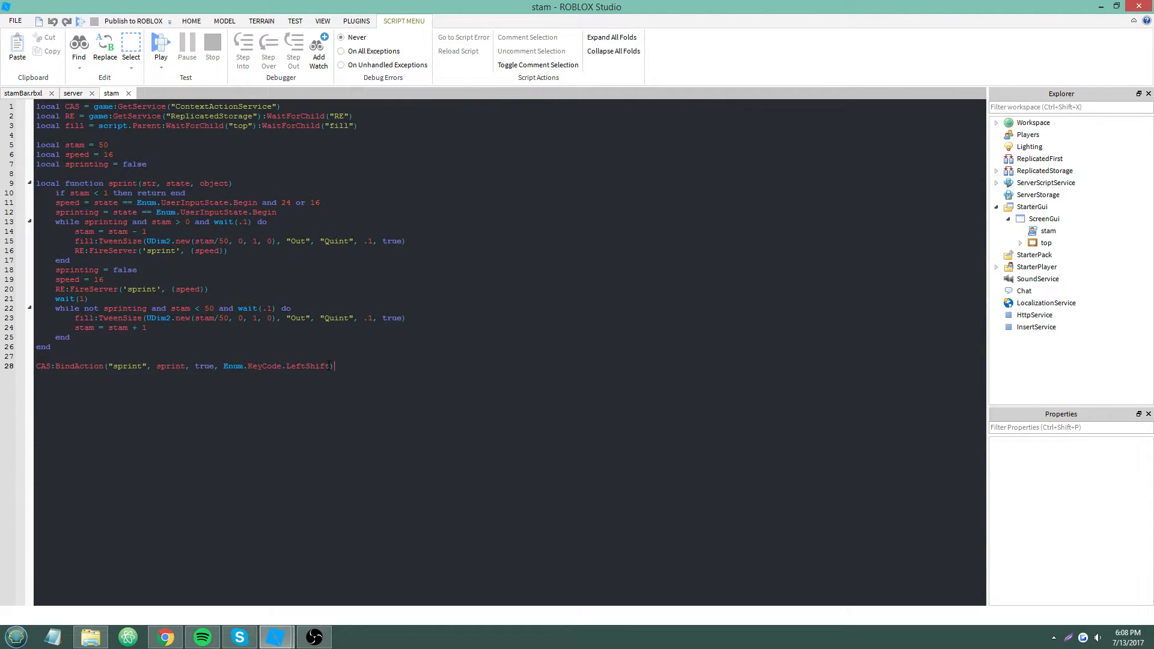
{"action": "mouse_move", "coordinate": [328, 400]}
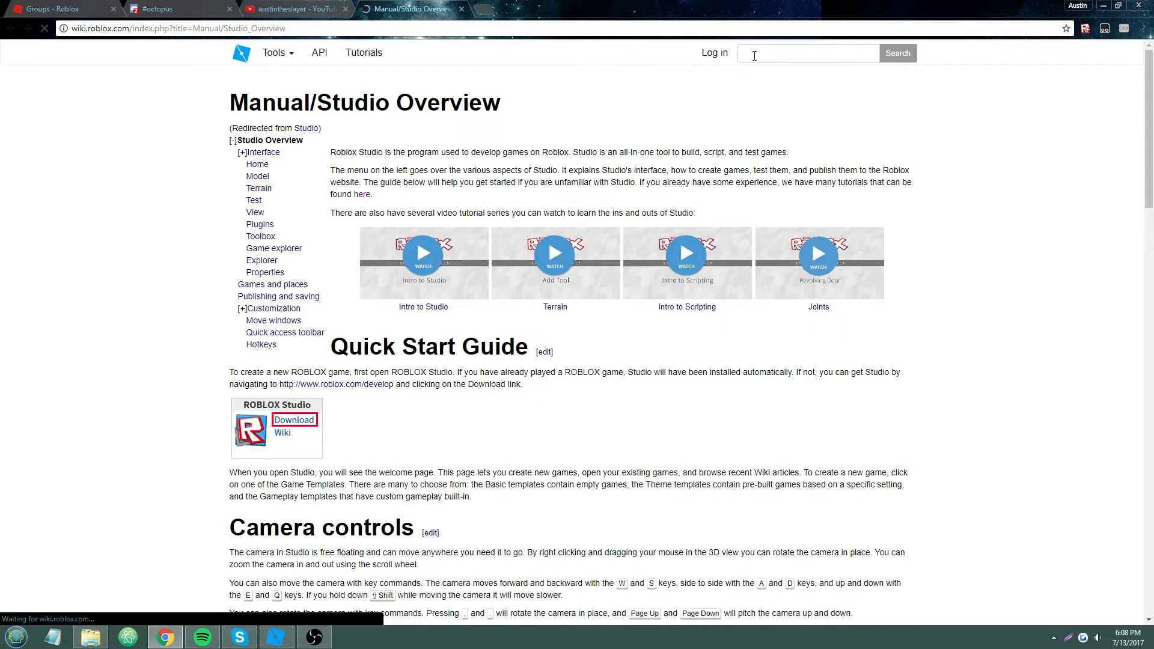
Step: Look up ContextActionService on the wiki, read its button functions, and return to Studio
{"action": "type", "text": "Context"}
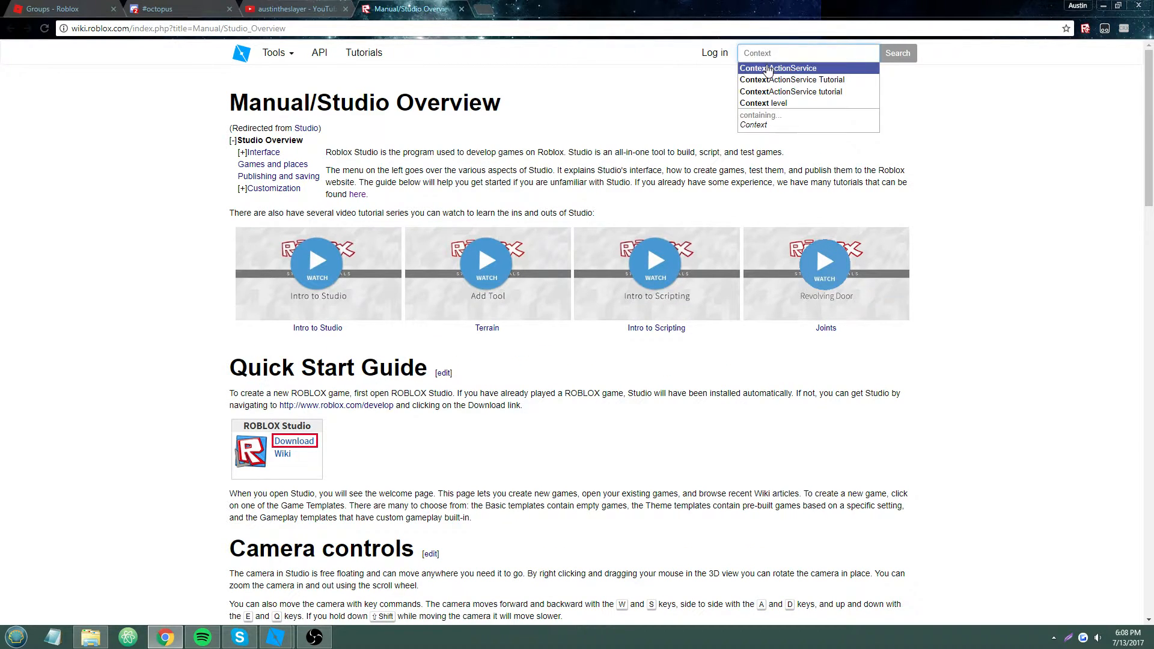
{"action": "left_click", "coordinate": [779, 68]}
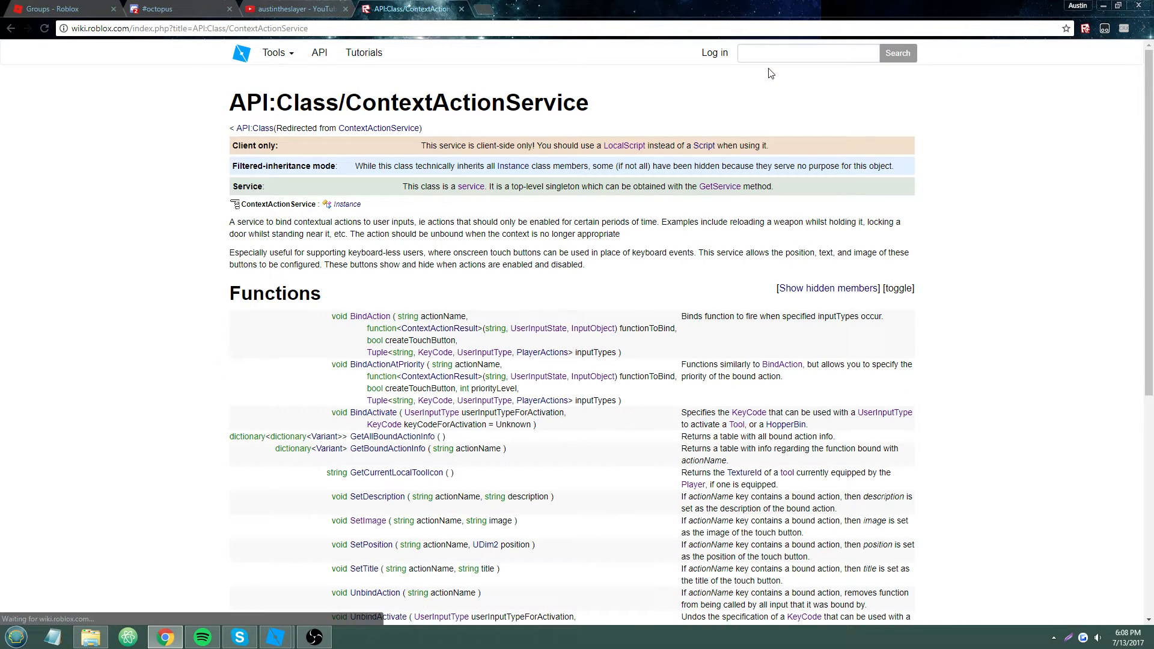
{"action": "scroll", "scroll_direction": "down", "scroll_amount": 3}
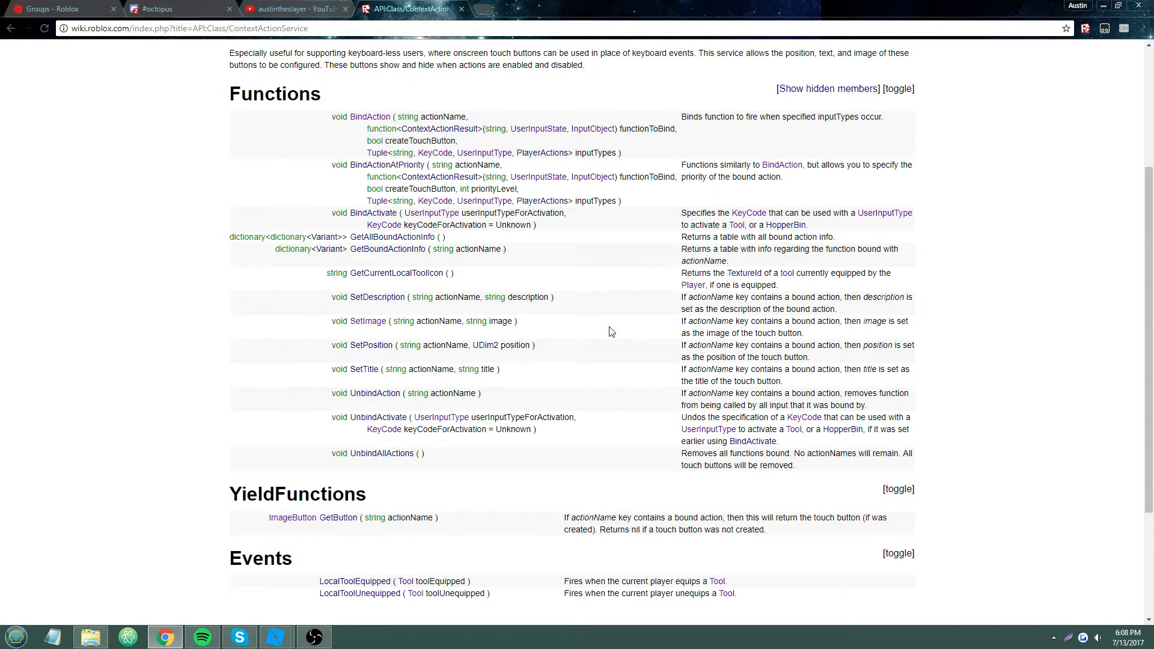
{"action": "mouse_move", "coordinate": [456, 368]}
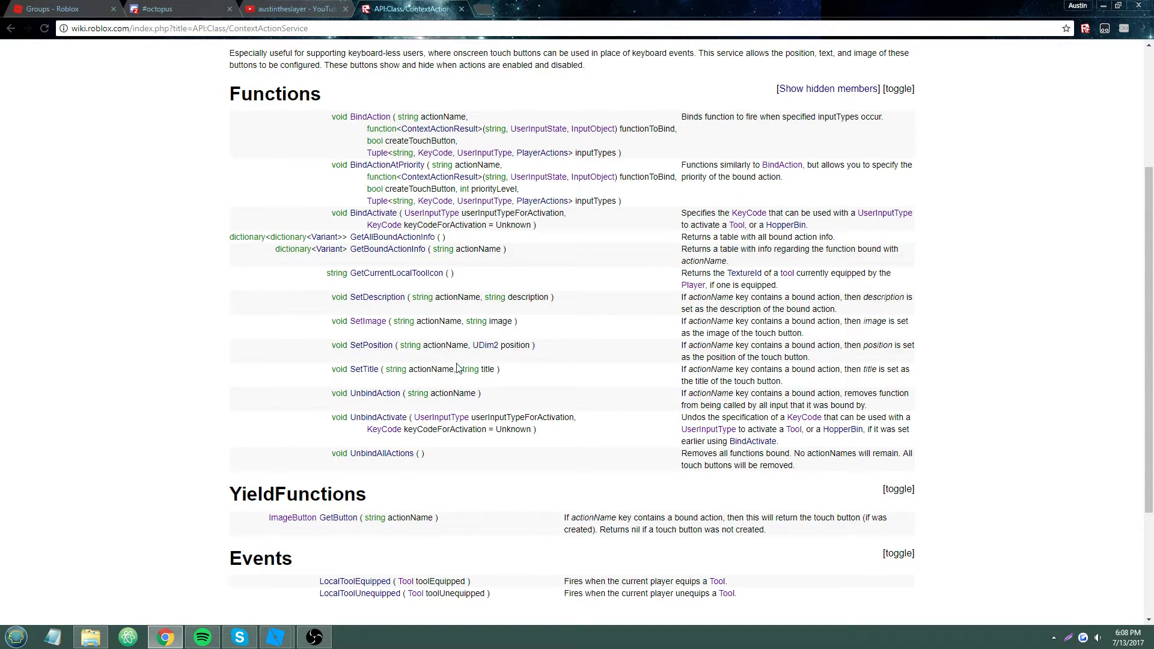
{"action": "mouse_move", "coordinate": [423, 379]}
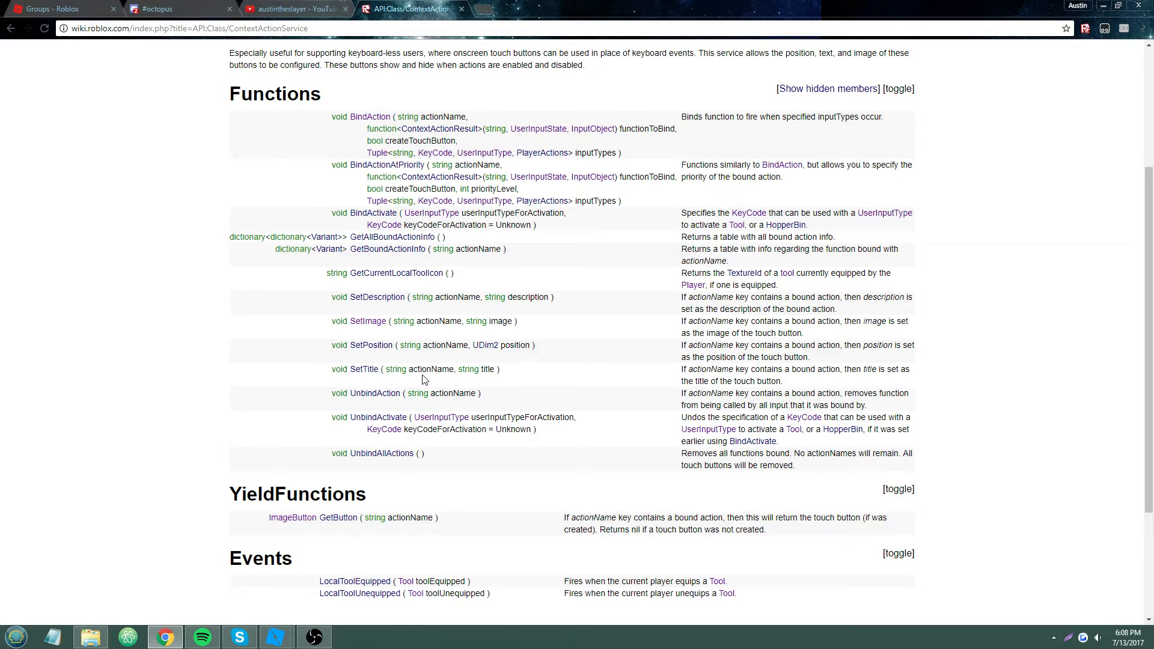
{"action": "mouse_move", "coordinate": [620, 421]}
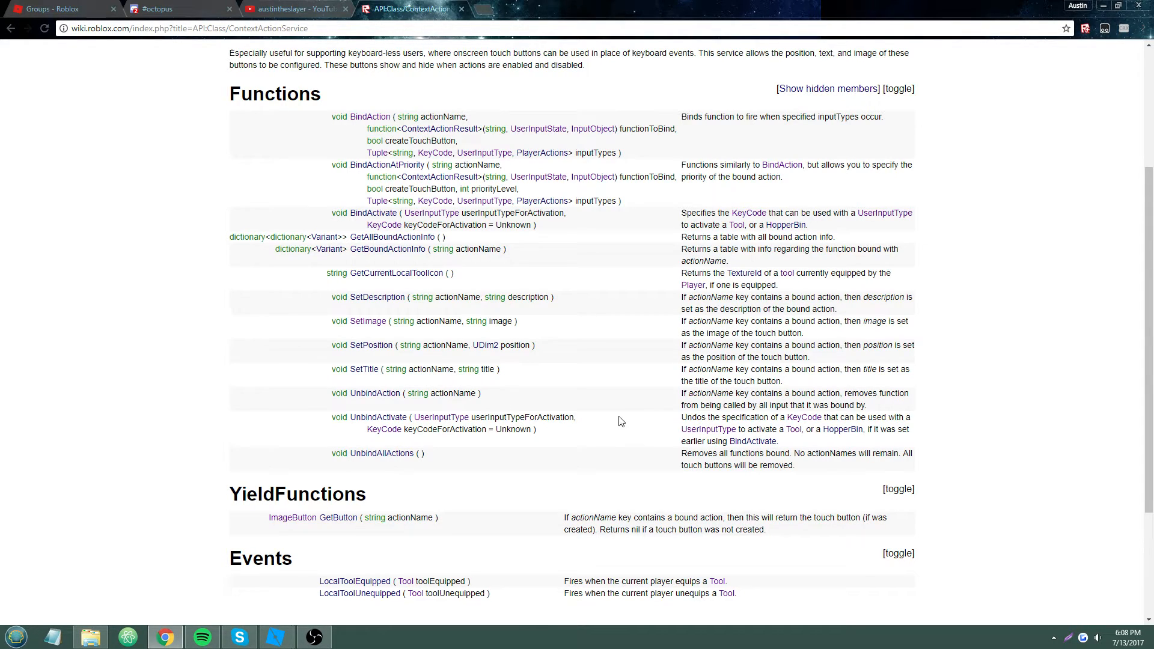
{"action": "mouse_move", "coordinate": [374, 517]}
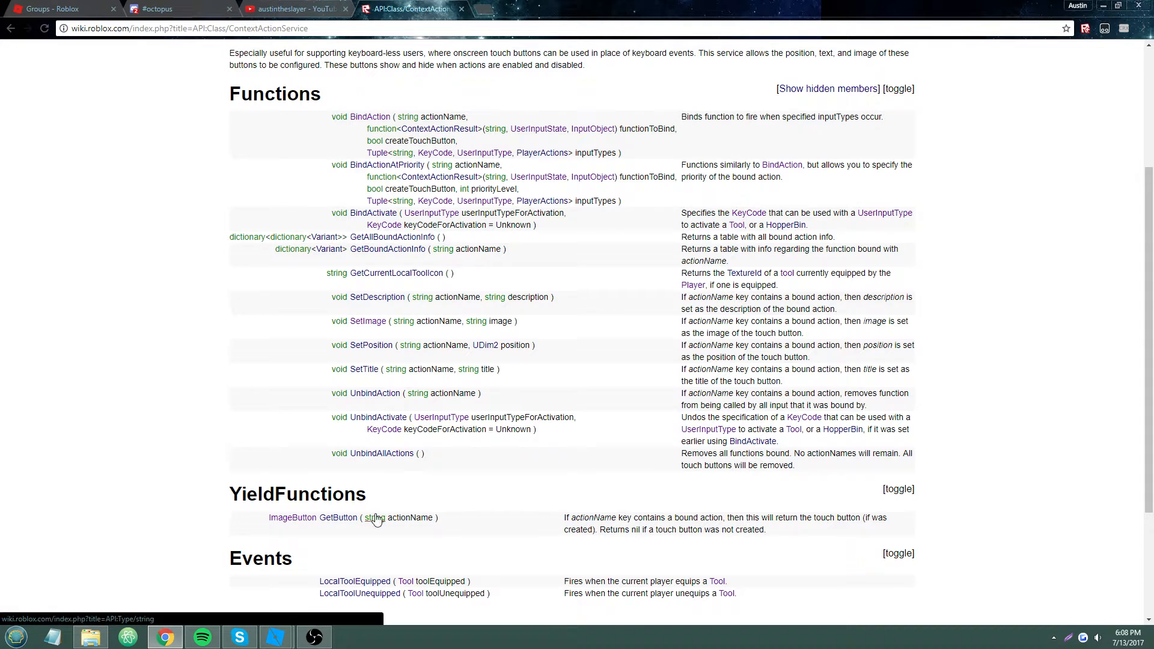
{"action": "scroll", "scroll_direction": "down", "scroll_amount": 3}
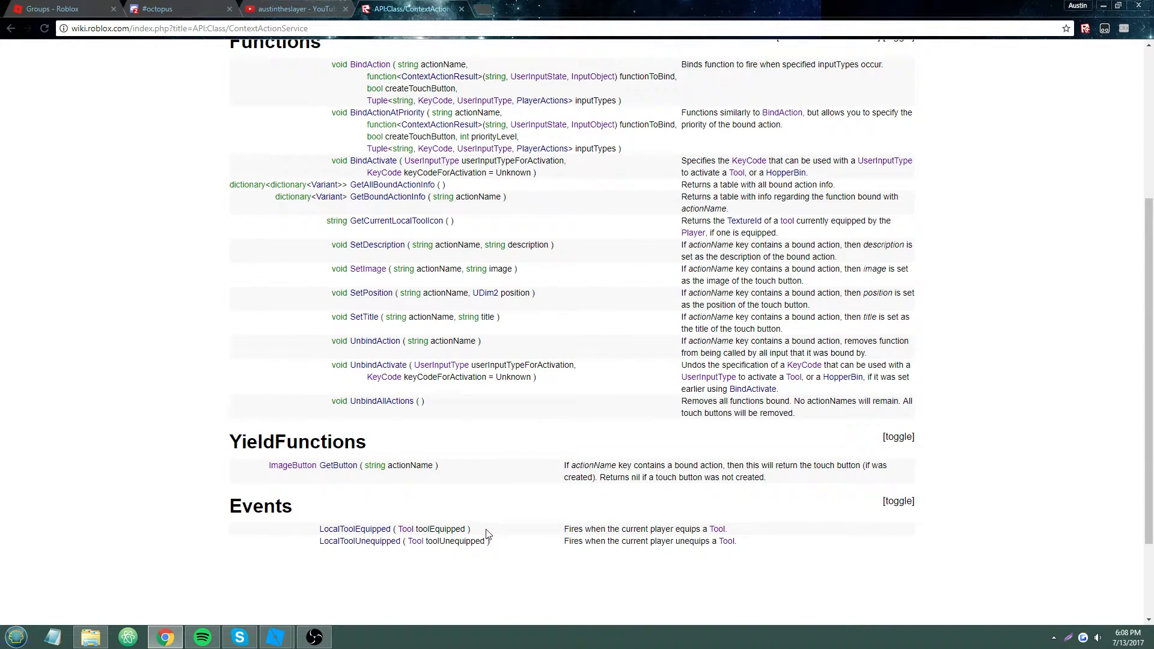
{"action": "scroll", "scroll_direction": "up", "scroll_amount": 3}
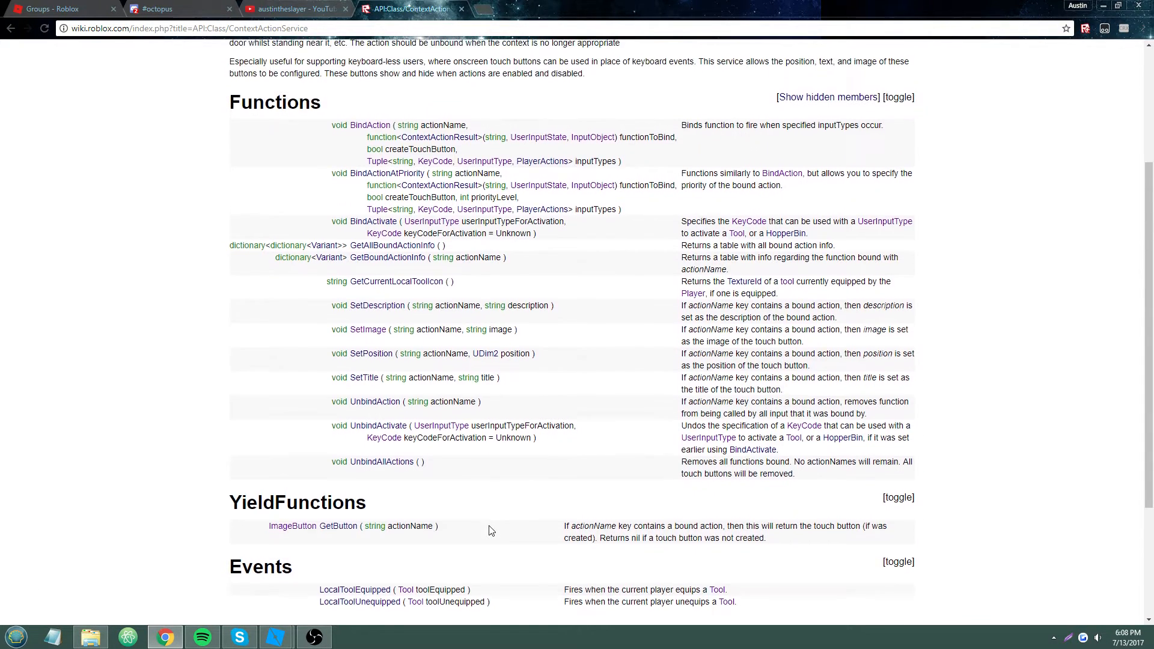
{"action": "scroll", "scroll_direction": "up", "scroll_amount": 3}
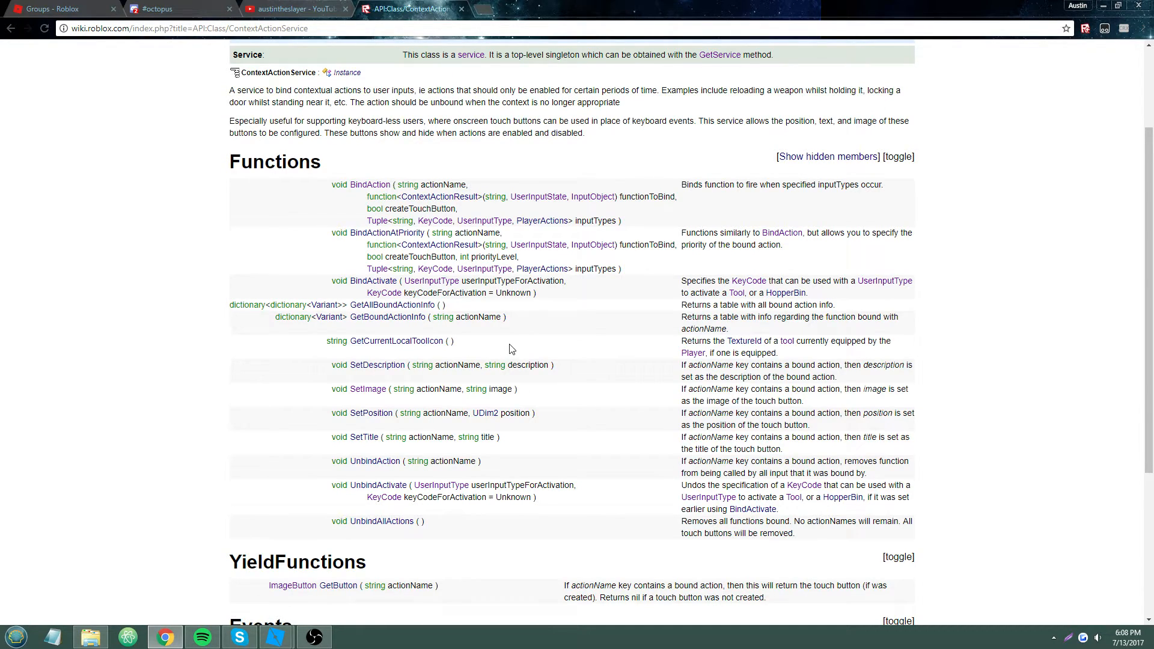
{"action": "mouse_move", "coordinate": [388, 233]}
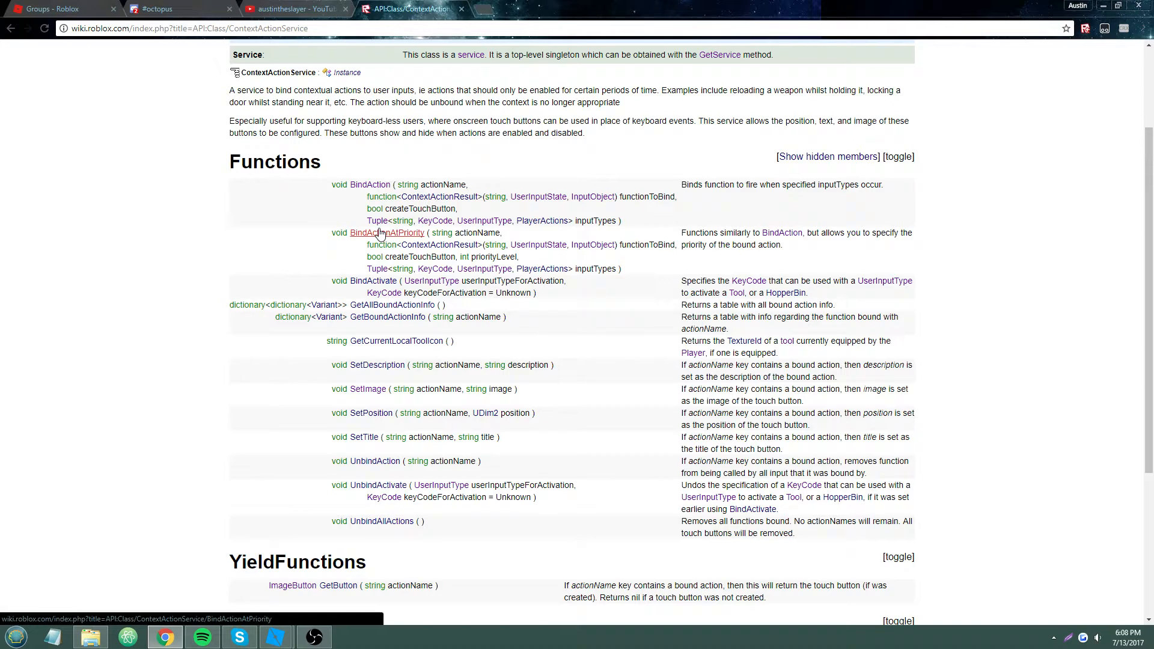
{"action": "mouse_move", "coordinate": [597, 356]}
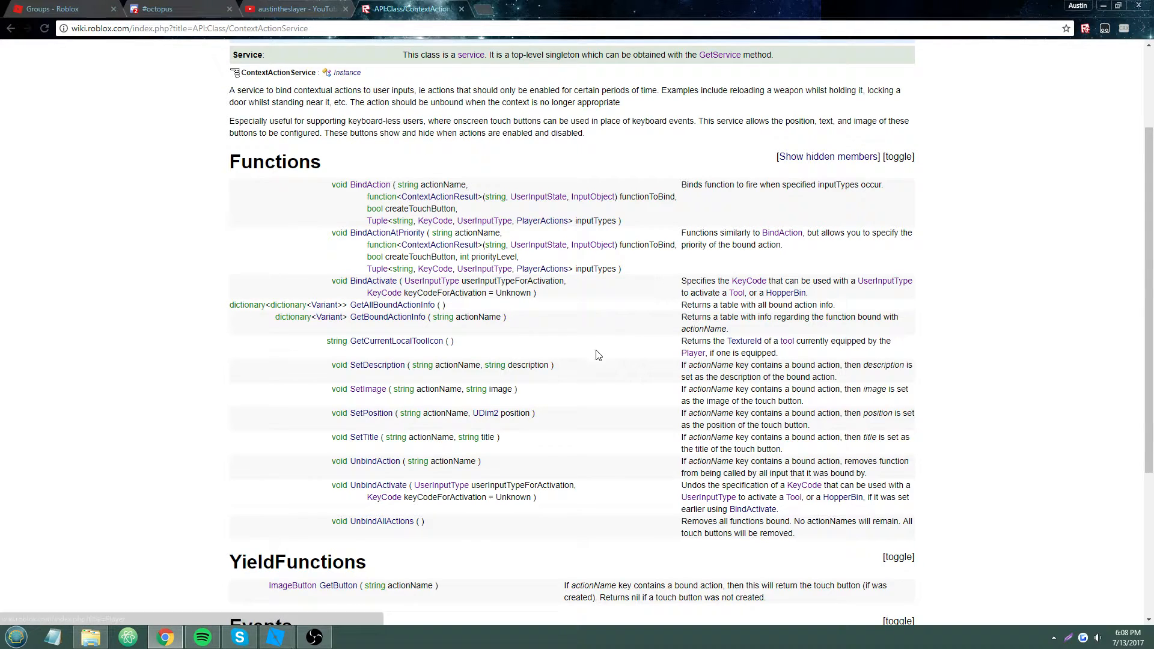
{"action": "mouse_move", "coordinate": [377, 364]}
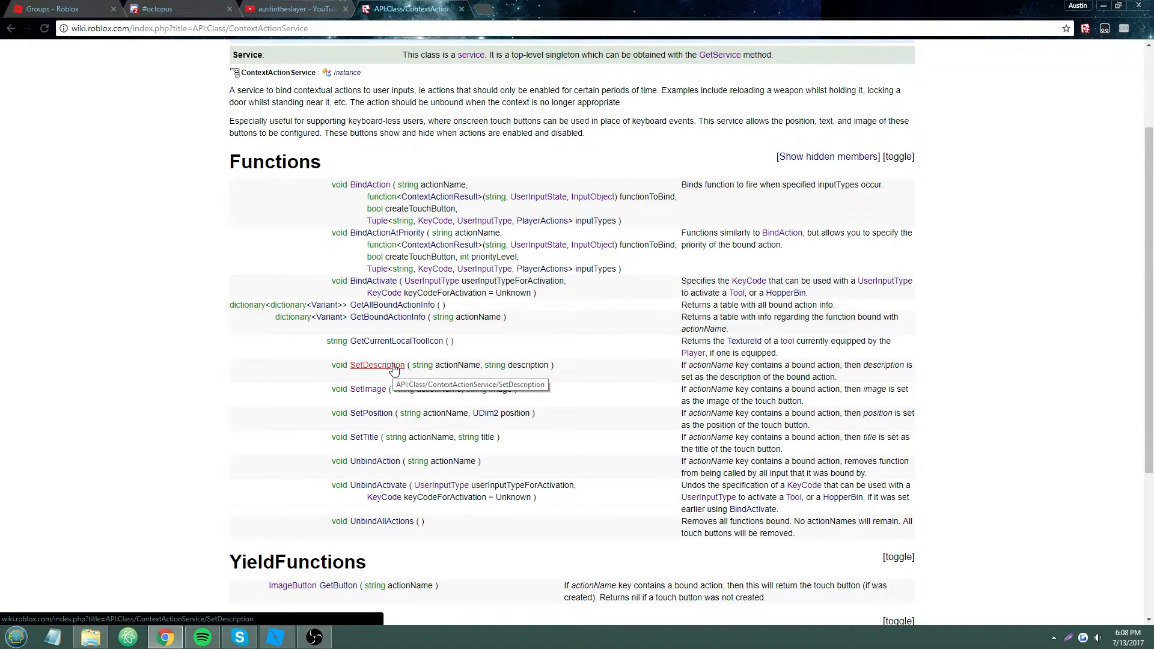
{"action": "mouse_move", "coordinate": [371, 413]}
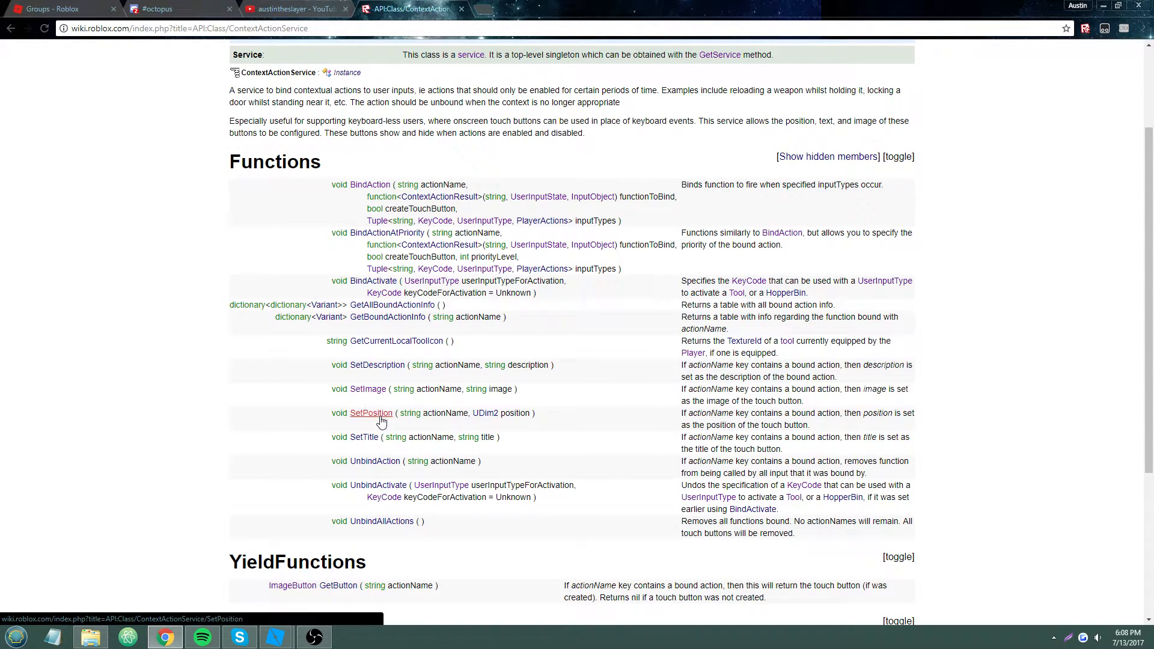
{"action": "mouse_move", "coordinate": [363, 436]}
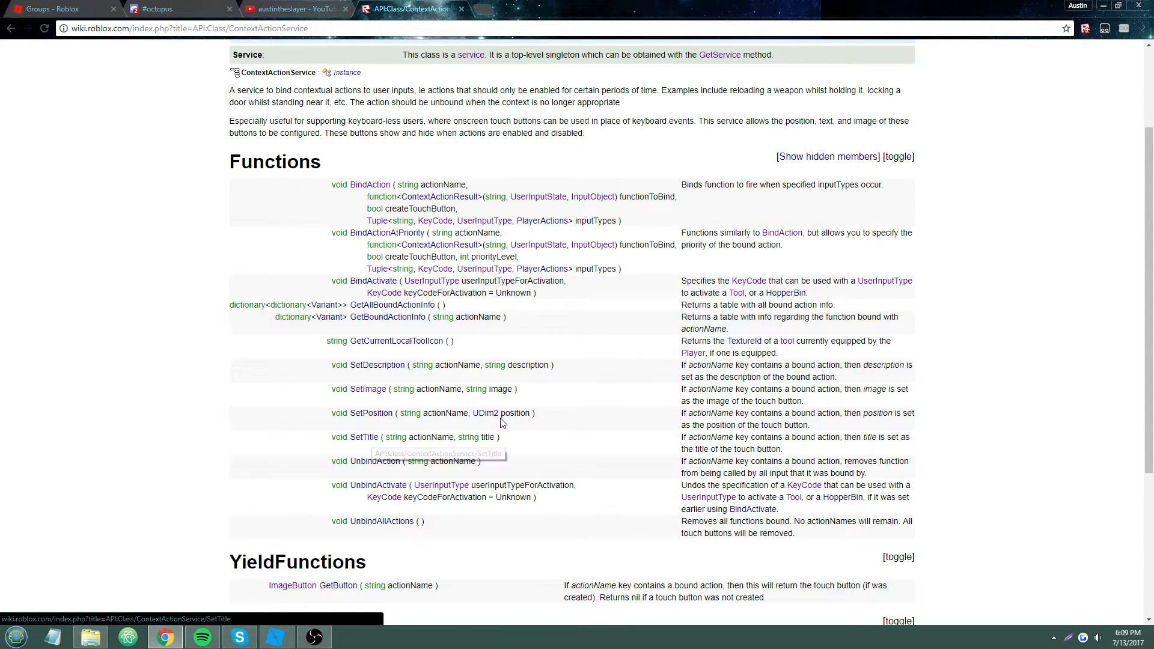
{"action": "mouse_move", "coordinate": [678, 434]}
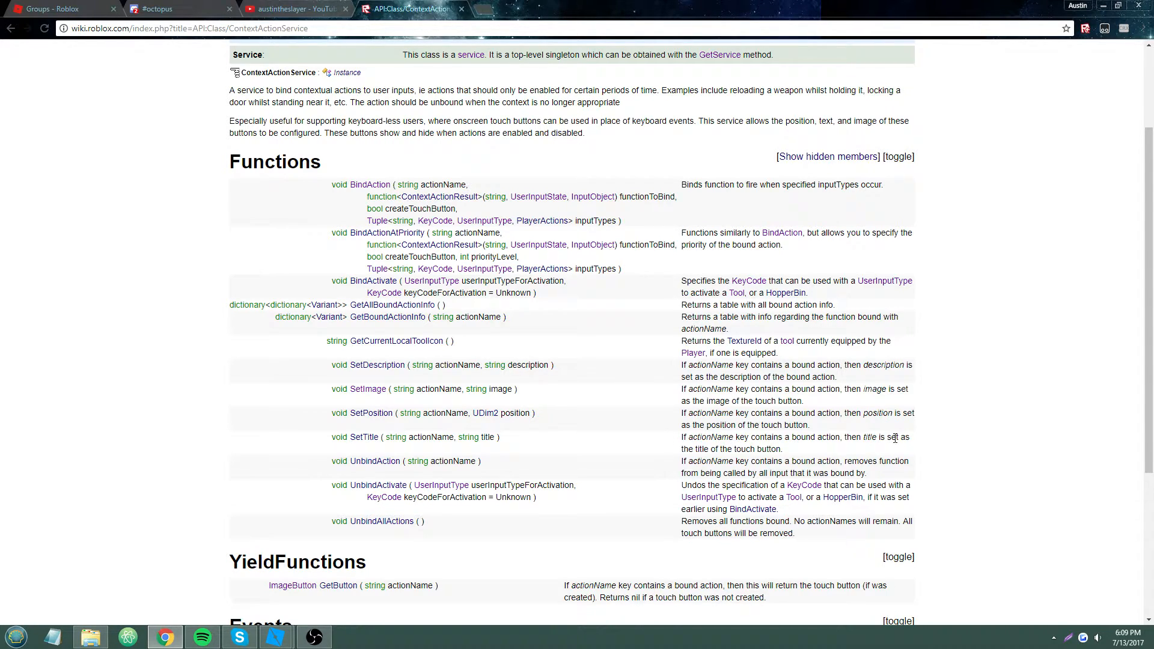
{"action": "mouse_move", "coordinate": [872, 403]}
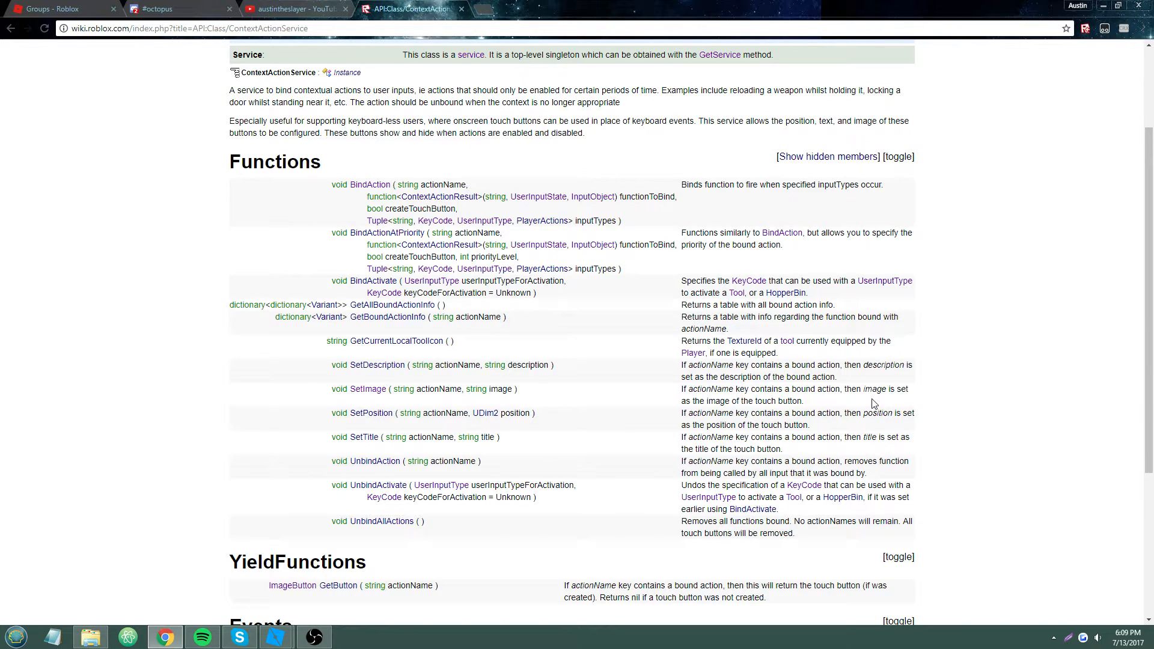
{"action": "mouse_move", "coordinate": [878, 391]}
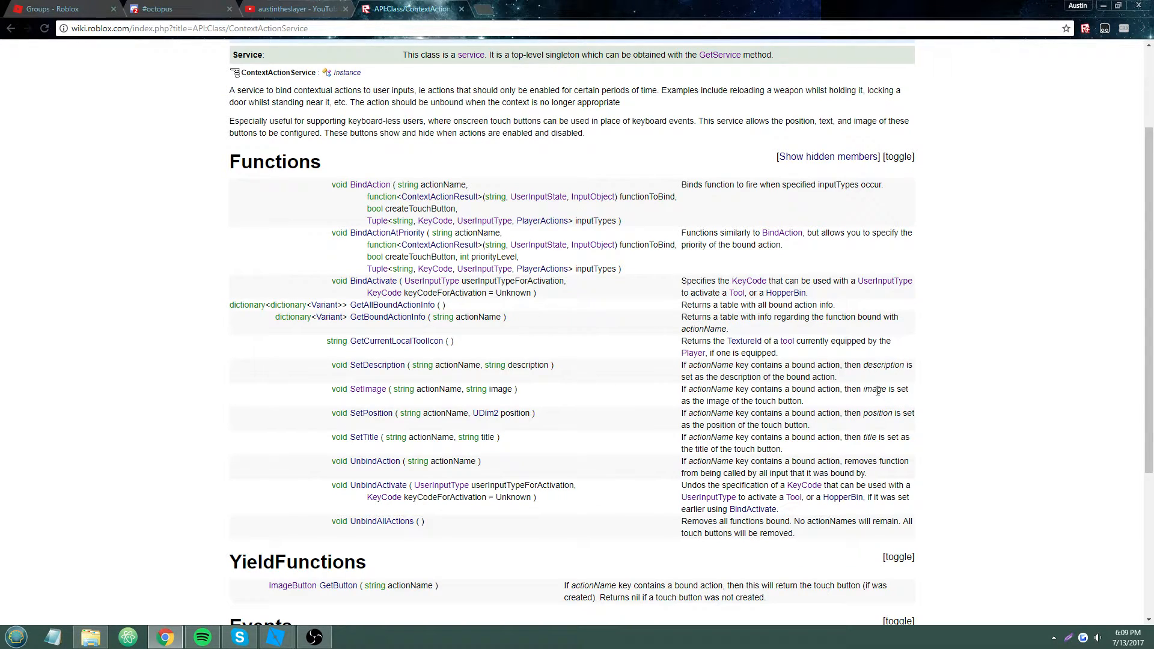
{"action": "mouse_move", "coordinate": [492, 409]}
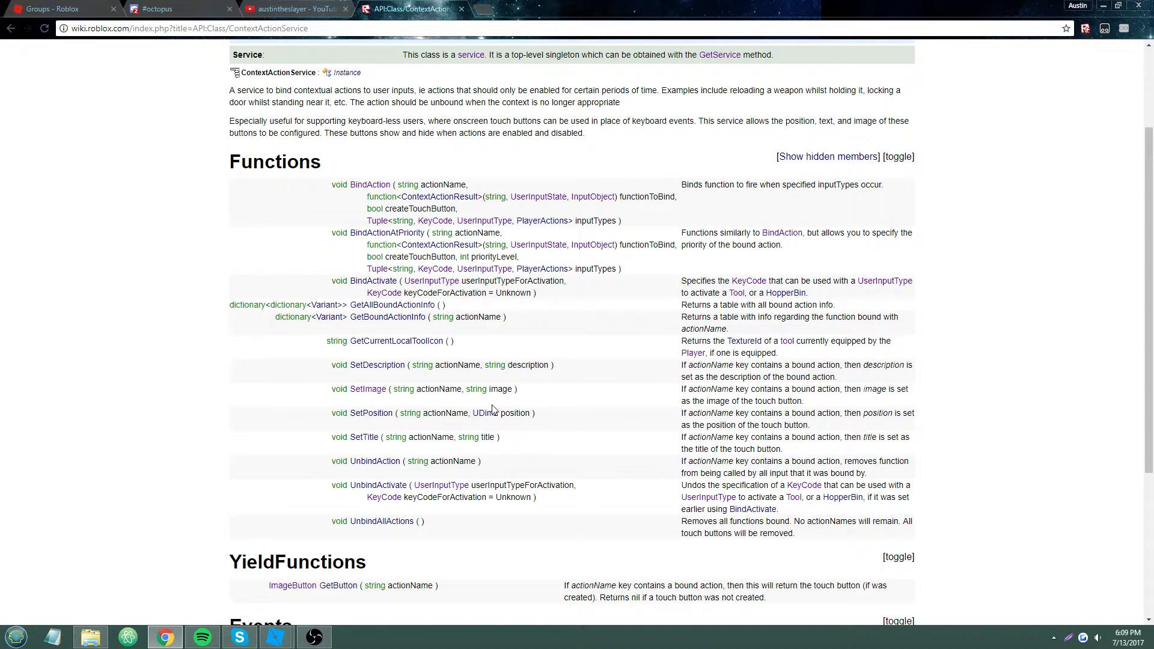
{"action": "mouse_move", "coordinate": [367, 389]}
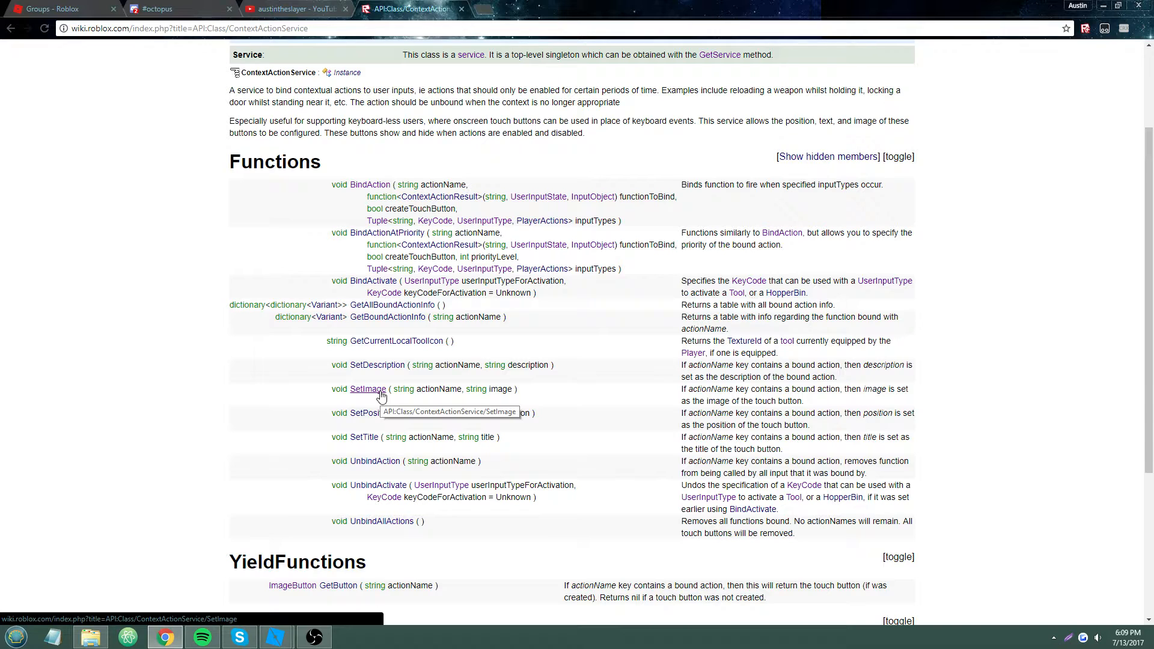
{"action": "mouse_move", "coordinate": [377, 365]}
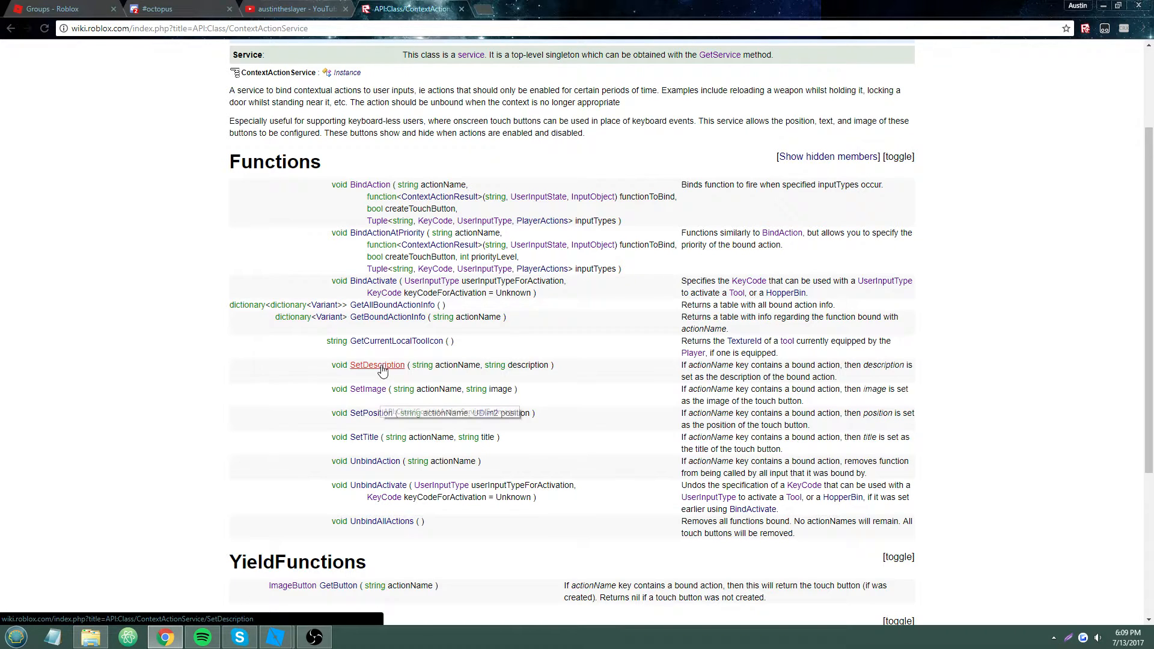
{"action": "mouse_move", "coordinate": [364, 436]}
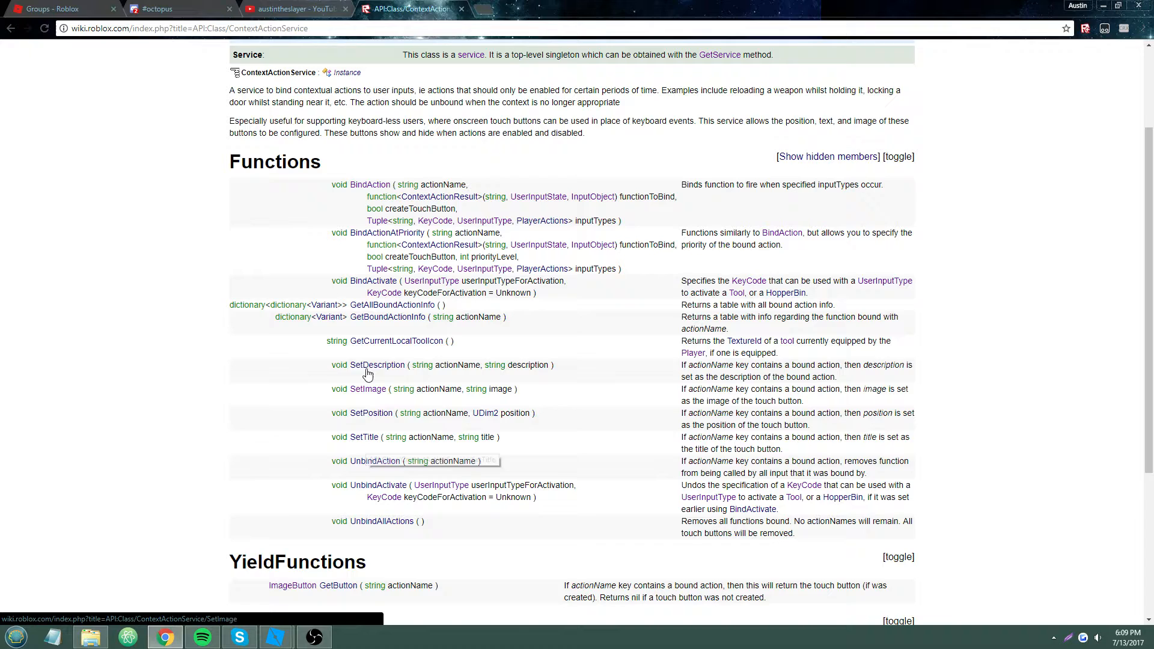
{"action": "mouse_move", "coordinate": [364, 437]}
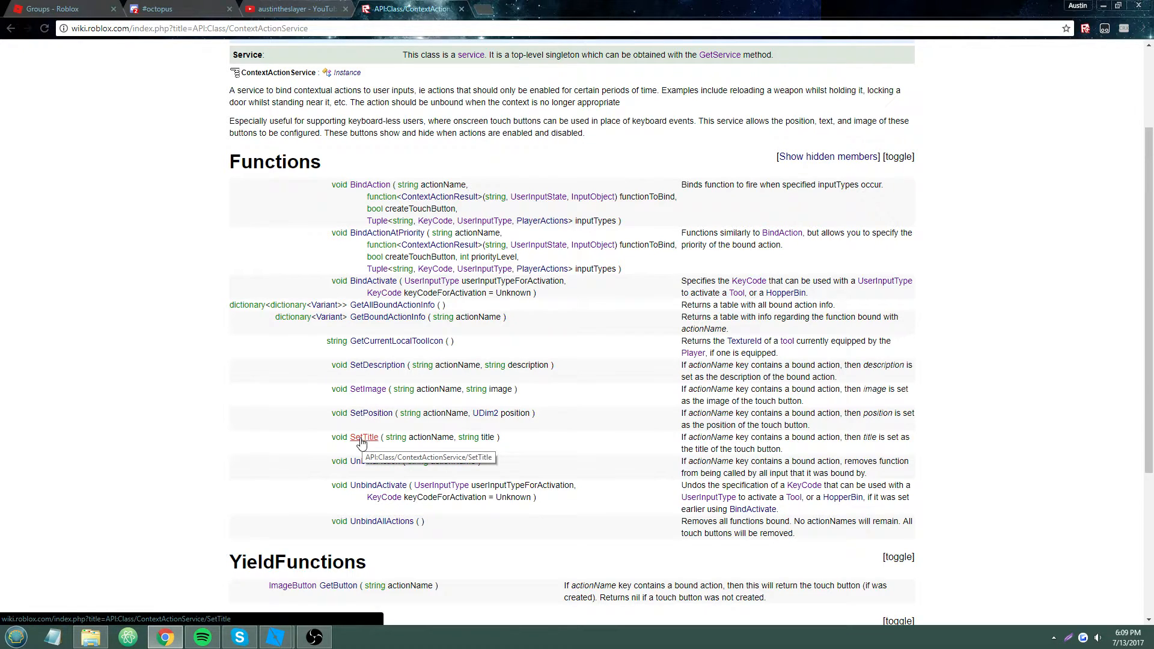
{"action": "left_click", "coordinate": [276, 637]}
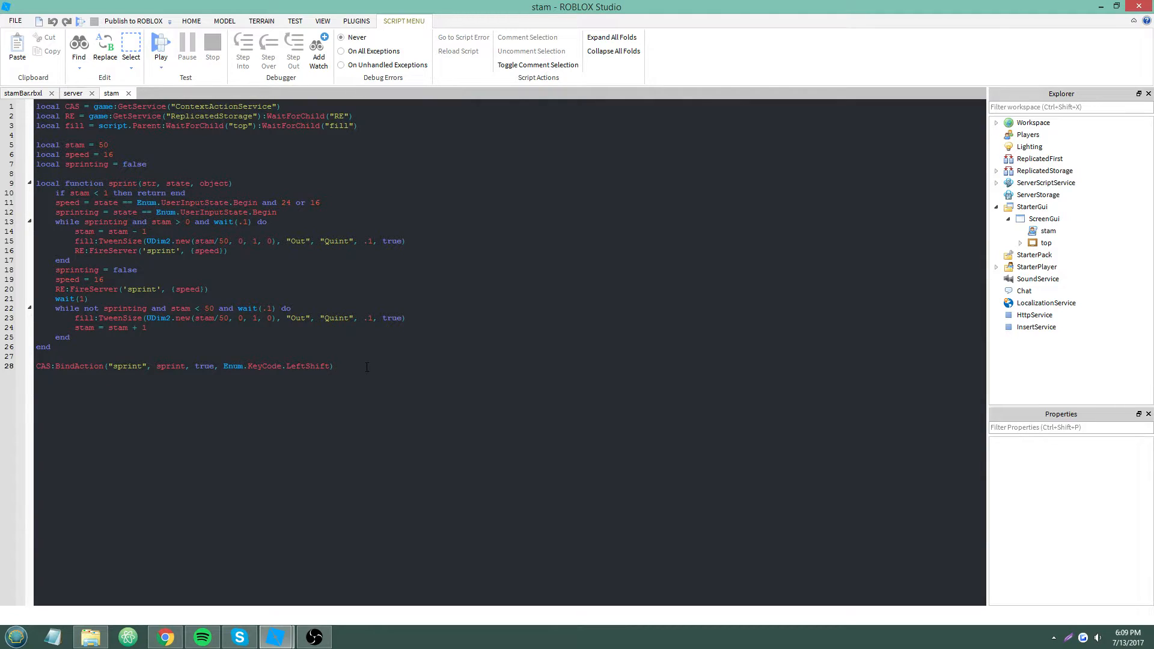
Step: Add CAS:SetTitle and CAS:SetDescription lines for the sprint button and begin a CAS:SetPosition line
{"action": "type", "text": "CAS"}
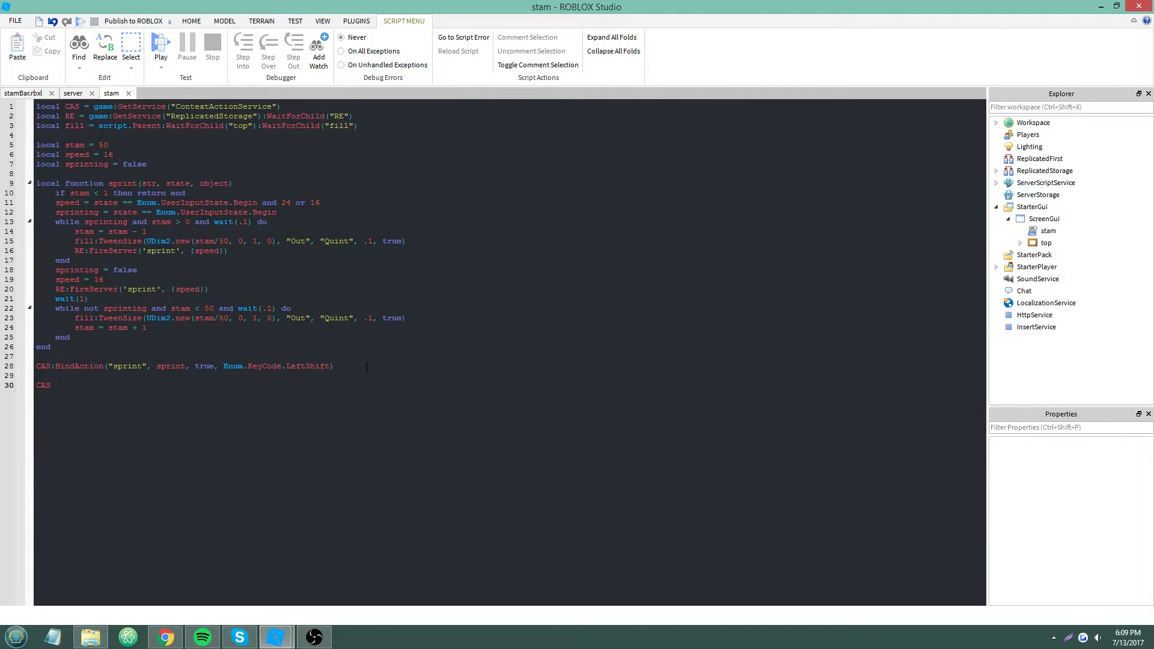
{"action": "type", "text": ":SetTitle(\"sprint\", \"Sprint"}
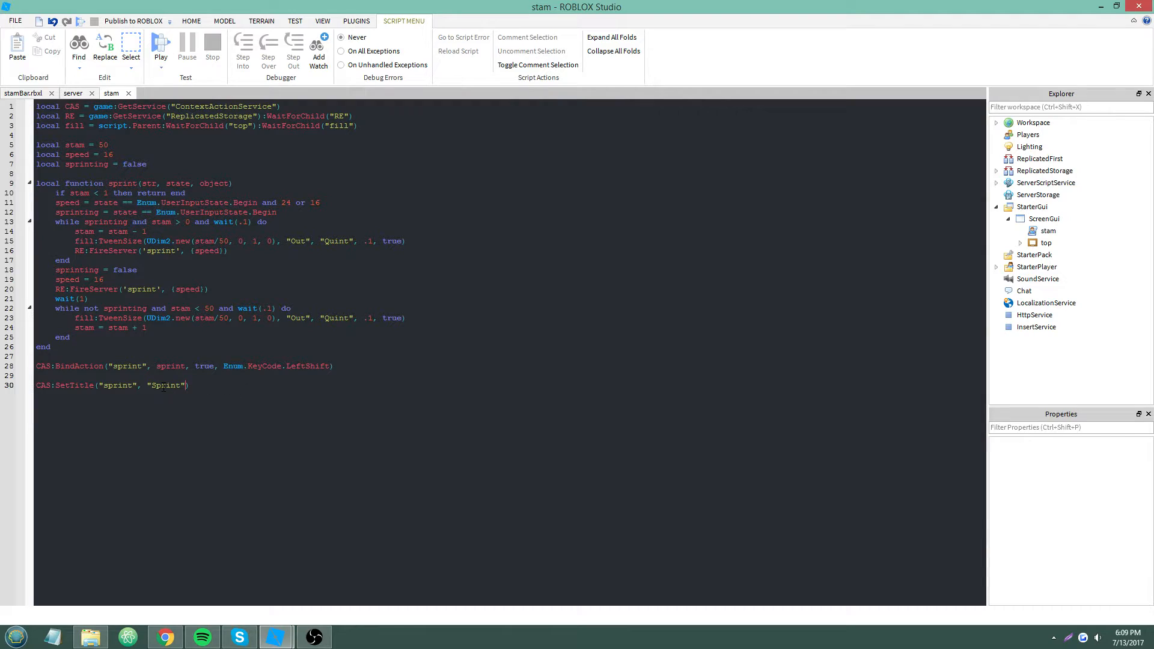
{"action": "type", "text": "C"}
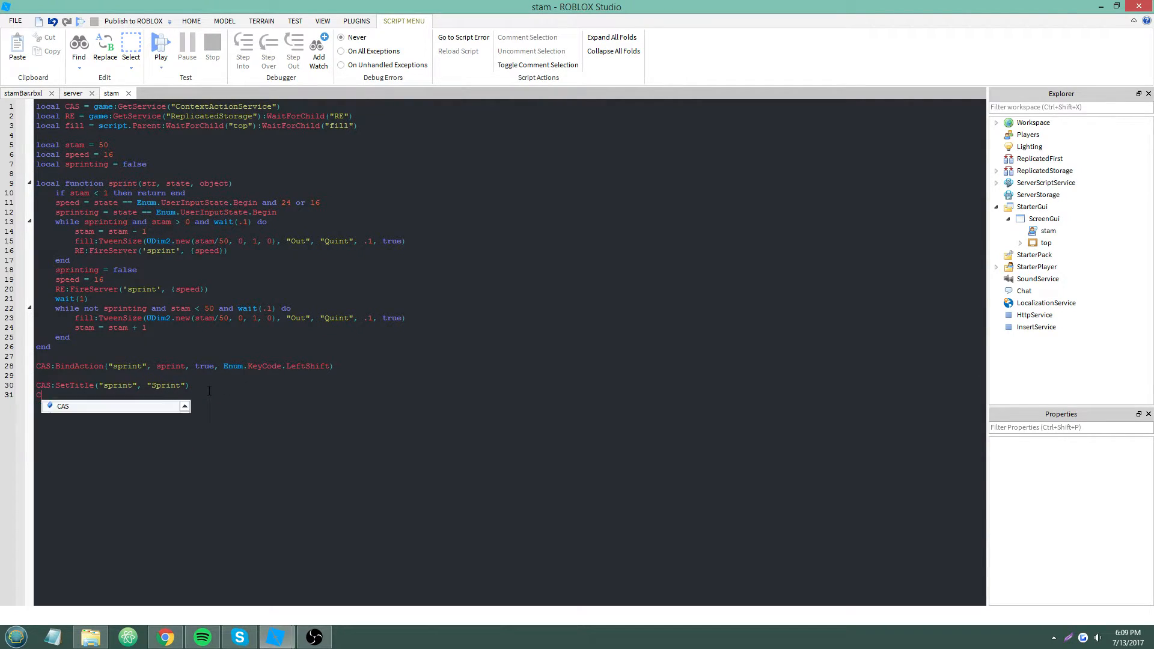
{"action": "type", "text": "CAS:SetDescription(\"sprint\", \"Hold to sprint"}
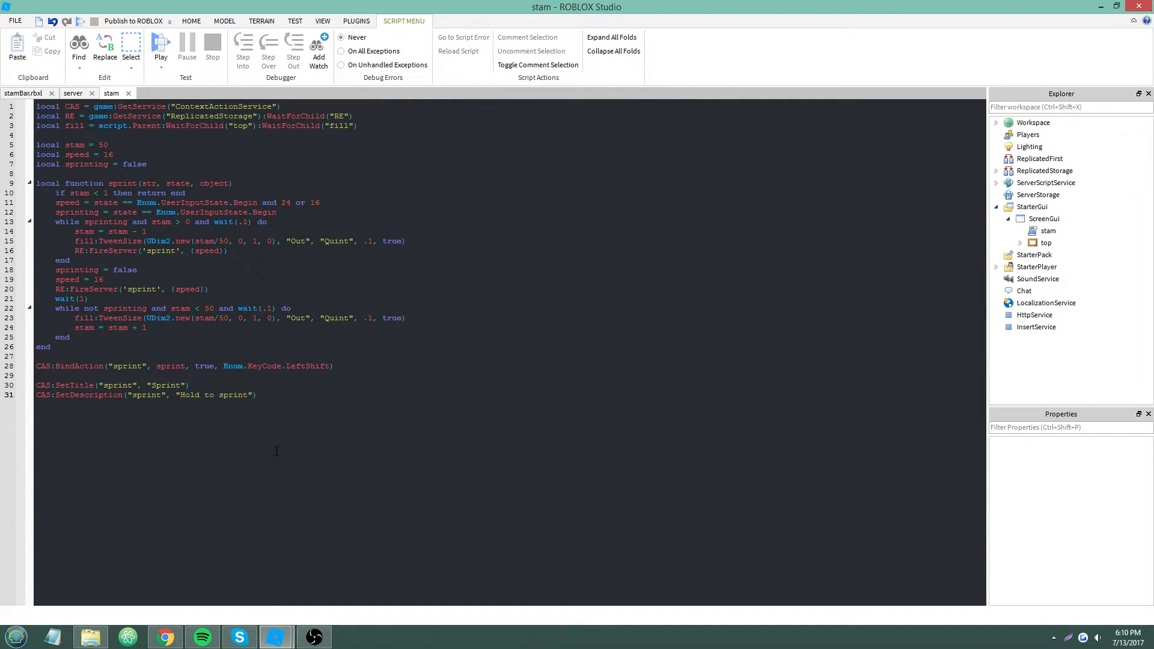
{"action": "type", "text": "CAS:SetPosito"}
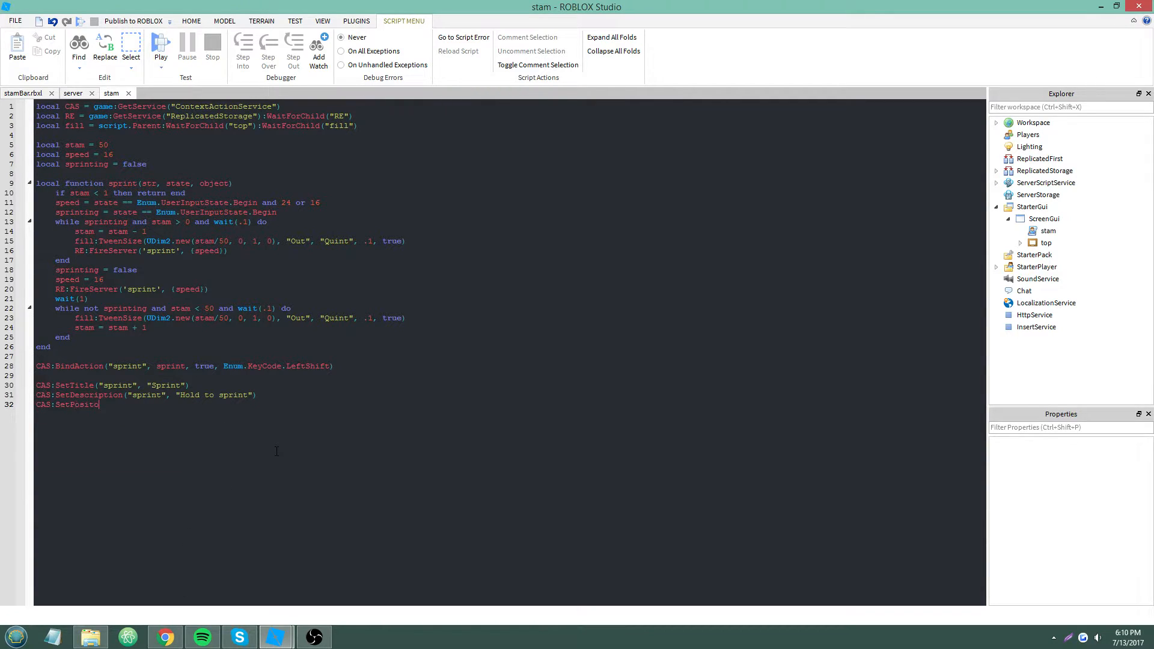
{"action": "type", "text": "o"}
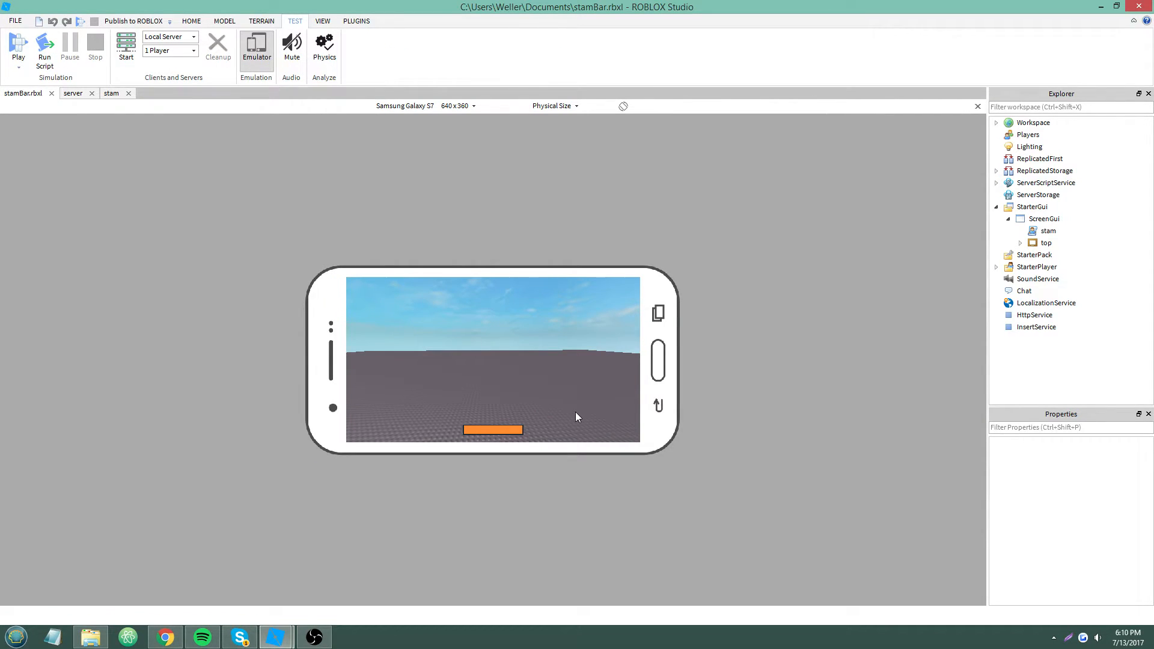
{"action": "mouse_move", "coordinate": [593, 410]}
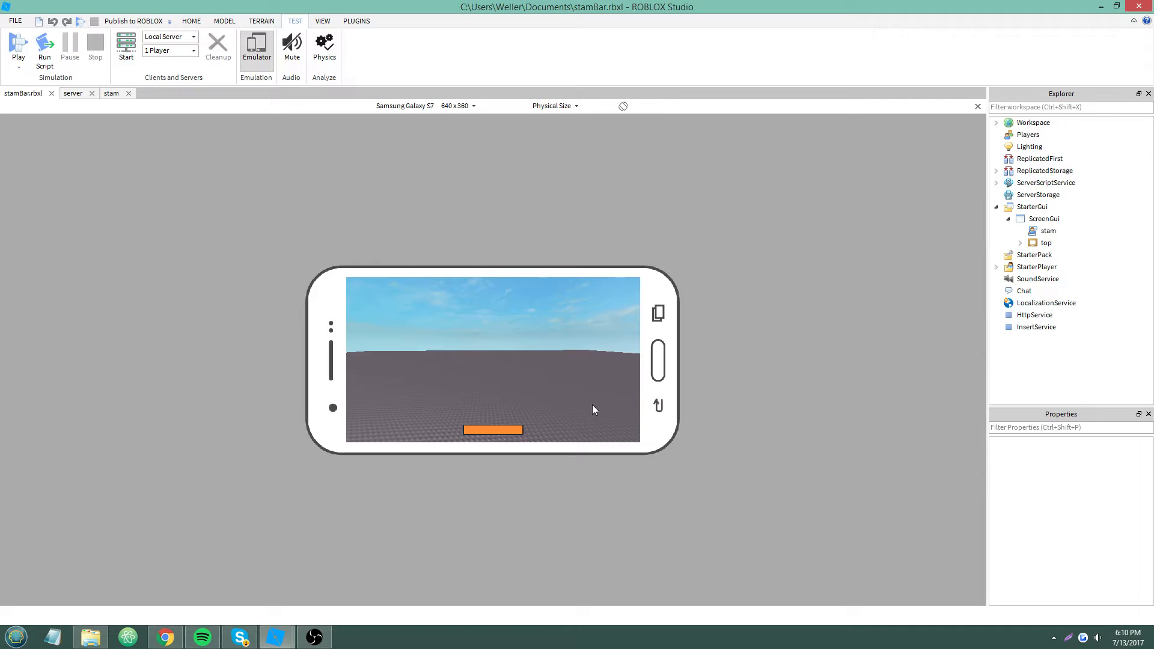
{"action": "mouse_move", "coordinate": [599, 415]}
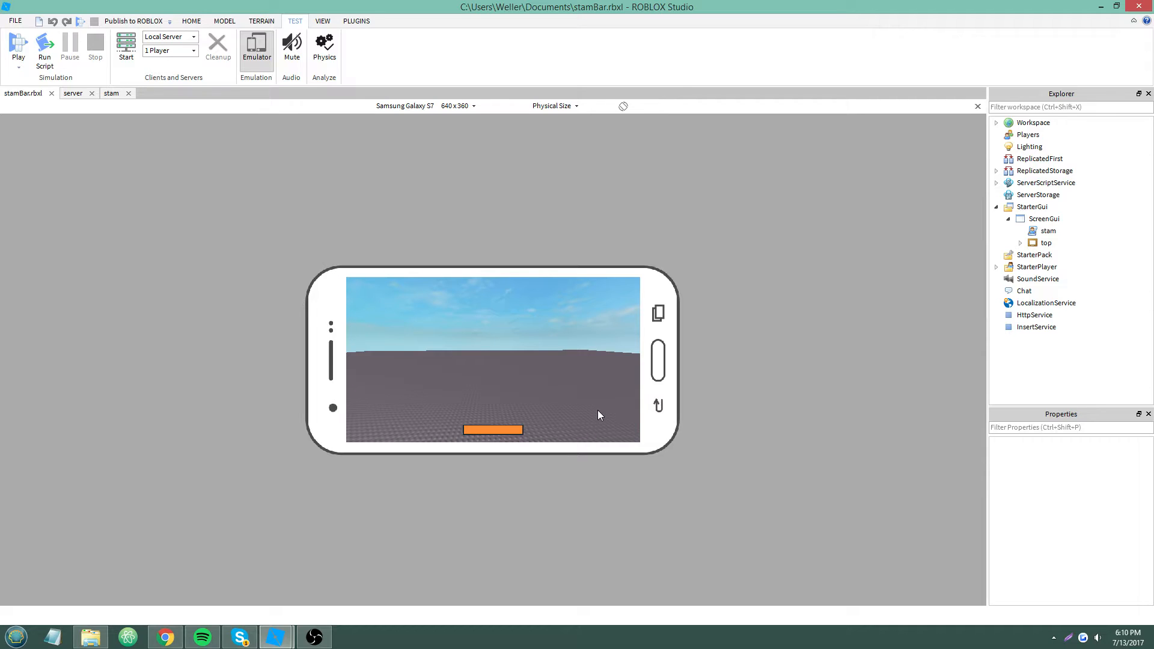
{"action": "mouse_move", "coordinate": [599, 412]}
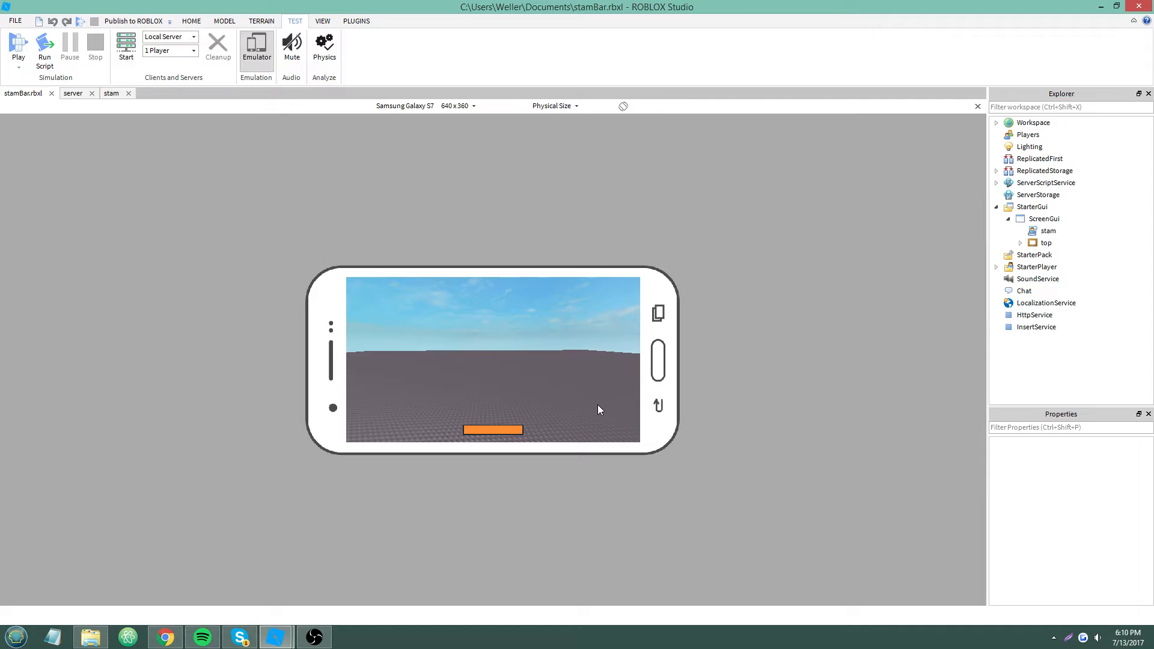
Step: Return from the emulator preview to the stam script
{"action": "left_click", "coordinate": [112, 92]}
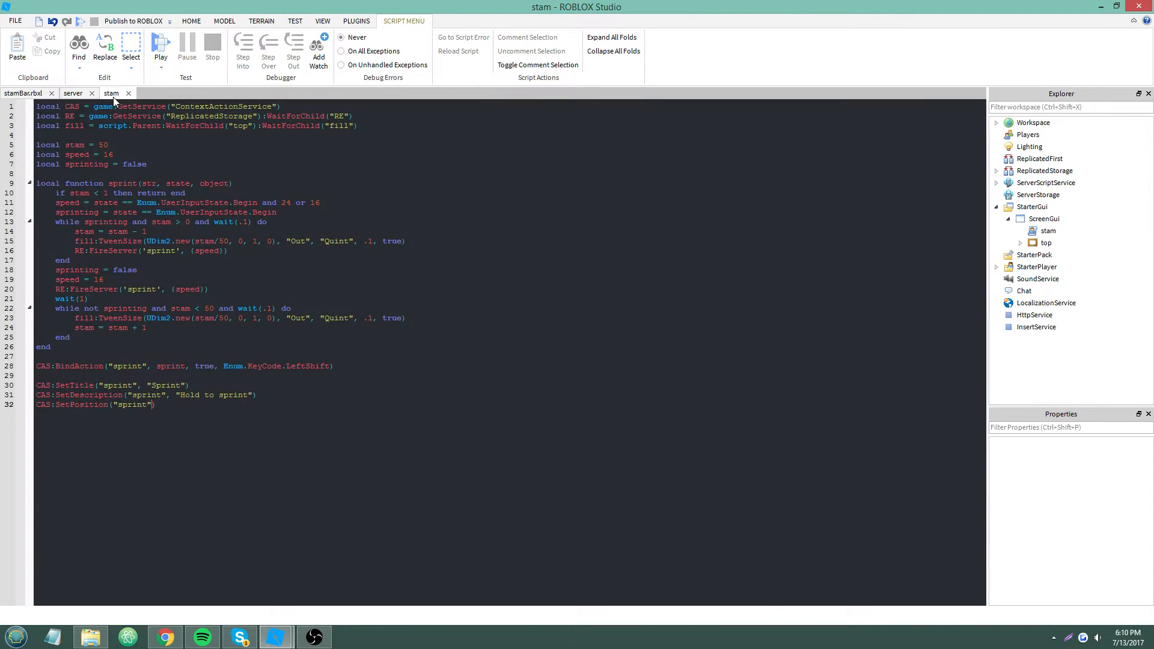
Step: Close the server script and enter a UDim2 position with -.5 values for the sprint button
{"action": "left_click", "coordinate": [72, 93]}
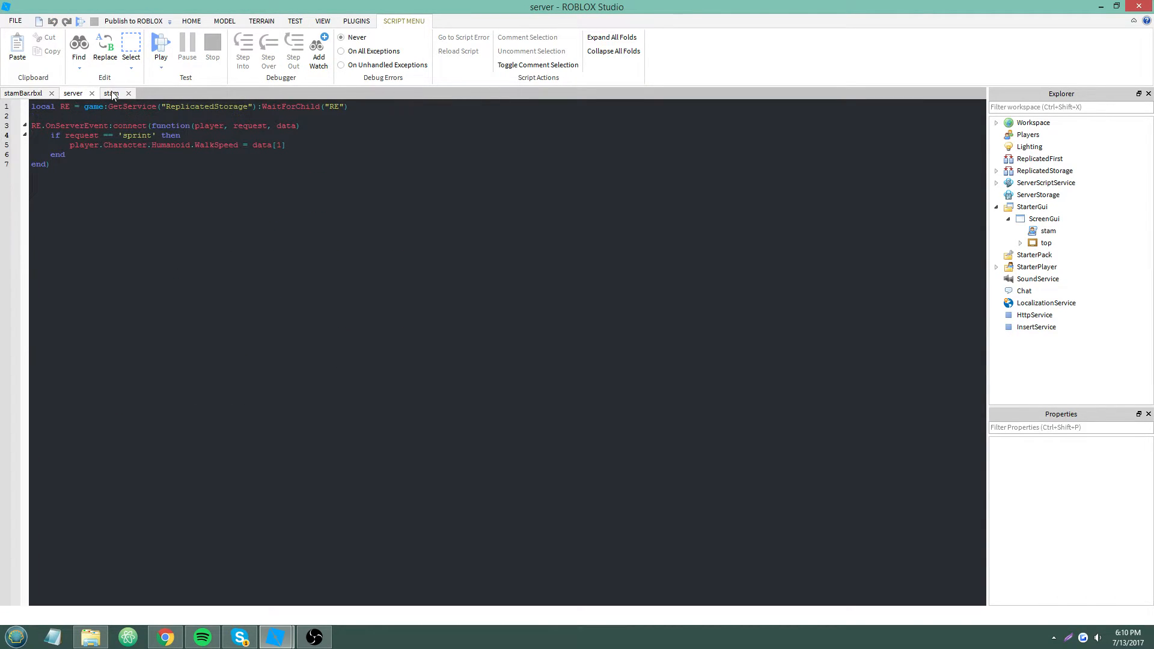
{"action": "left_click", "coordinate": [110, 92]}
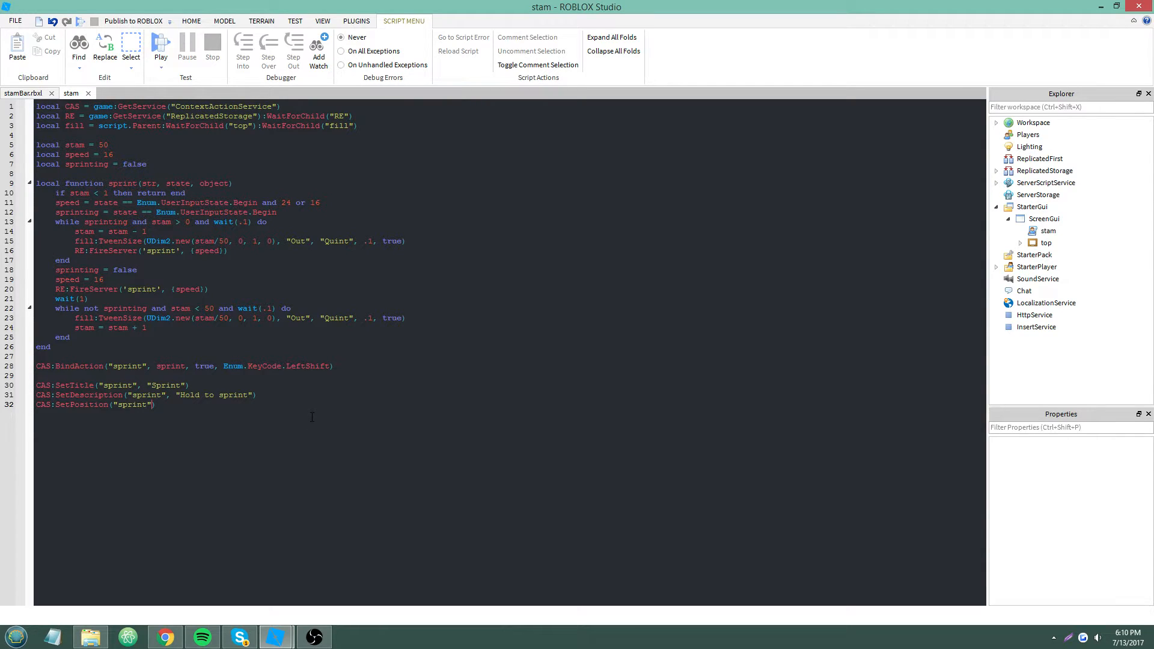
{"action": "type", "text": "ud"}
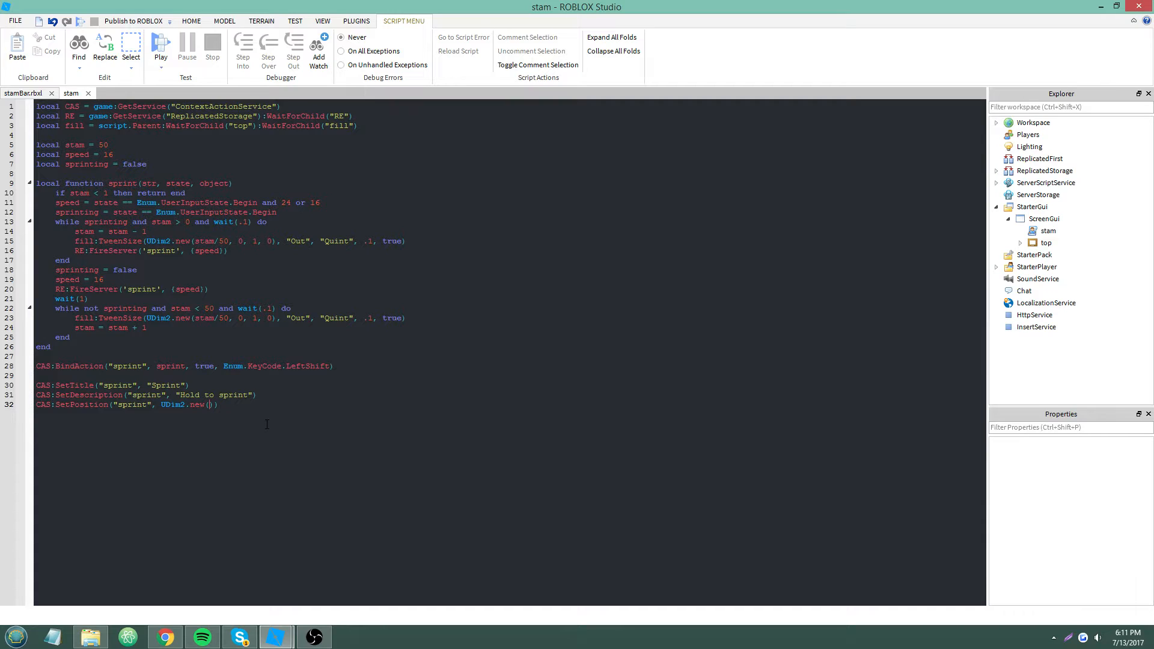
{"action": "type", "text": "-.5"}
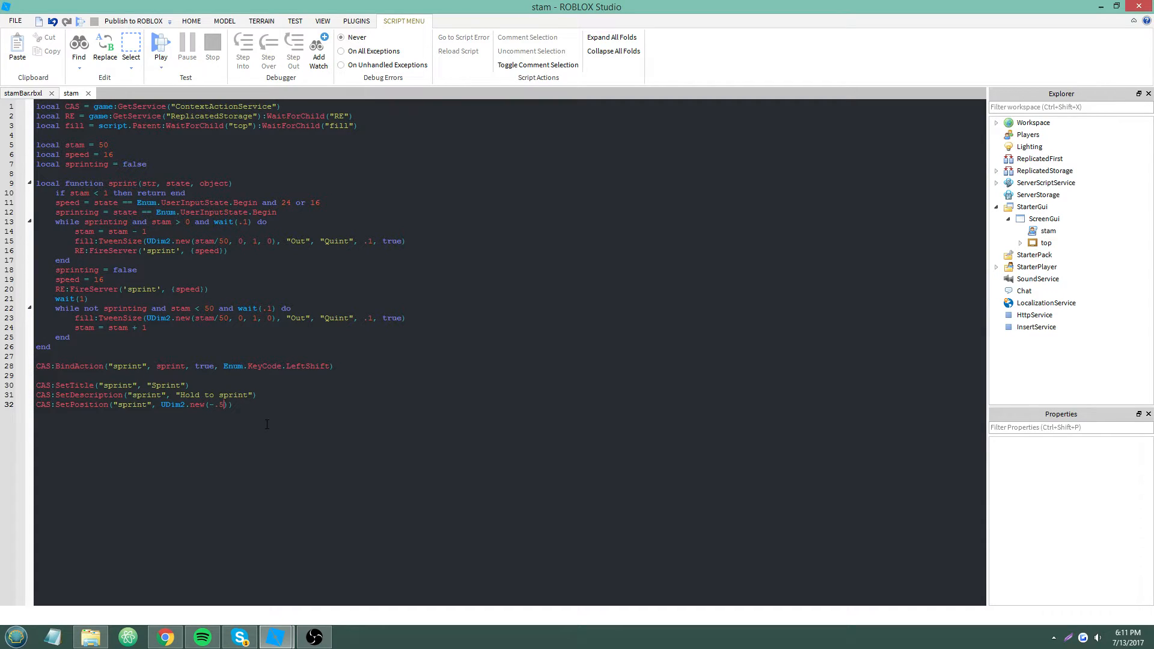
{"action": "type", "text": ", 0 ,1"}
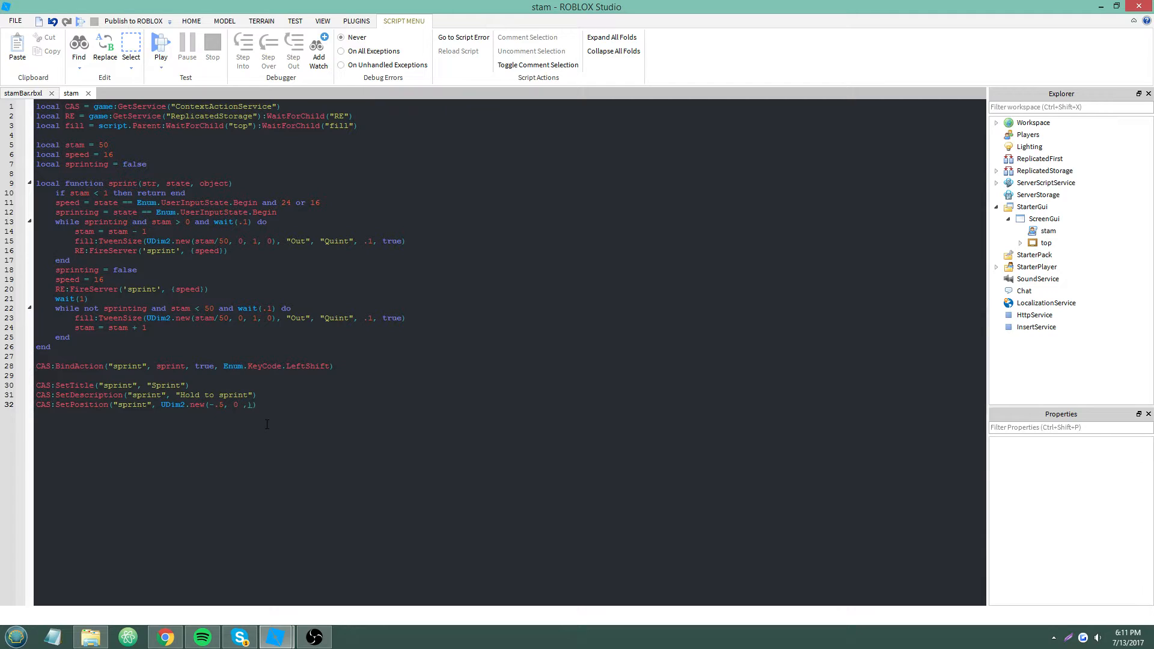
{"action": "type", "text": "-.5)"}
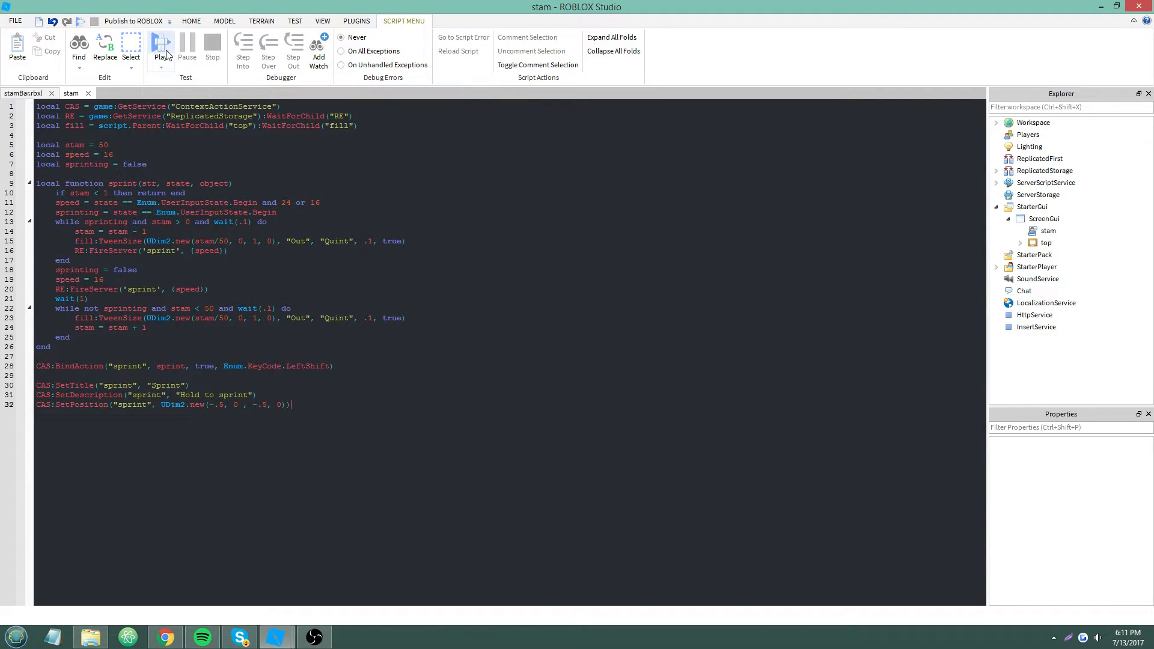
Step: Revise the sprint button's UDim2 position values and start a play test
{"action": "left_click", "coordinate": [160, 48]}
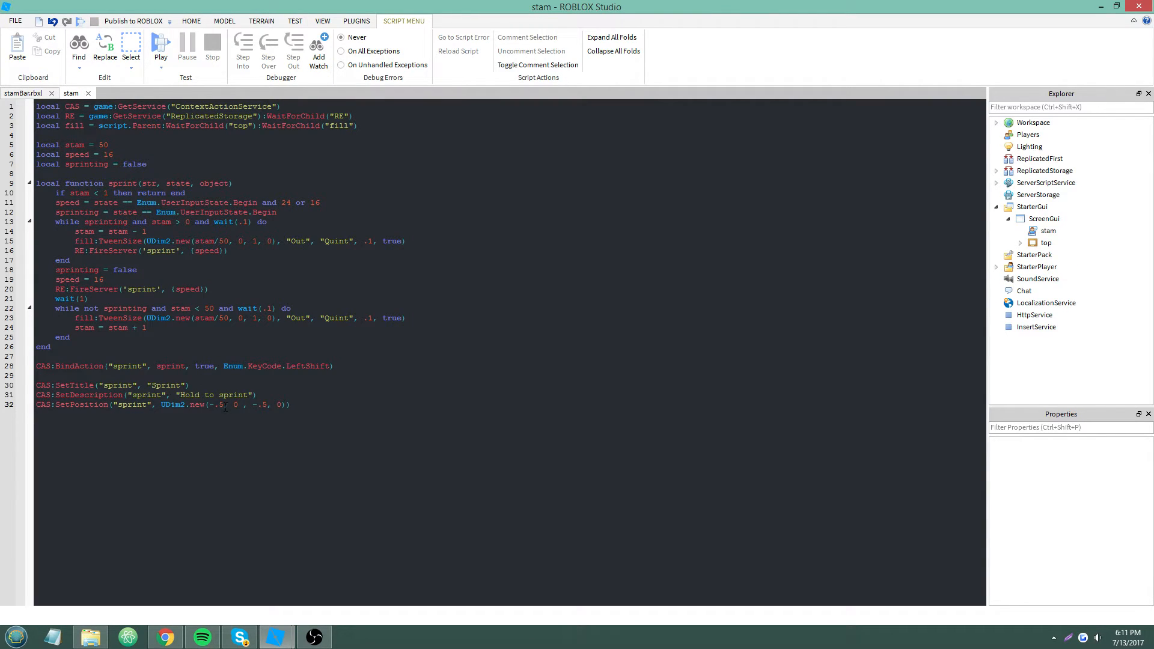
{"action": "type", "text": ".1"}
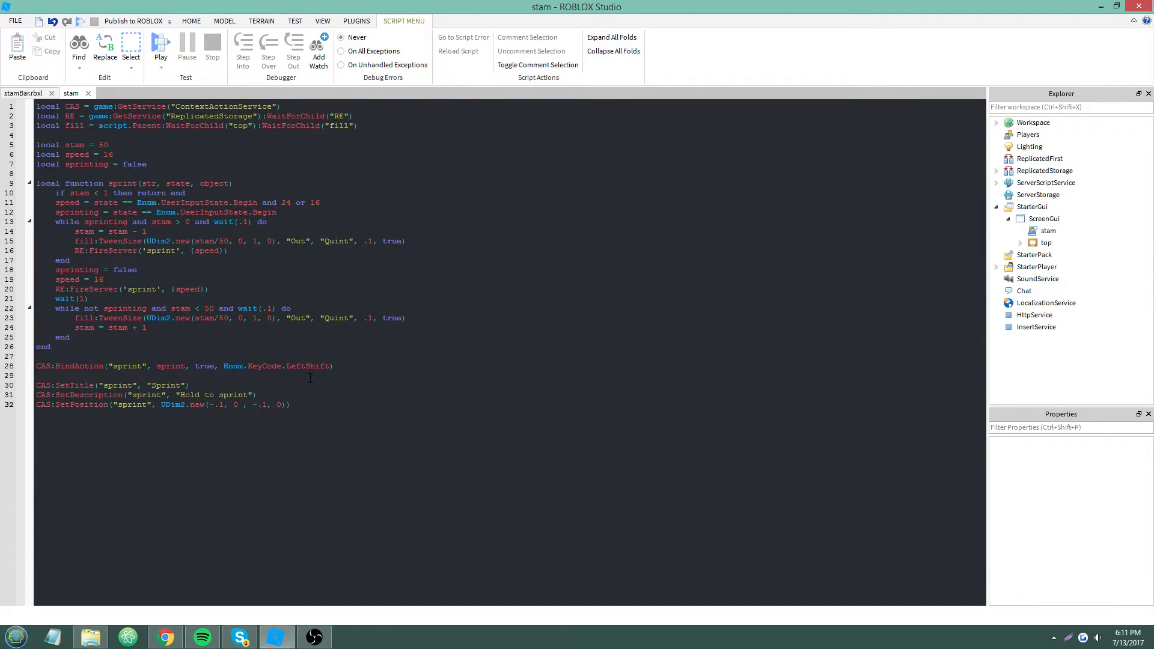
{"action": "type", "text": "-.5"}
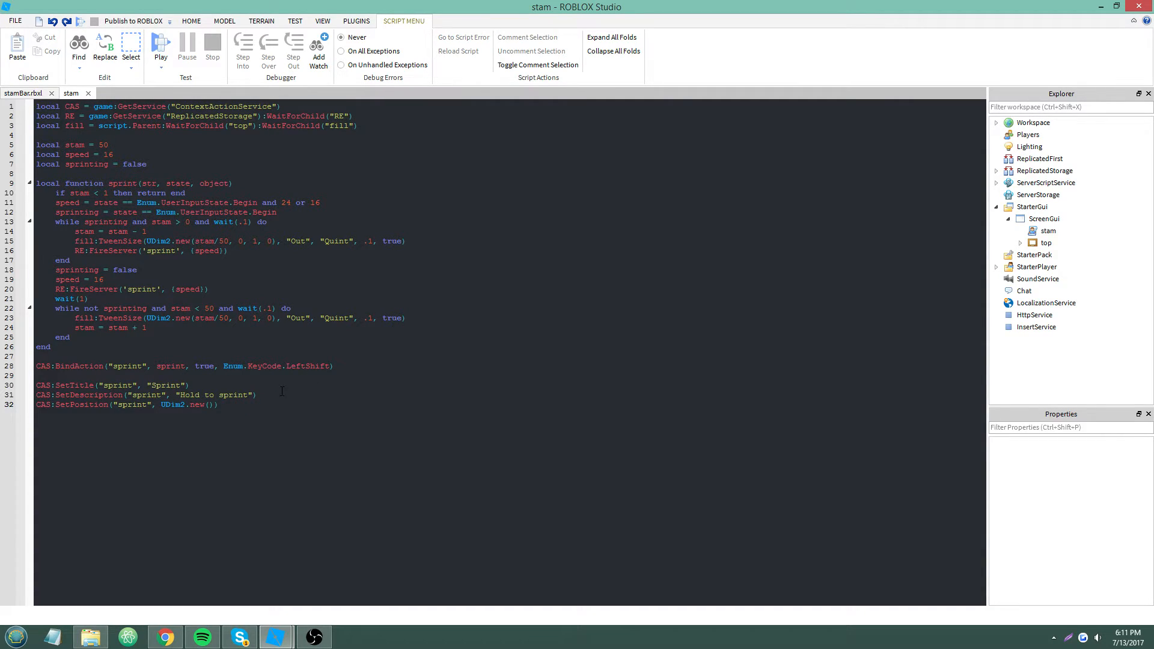
{"action": "type", "text": "0,0,0,0"}
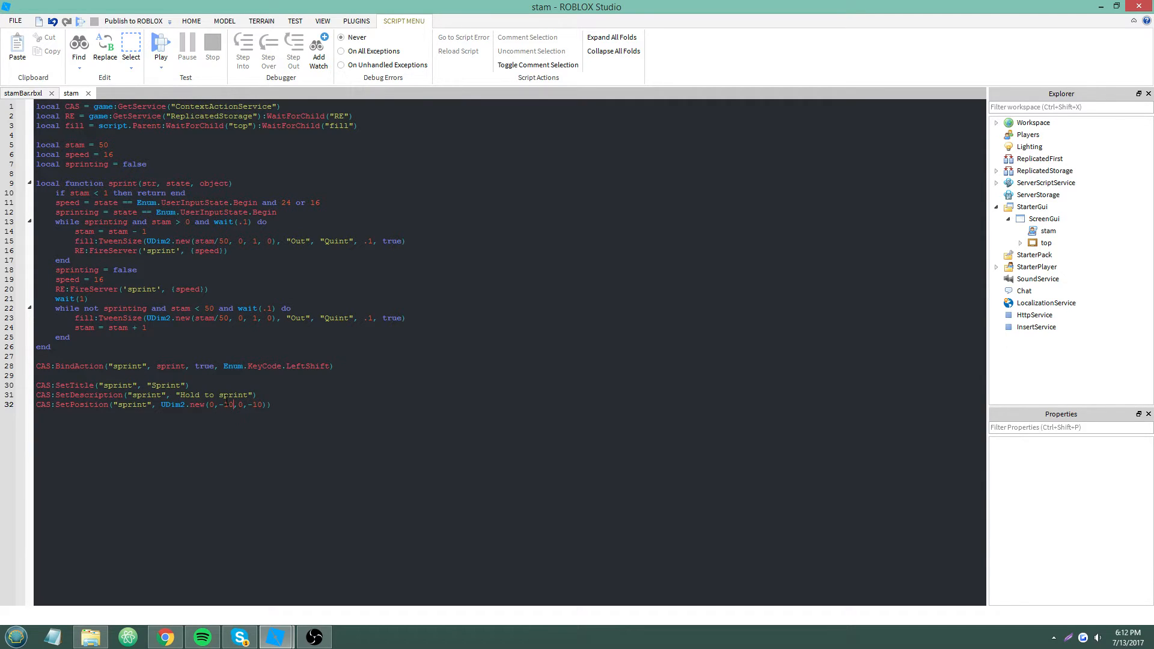
{"action": "left_click", "coordinate": [161, 44]}
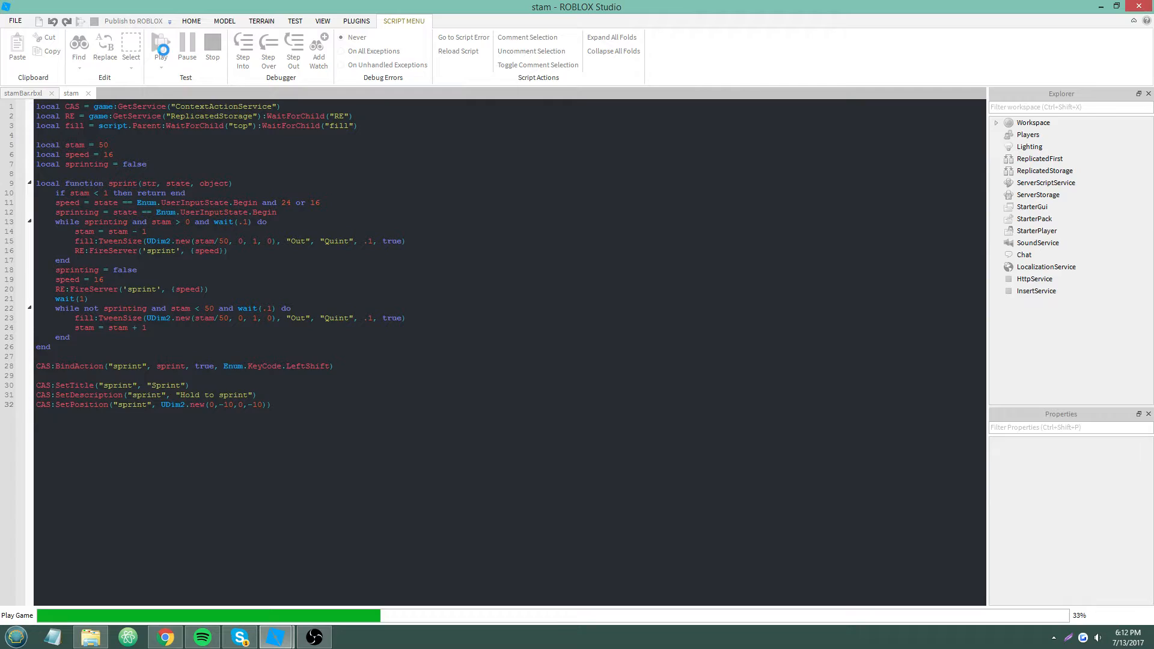
Step: Run the Galaxy S7 emulator play test showing the Sprint button, then stop it
{"action": "left_click", "coordinate": [161, 46]}
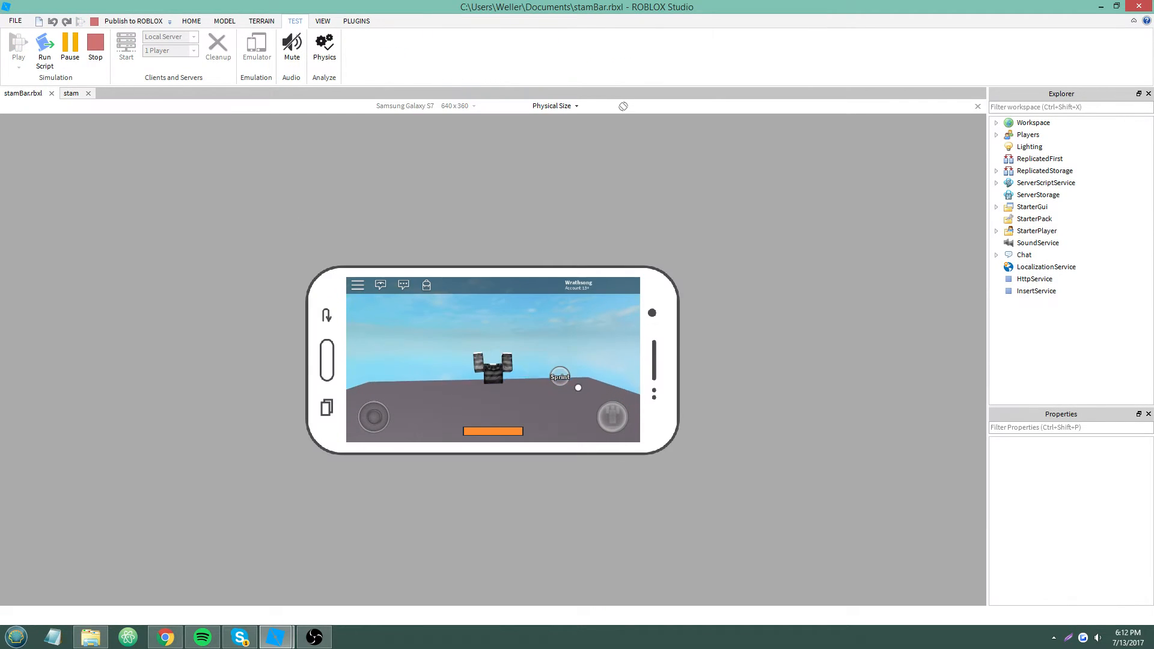
{"action": "left_click", "coordinate": [94, 46]}
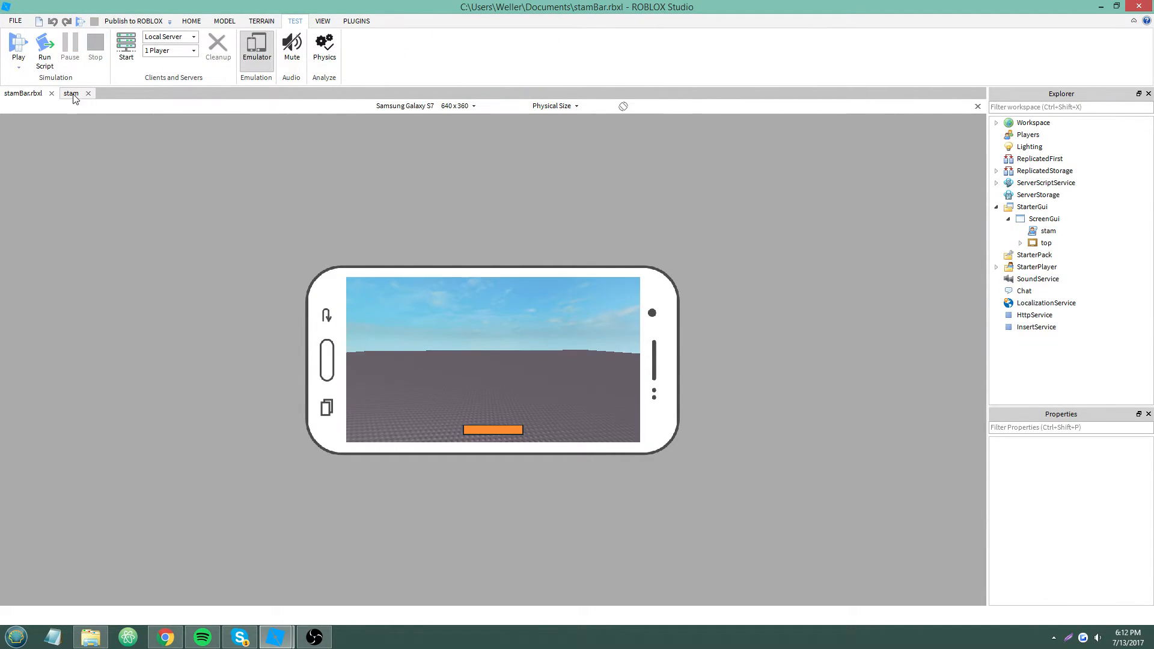
{"action": "mouse_move", "coordinate": [182, 178]}
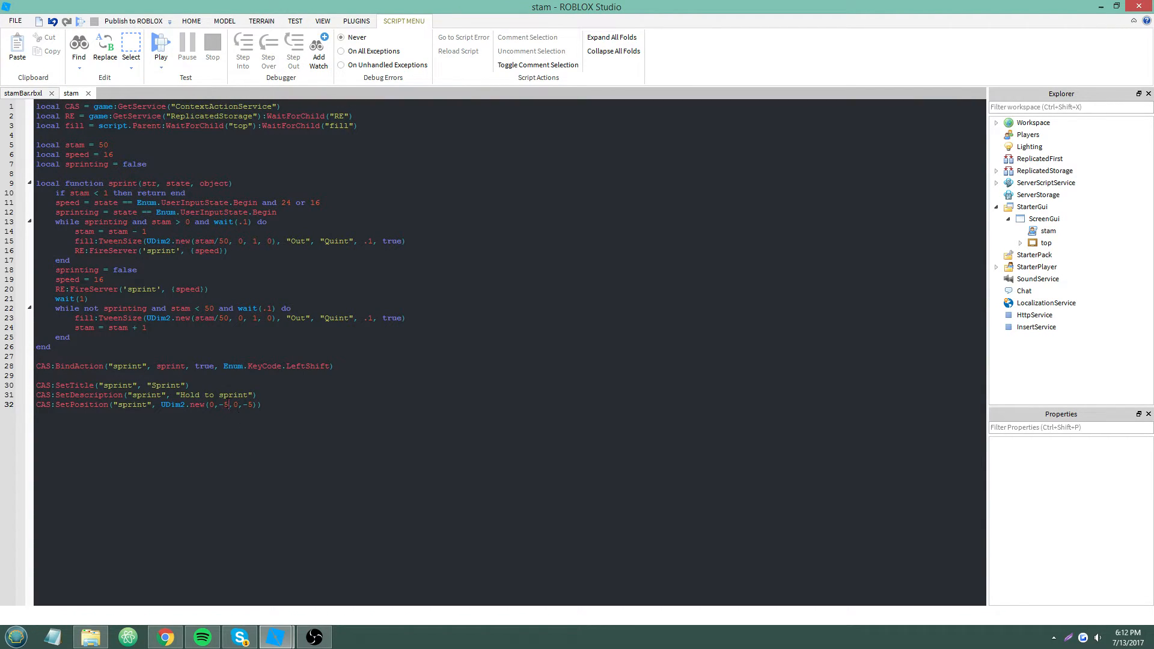
Step: Change the sprint position offsets to UDim2.new(0,40,0,40) and play-test again
{"action": "type", "text": "10"}
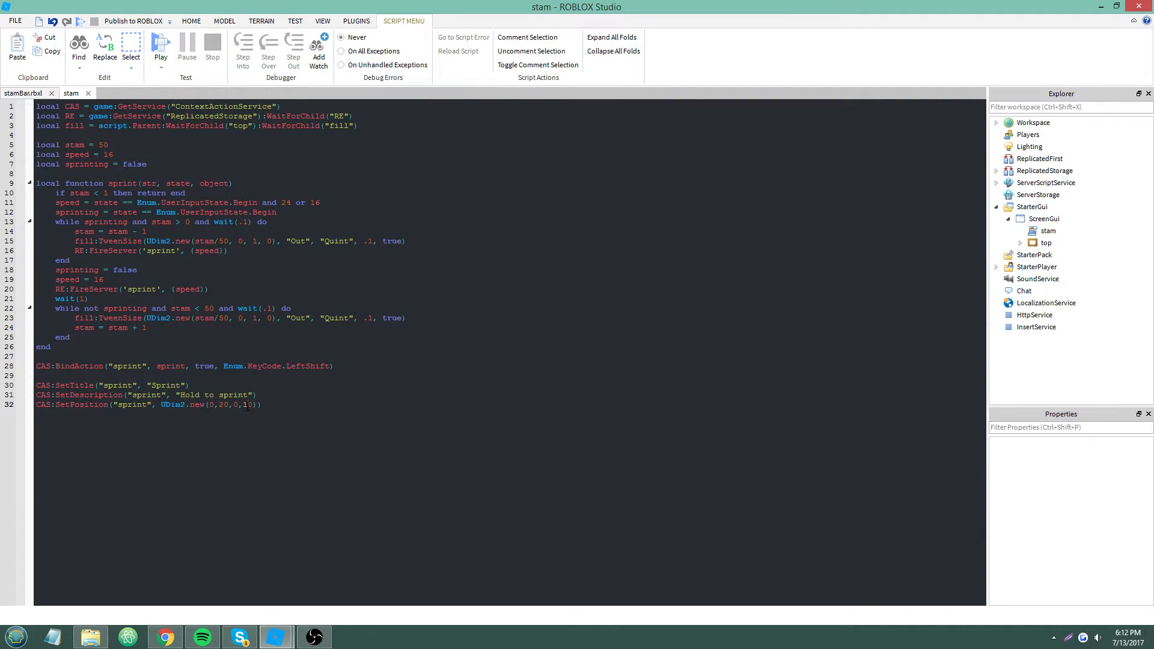
{"action": "left_click", "coordinate": [18, 48]}
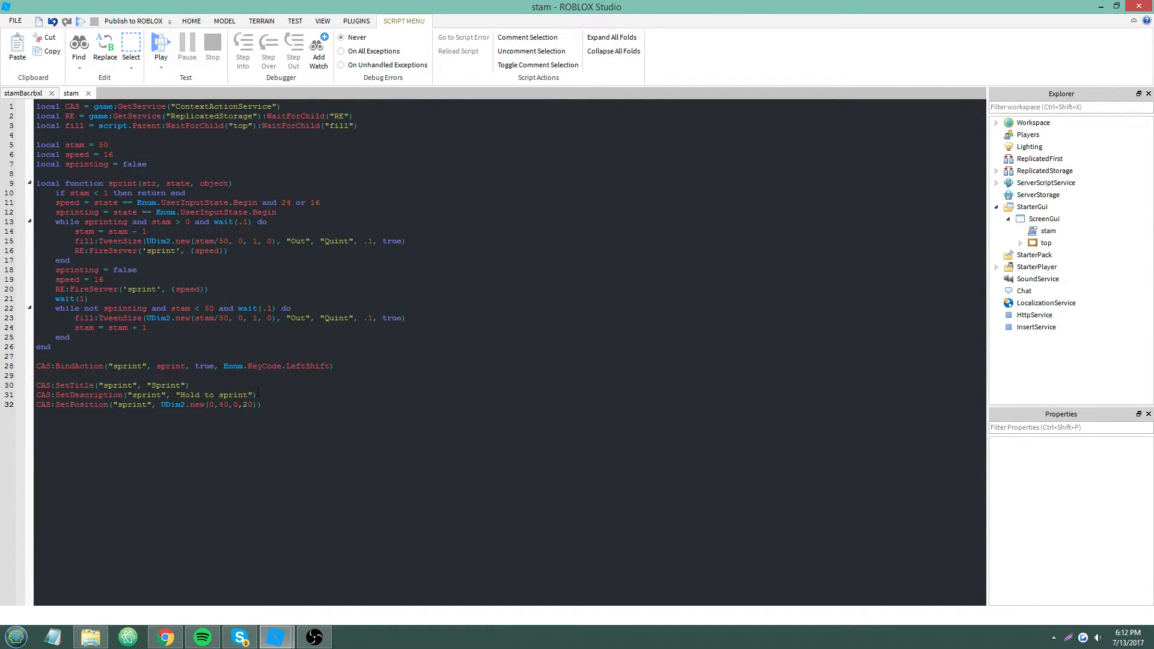
{"action": "left_click", "coordinate": [160, 44]}
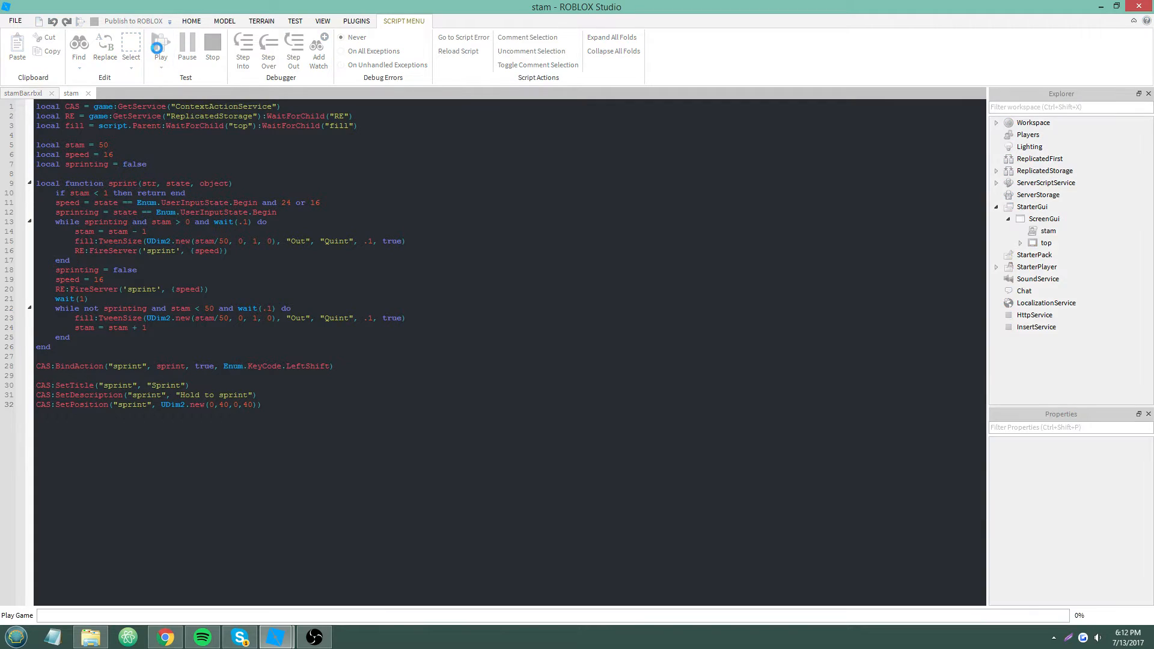
{"action": "left_click", "coordinate": [159, 48]}
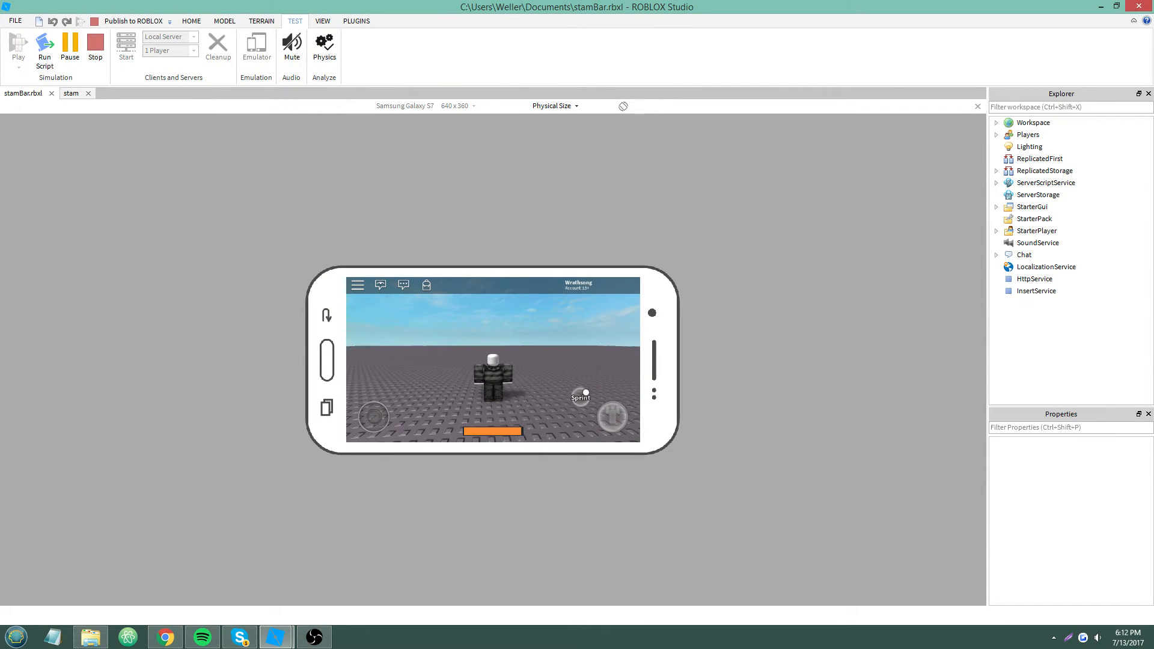
{"action": "left_click", "coordinate": [997, 122]}
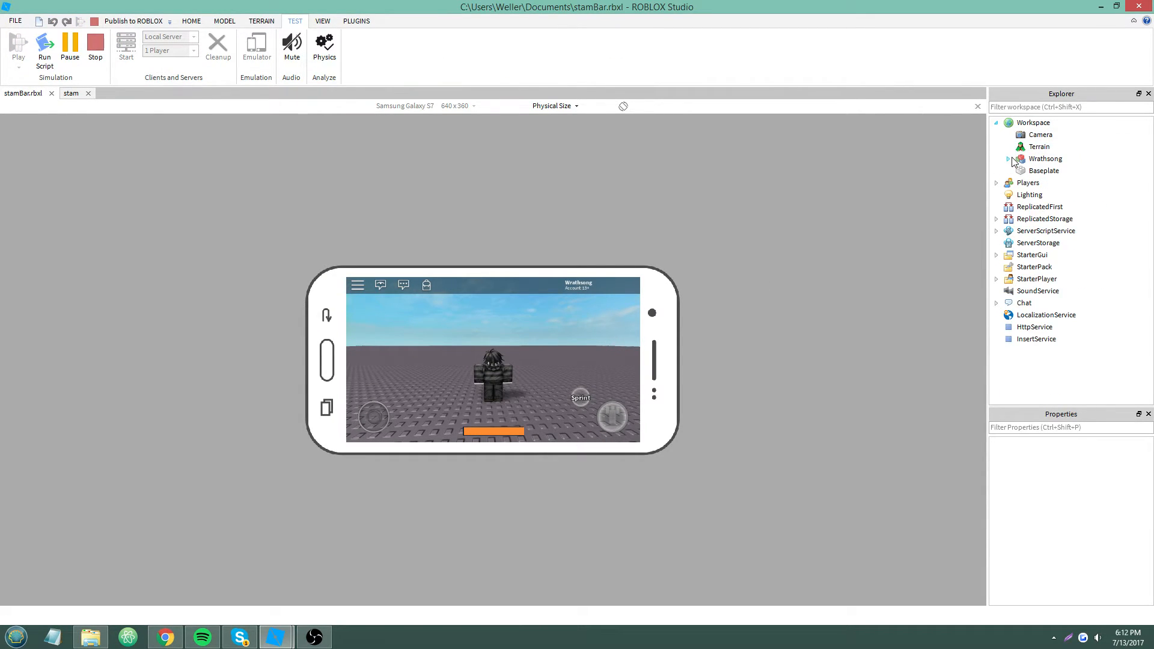
{"action": "left_click", "coordinate": [1012, 159]}
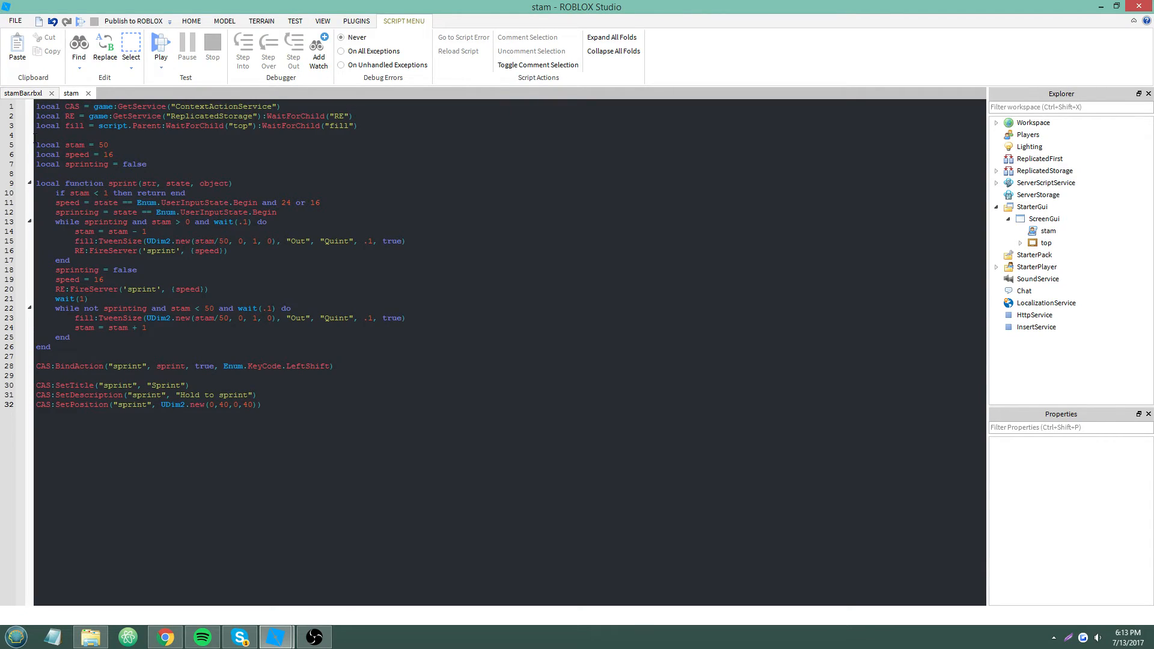
{"action": "mouse_move", "coordinate": [22, 93]}
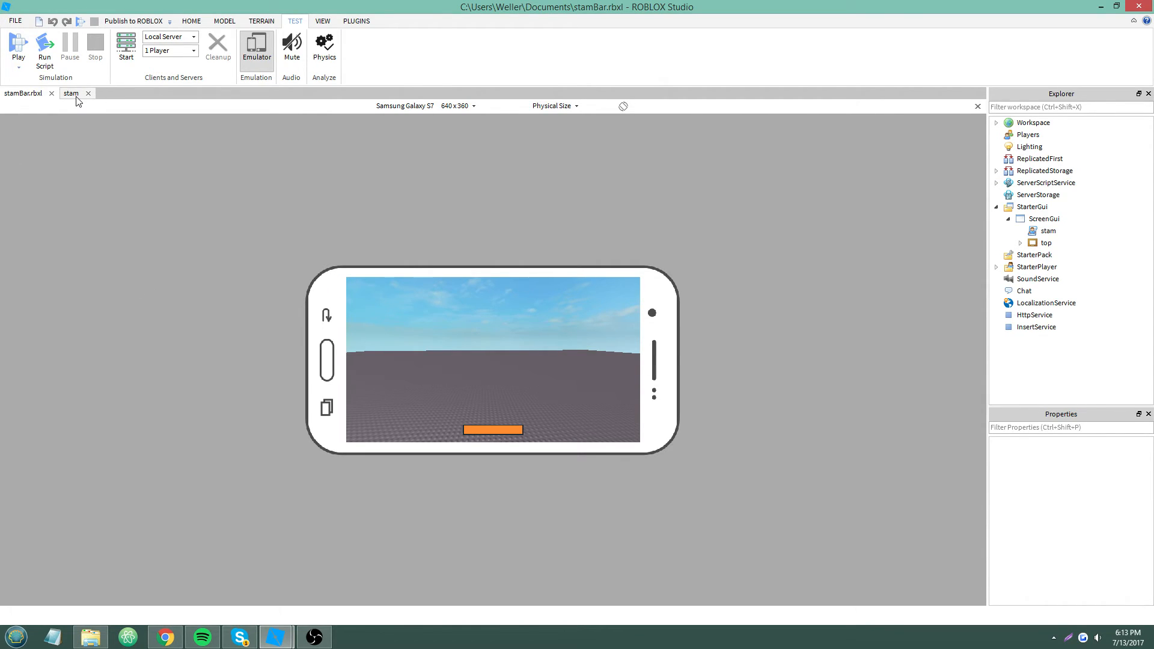
Step: Switch back from the emulator play test to the stam script
{"action": "left_click", "coordinate": [71, 92]}
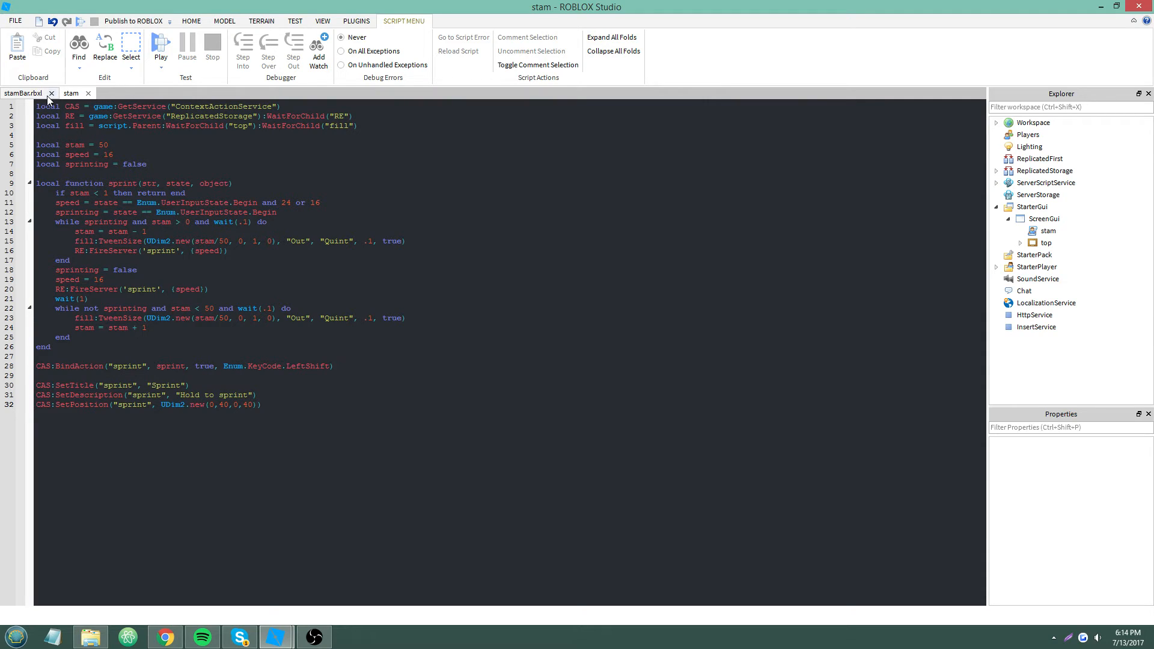
{"action": "mouse_move", "coordinate": [50, 93]}
{"action": "type", "text": "game"}
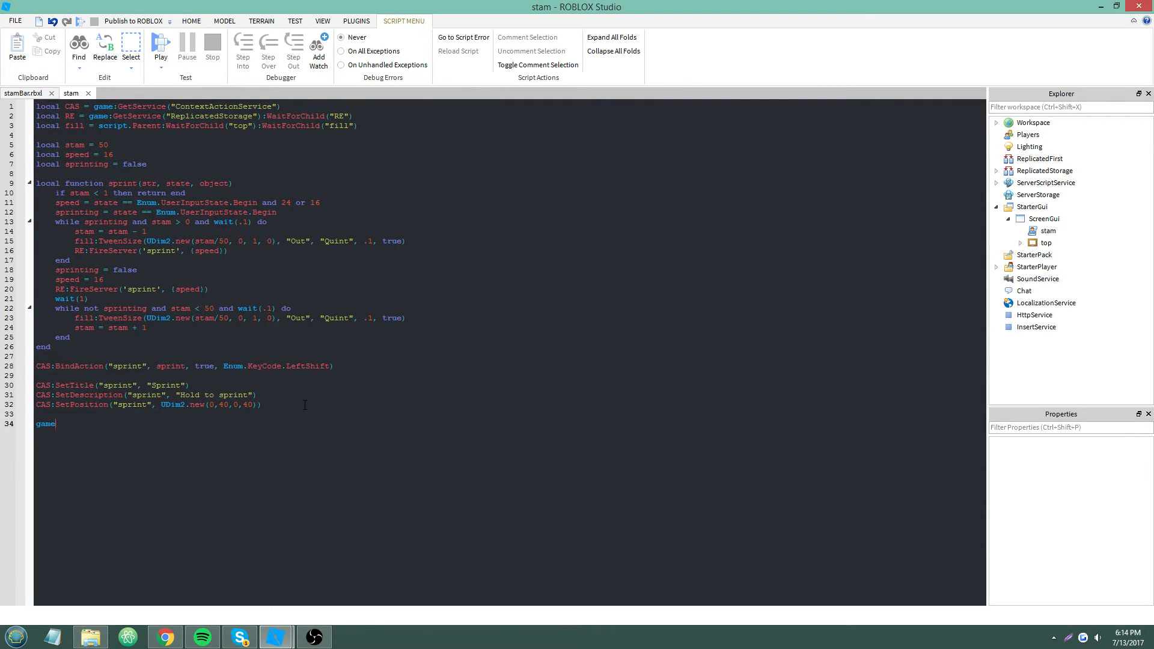
Step: Try a StarterGui SetCore TopBarEnabled false line on line 34, then undo it
{"action": "type", "text": ":GetService(\"StarterGui\")"}
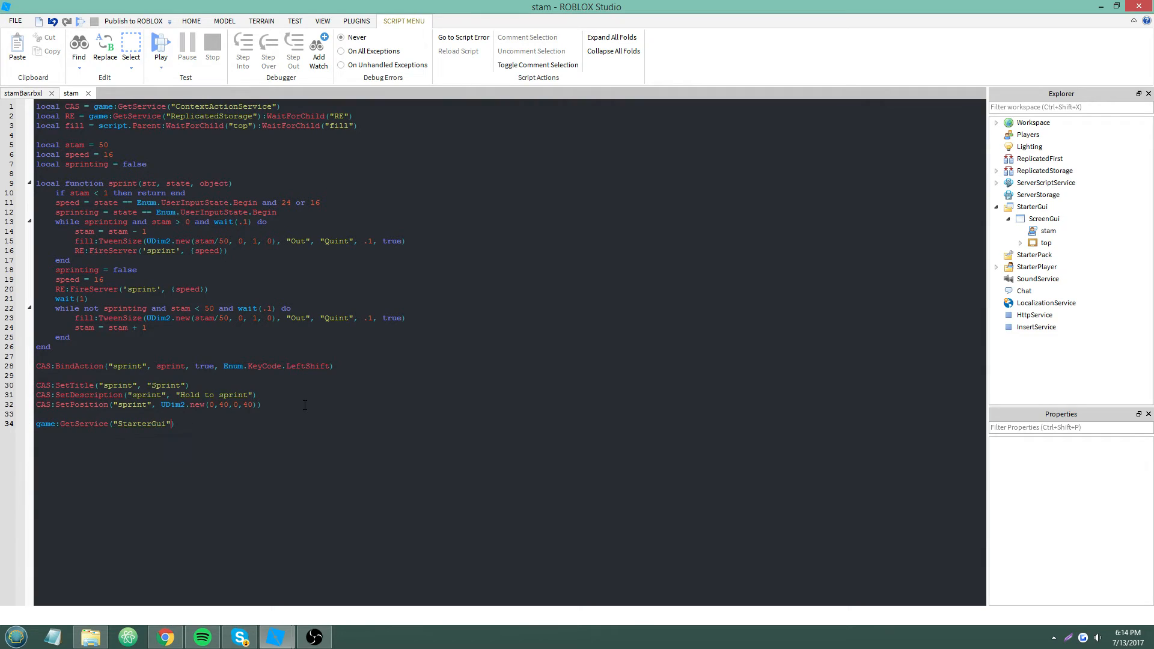
{"action": "type", "text": ":setco"}
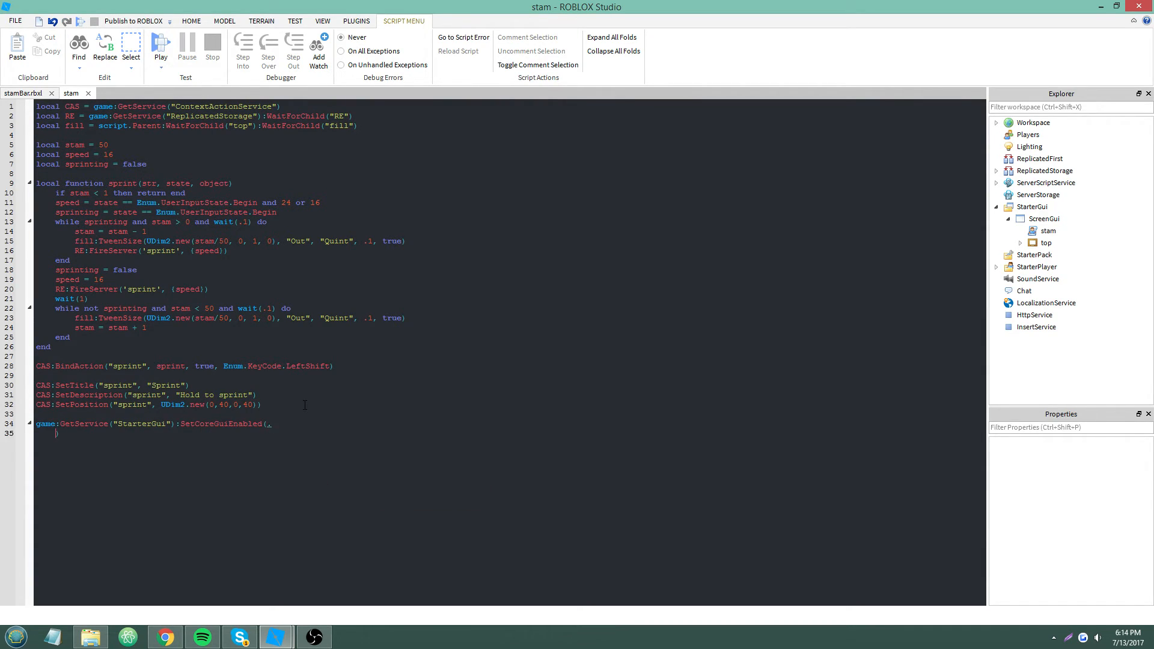
{"action": "type", "text": "Enum.)"}
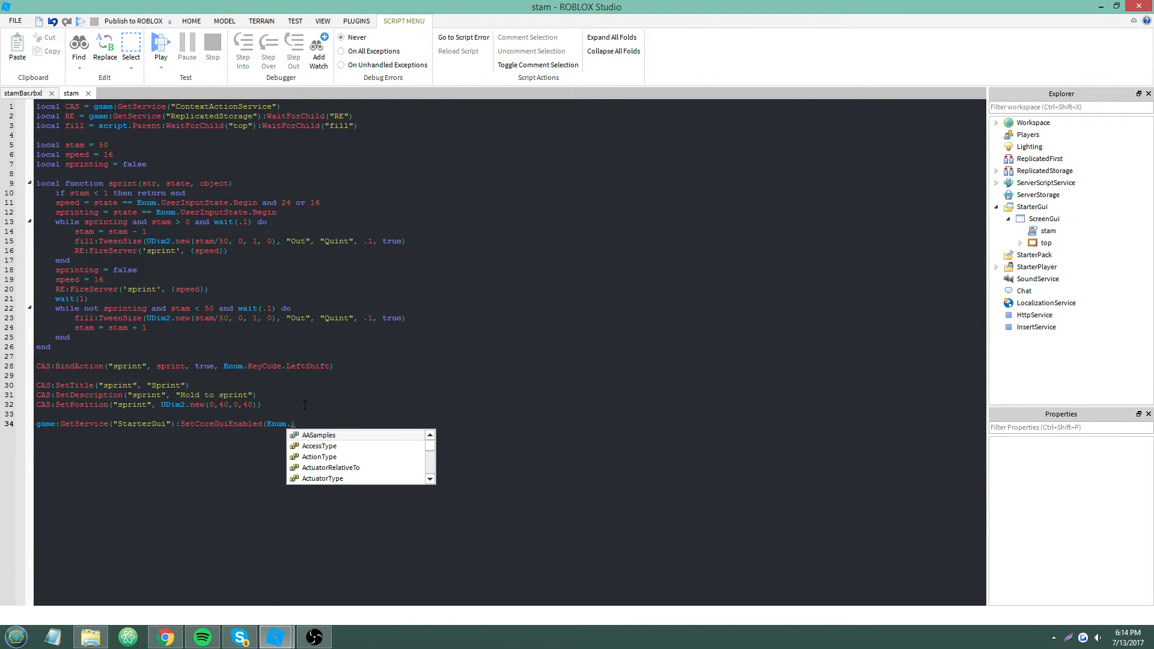
{"action": "type", "text": "CoreGuiType."}
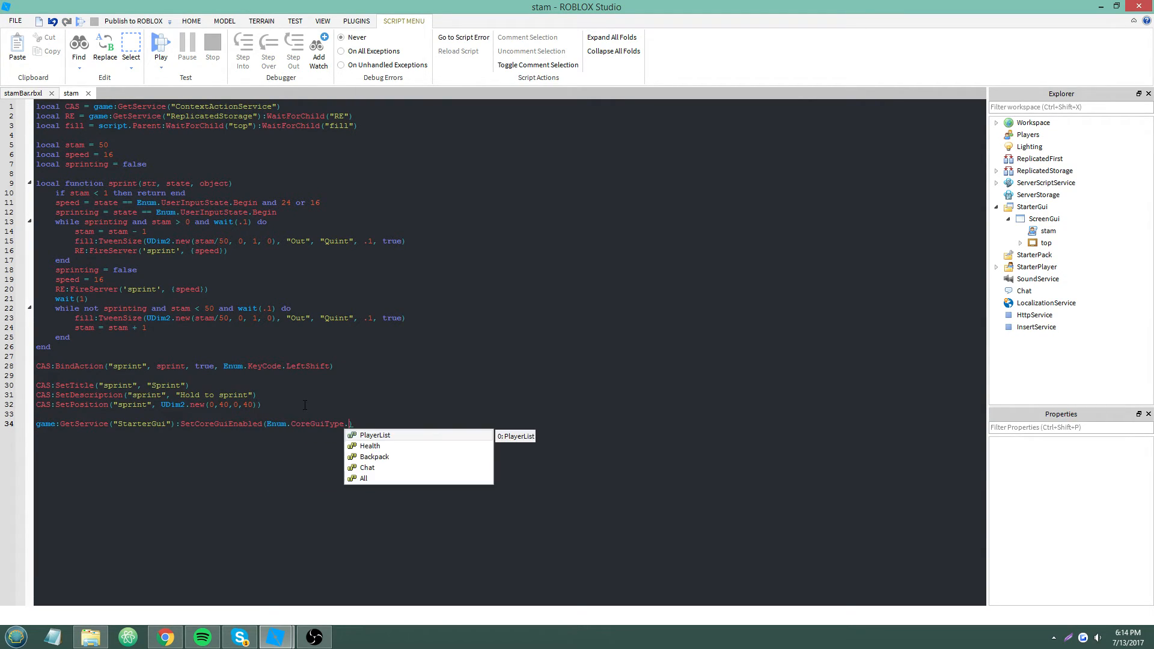
{"action": "mouse_move", "coordinate": [374, 456]}
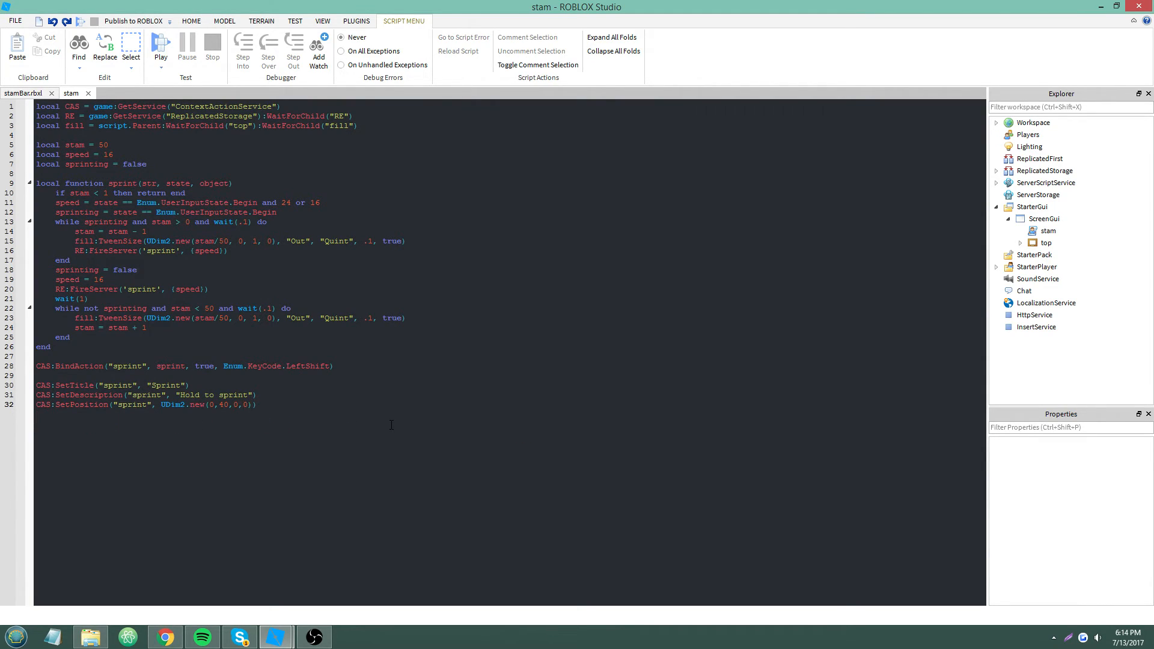
{"action": "type", "text": "40"}
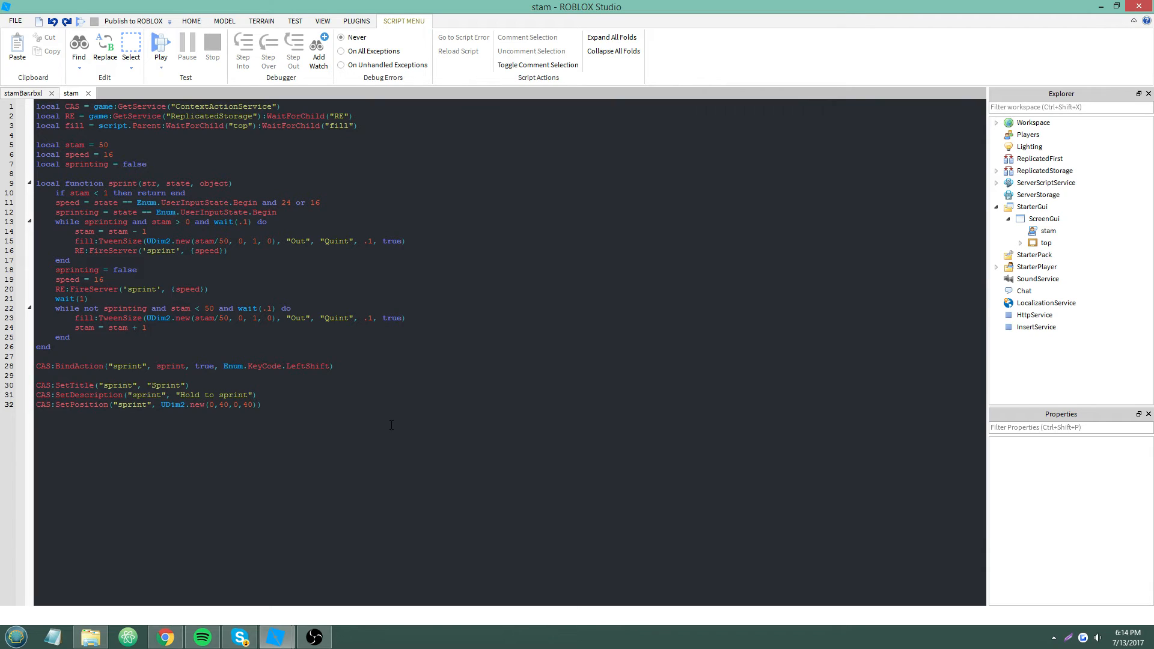
{"action": "type", "text": "game:e"}
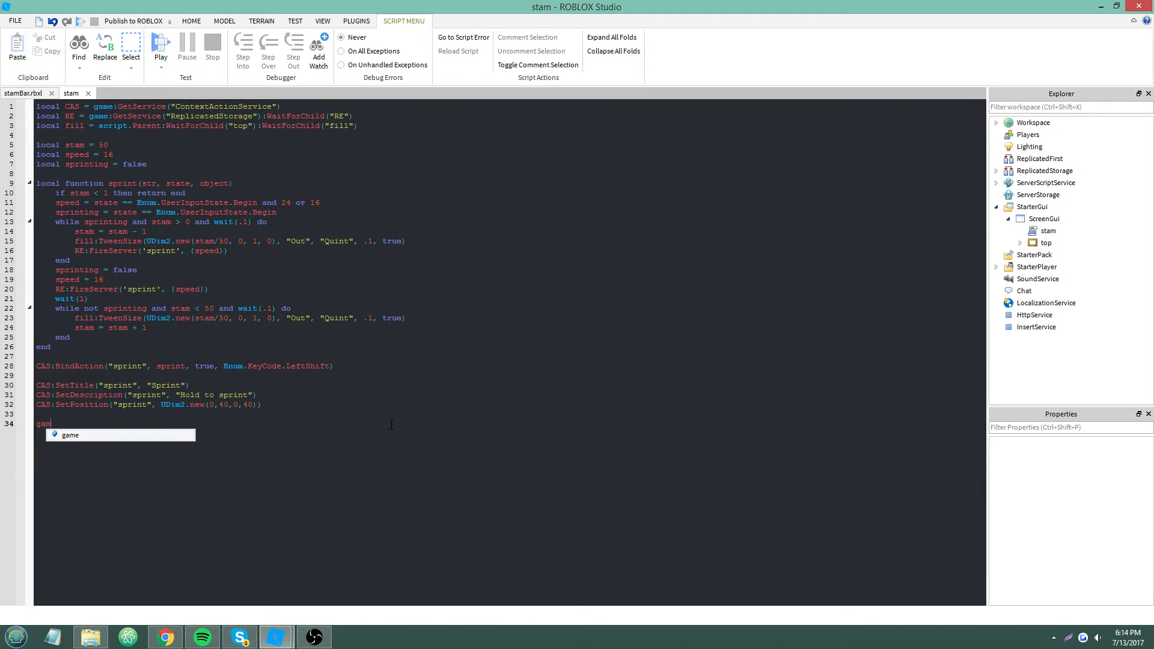
{"action": "type", "text": "e:GetService(\"StarterGui\")"}
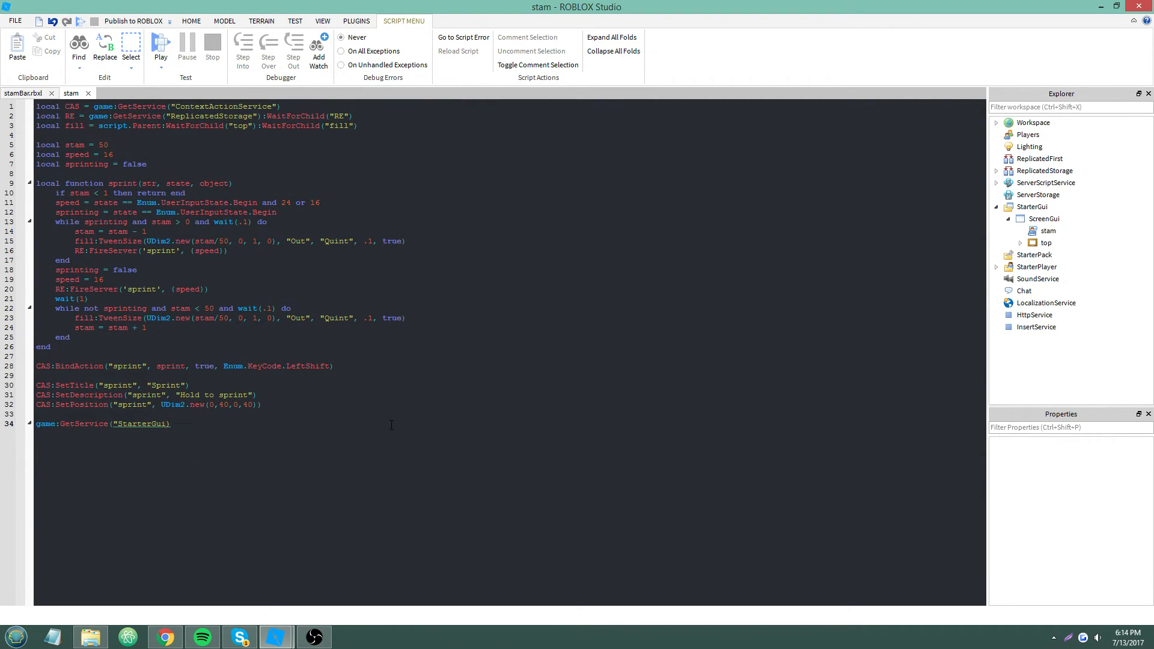
{"action": "type", "text": ":set"}
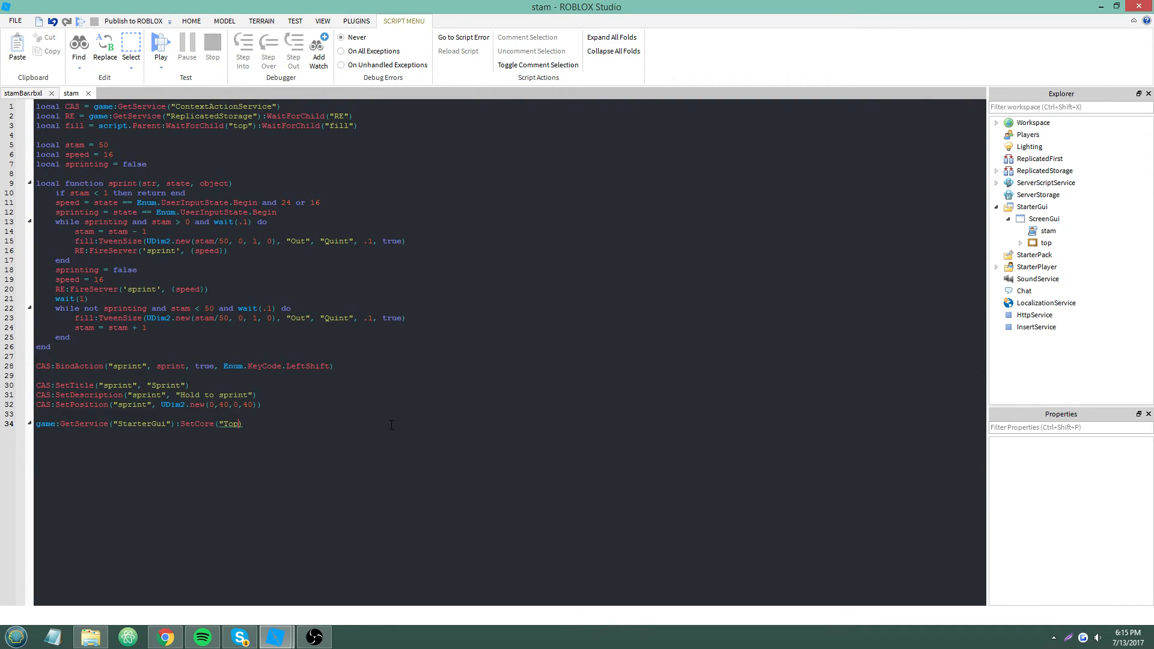
{"action": "type", "text": "BarEnabled\", false"}
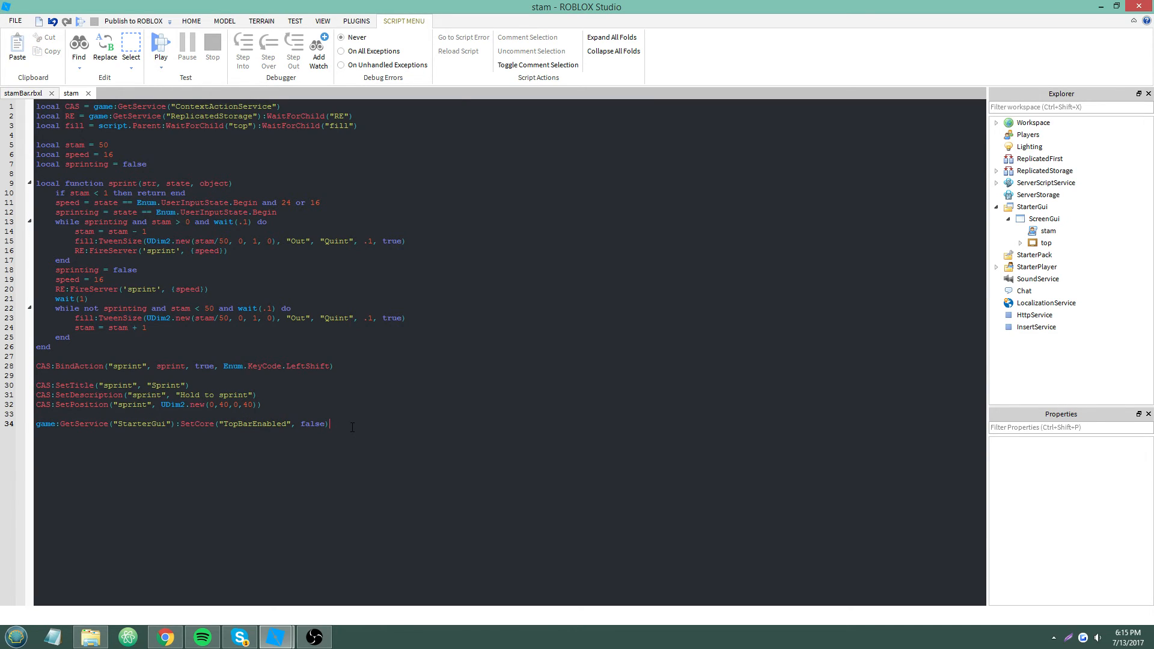
{"action": "key", "text": "ctrl+z"}
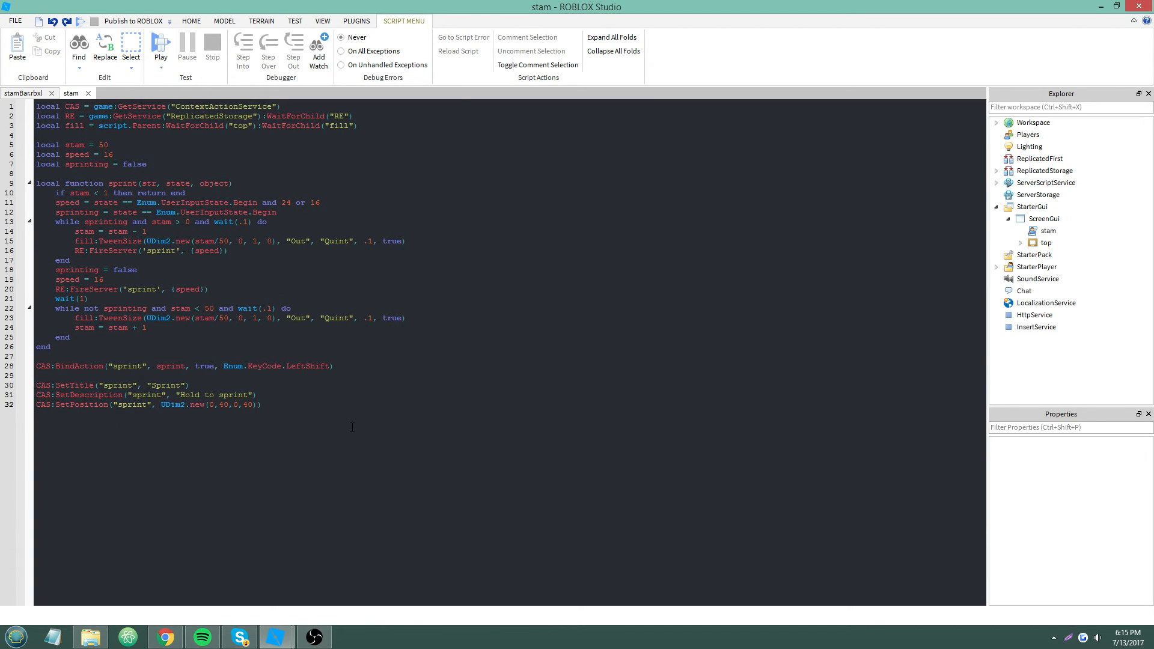
{"action": "left_click", "coordinate": [262, 404]}
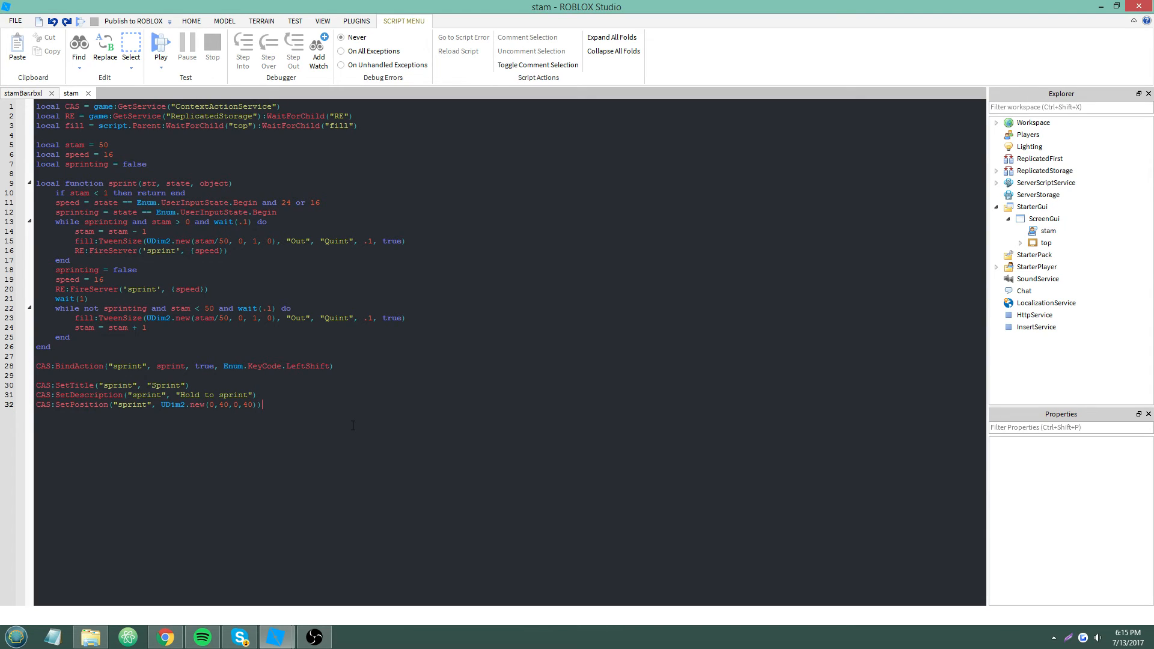